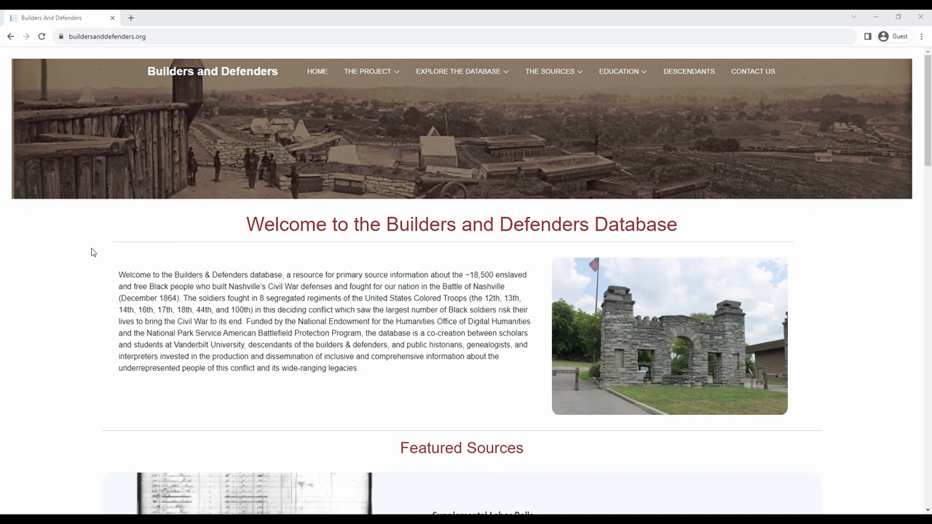
mouse_move(140, 157)
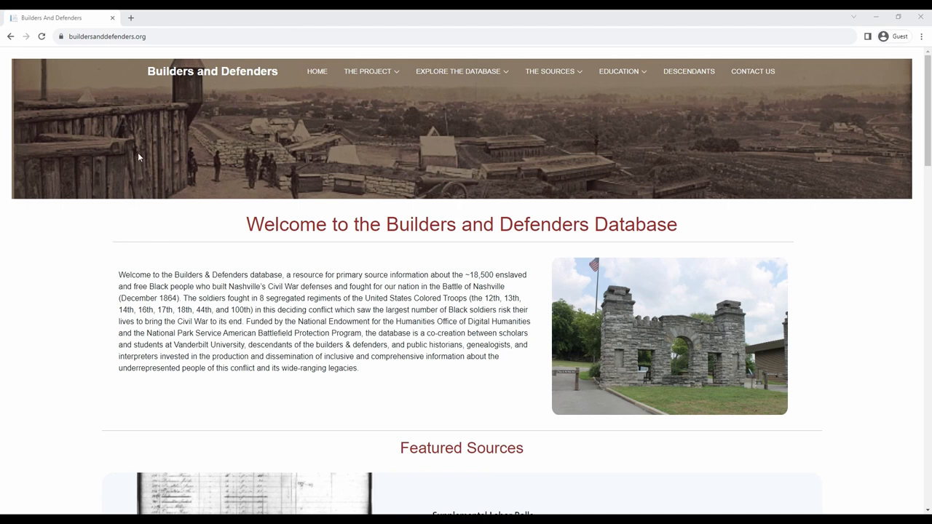
mouse_move(378, 105)
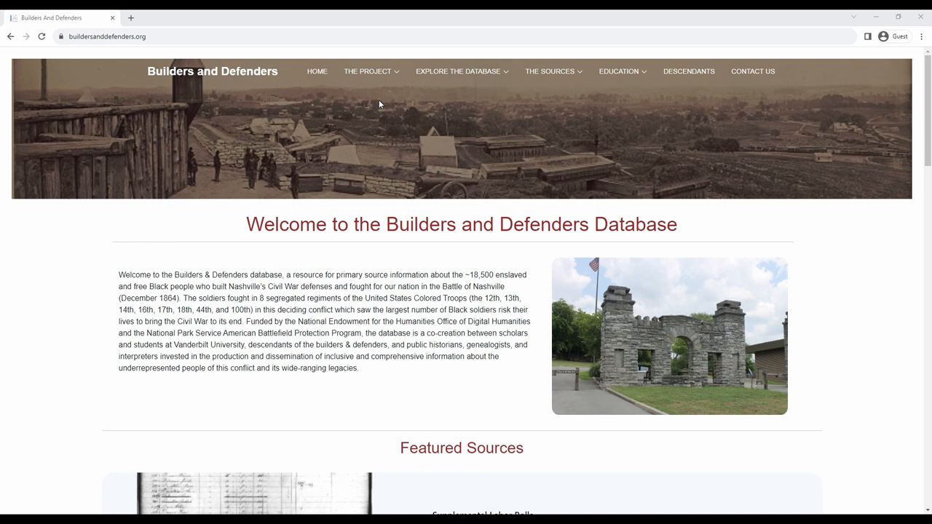
mouse_move(380, 86)
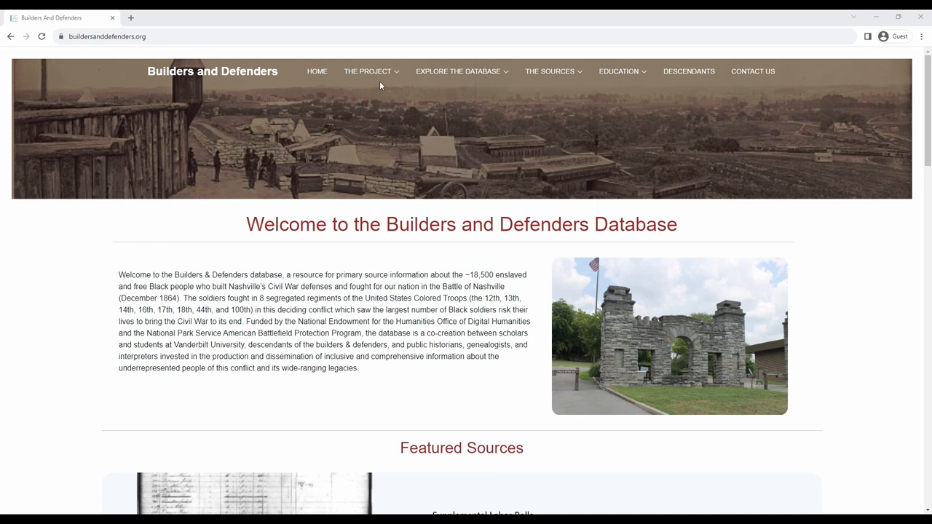
View the Fort Negley Labor Rolls source page and read down through it.
click(370, 71)
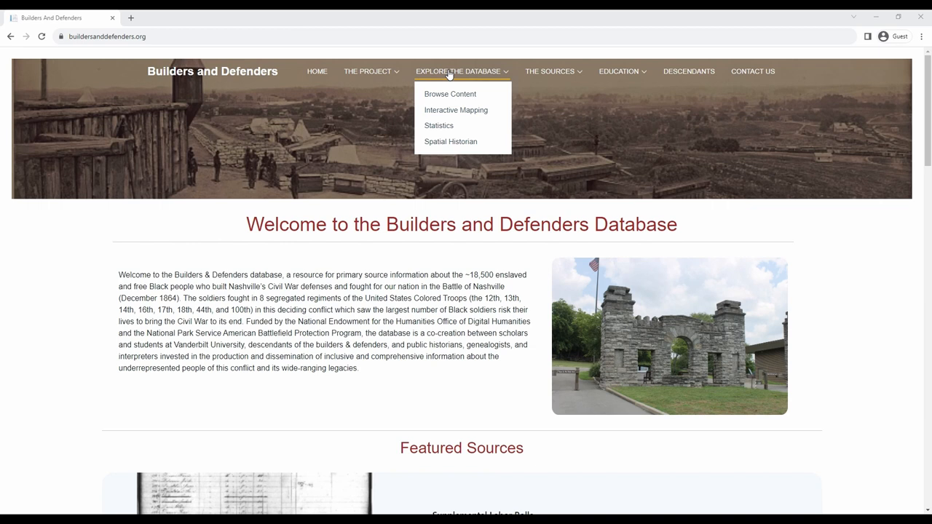
mouse_move(448, 95)
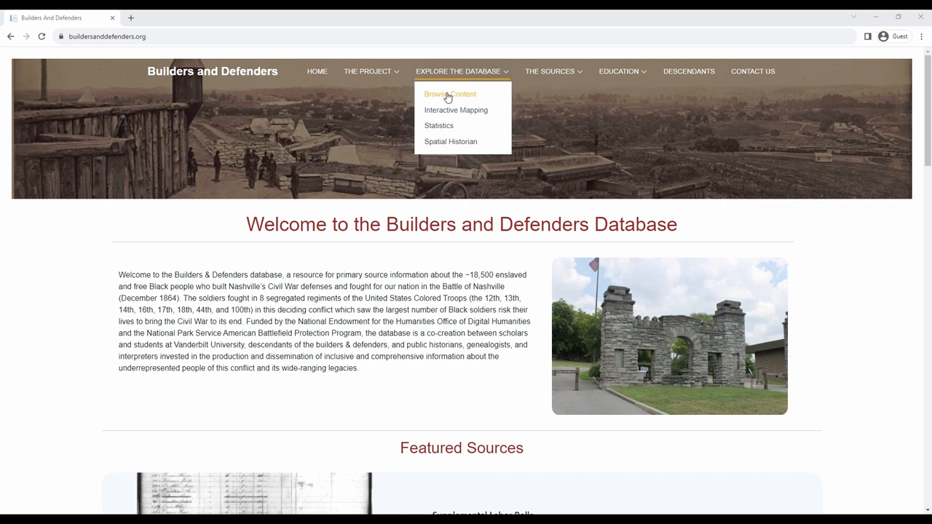
mouse_move(449, 113)
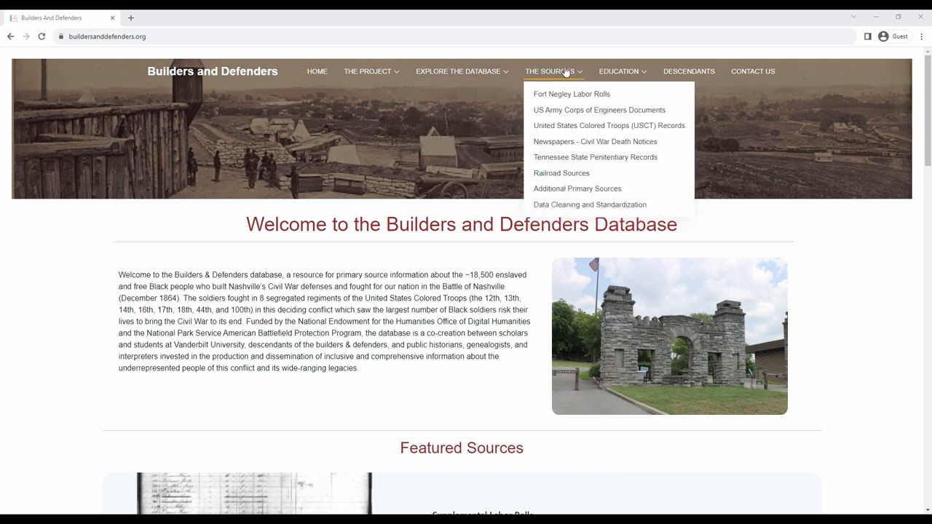
mouse_move(588, 73)
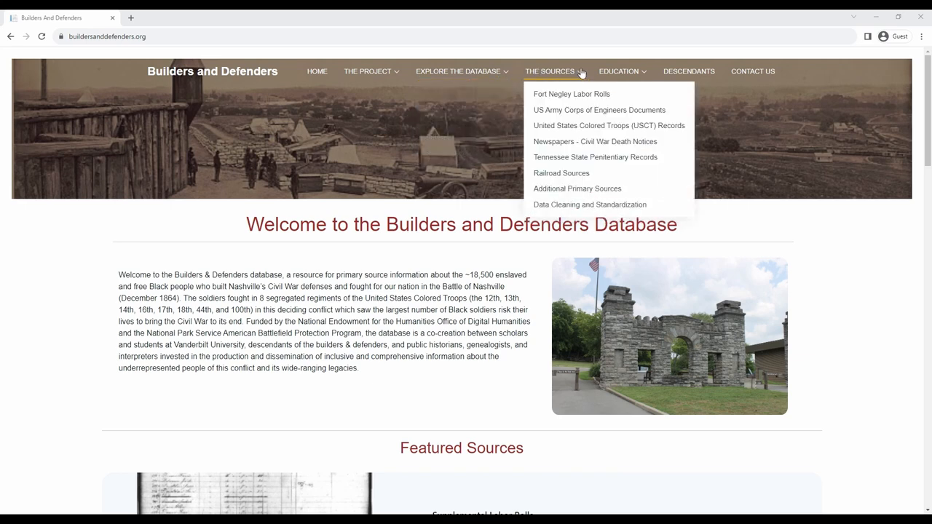
mouse_move(570, 96)
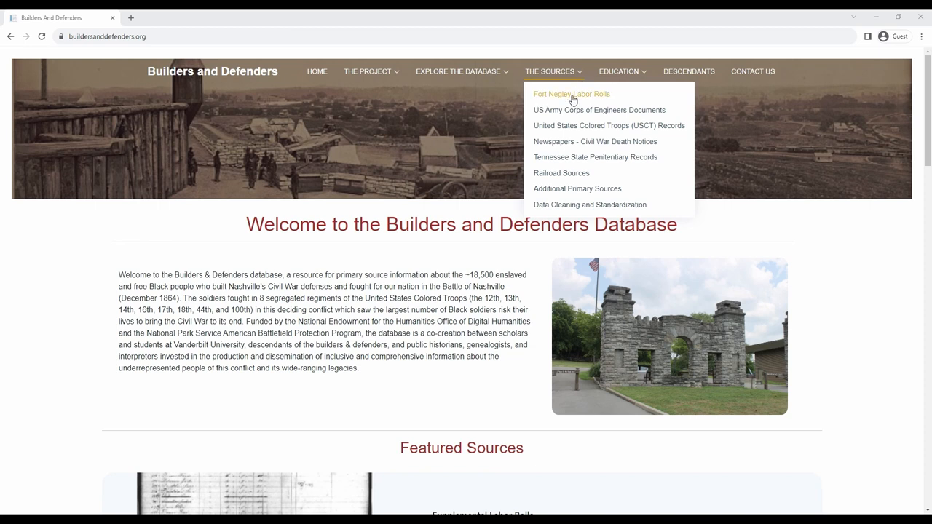
mouse_move(565, 126)
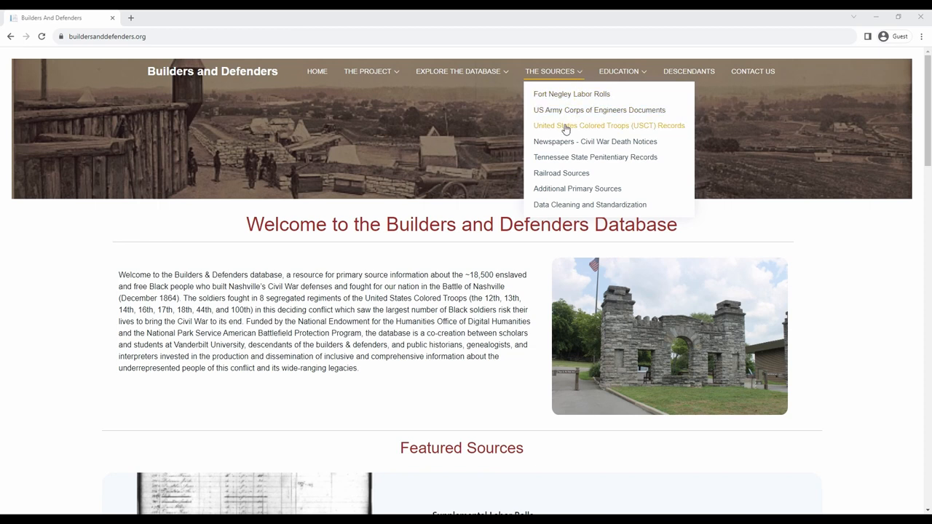
mouse_move(565, 201)
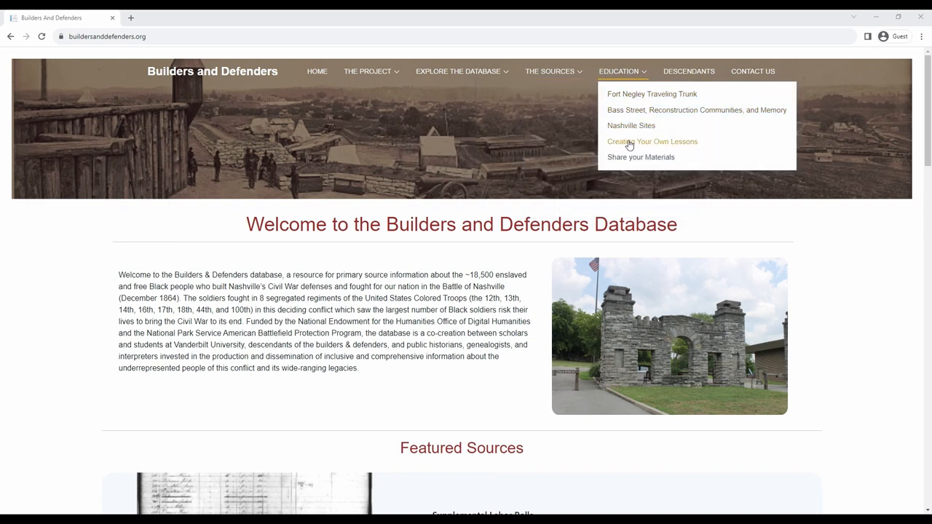
mouse_move(632, 125)
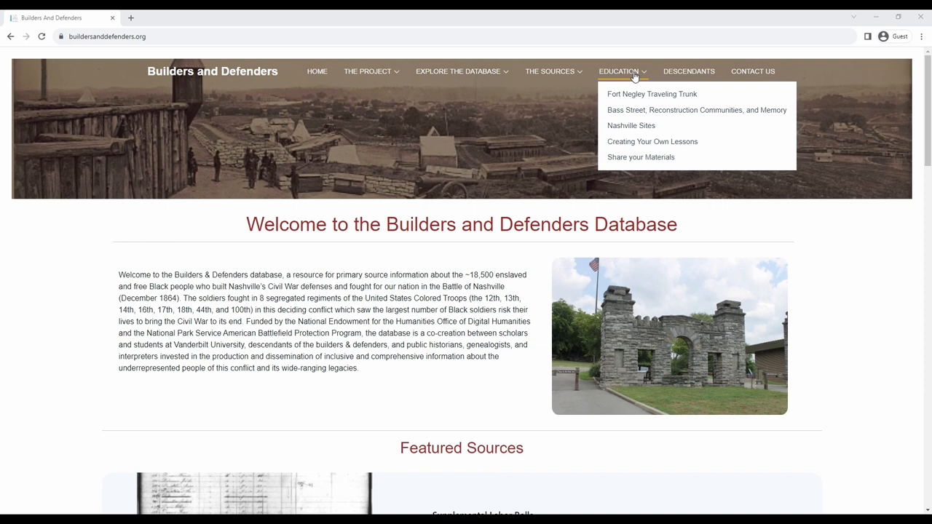
mouse_move(645, 76)
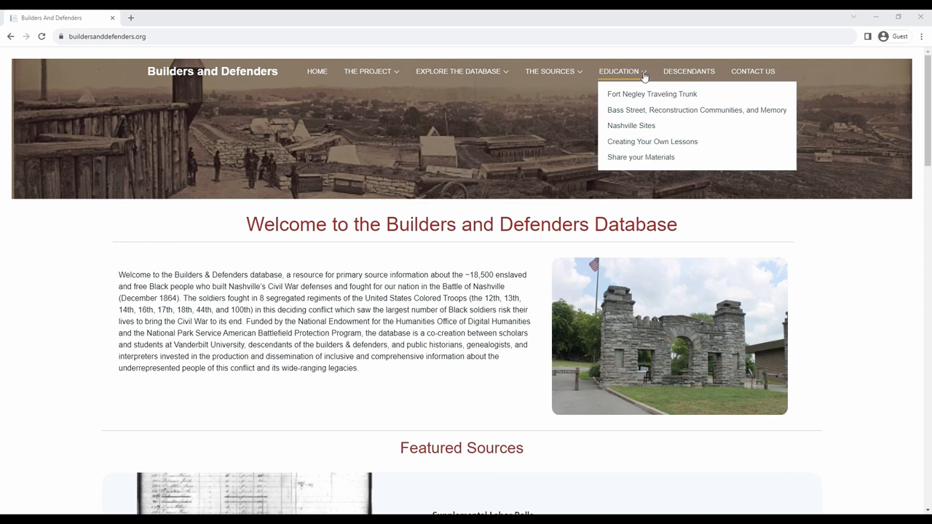
mouse_move(708, 71)
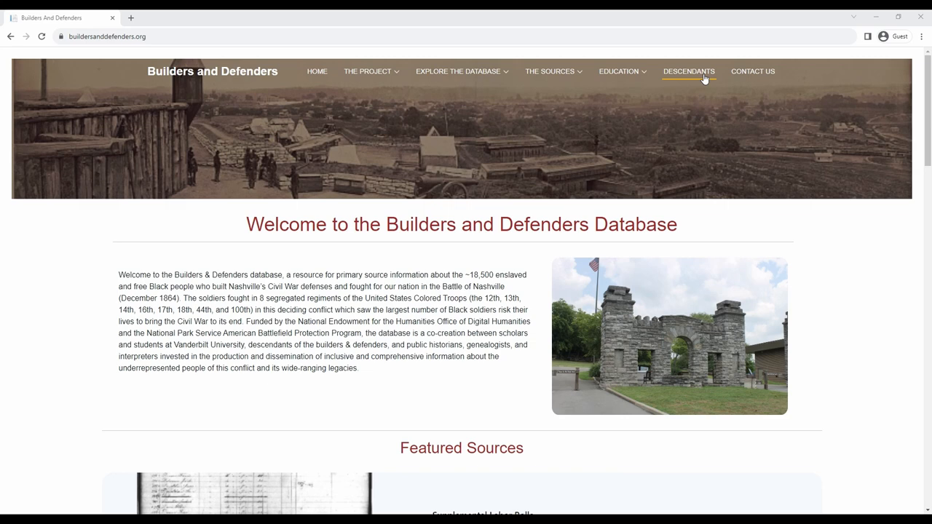
mouse_move(638, 79)
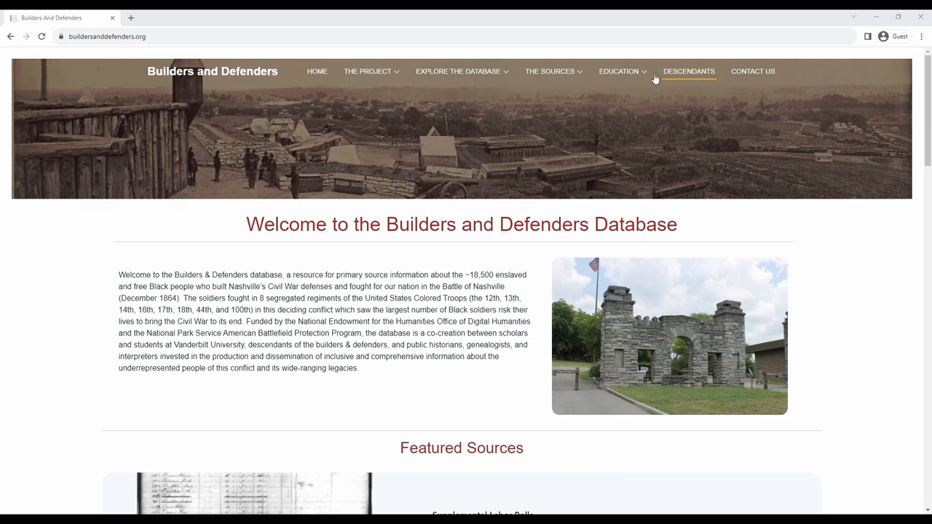
click(552, 71)
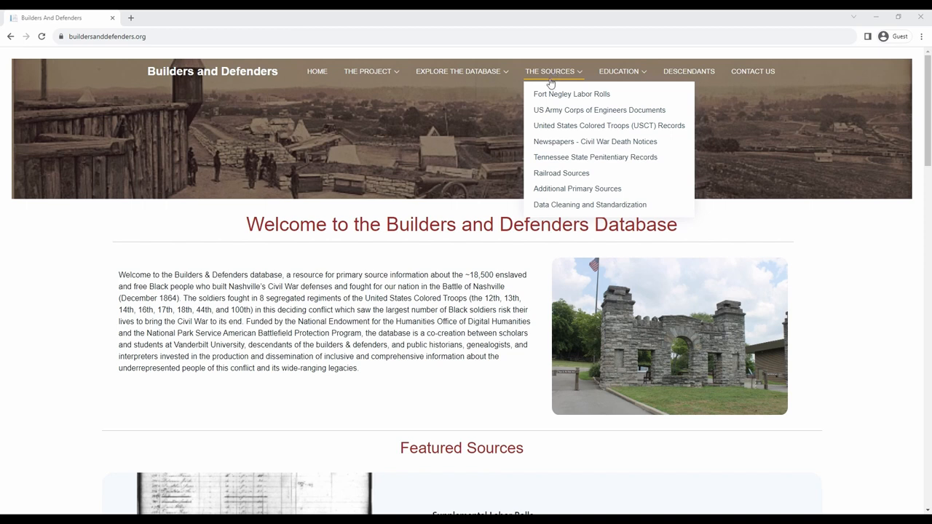
mouse_move(553, 98)
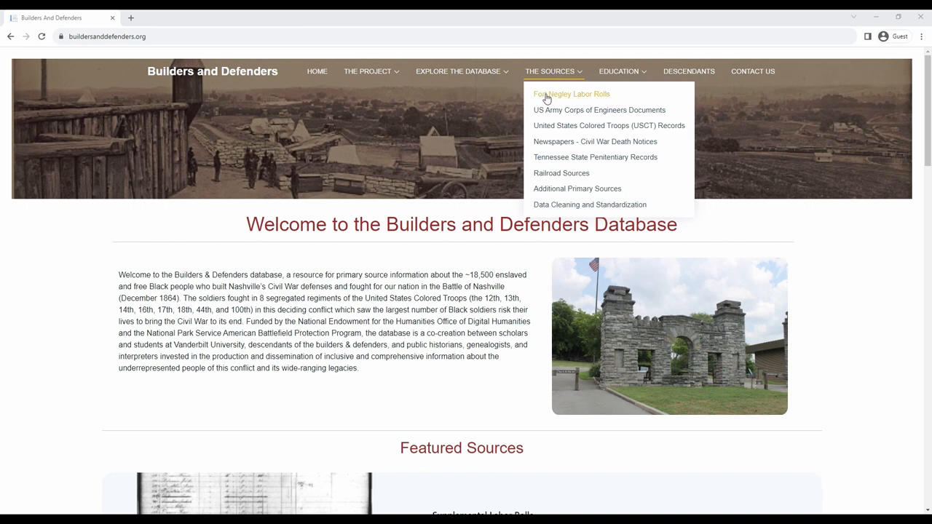
mouse_move(536, 141)
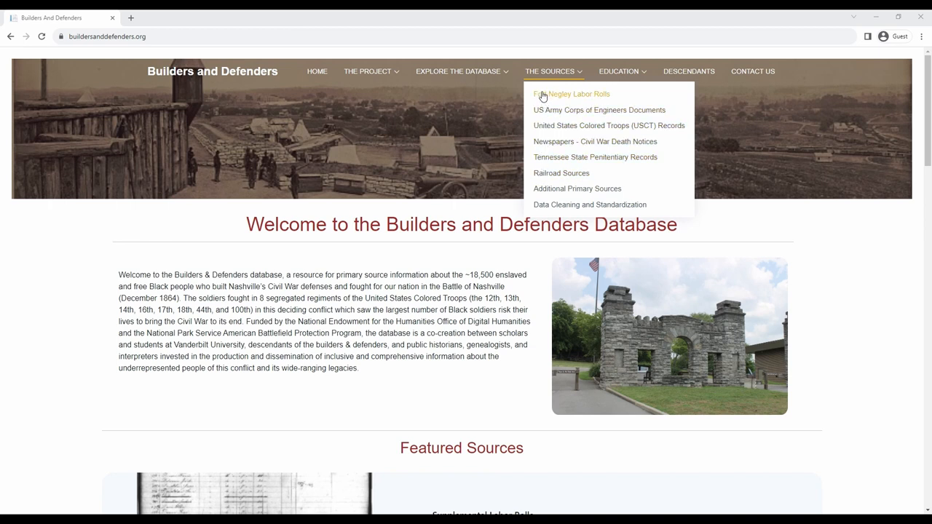
mouse_move(520, 135)
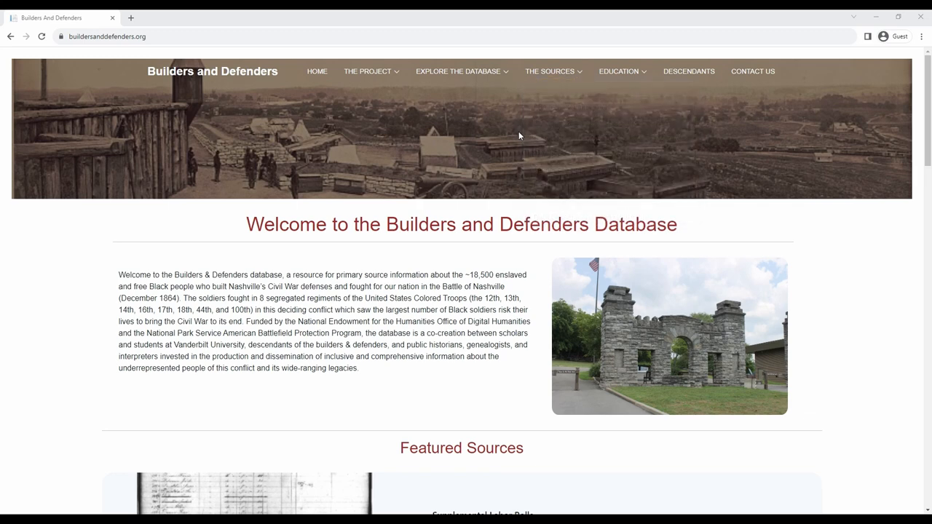
click(550, 71)
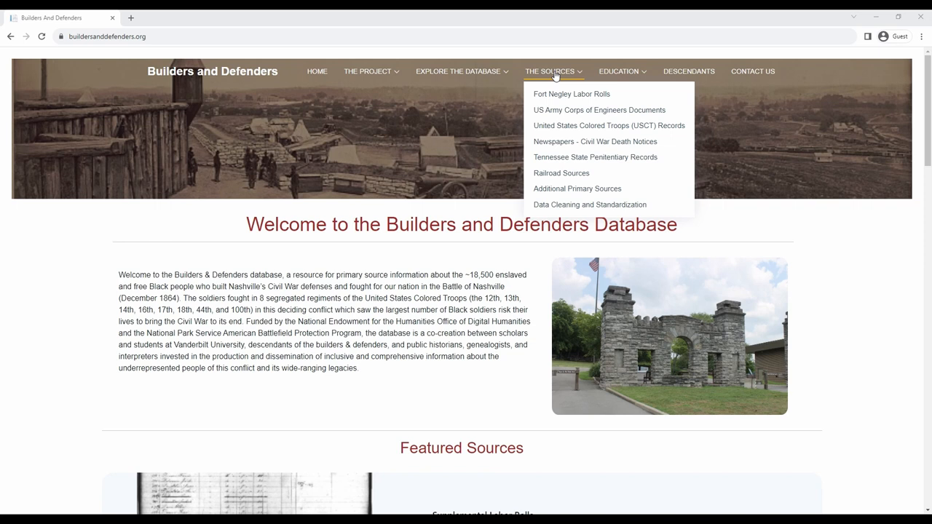
mouse_move(556, 95)
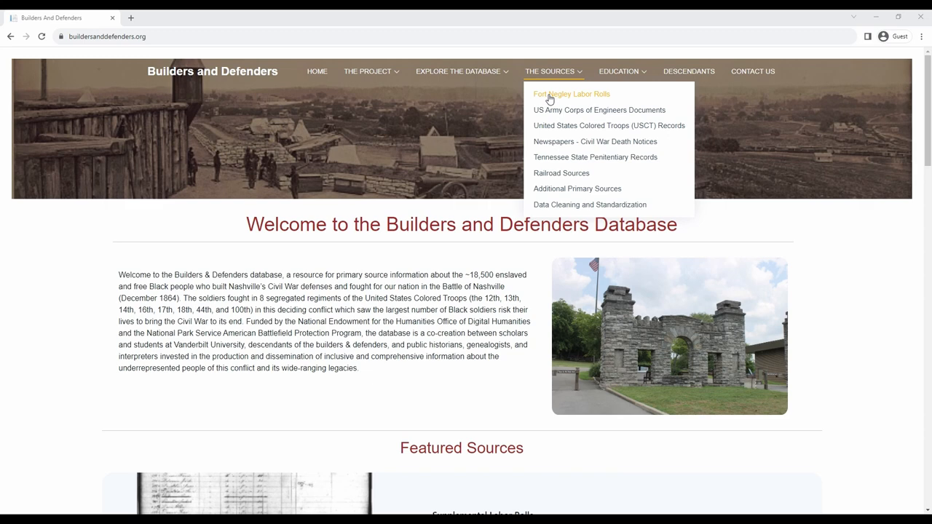
click(569, 93)
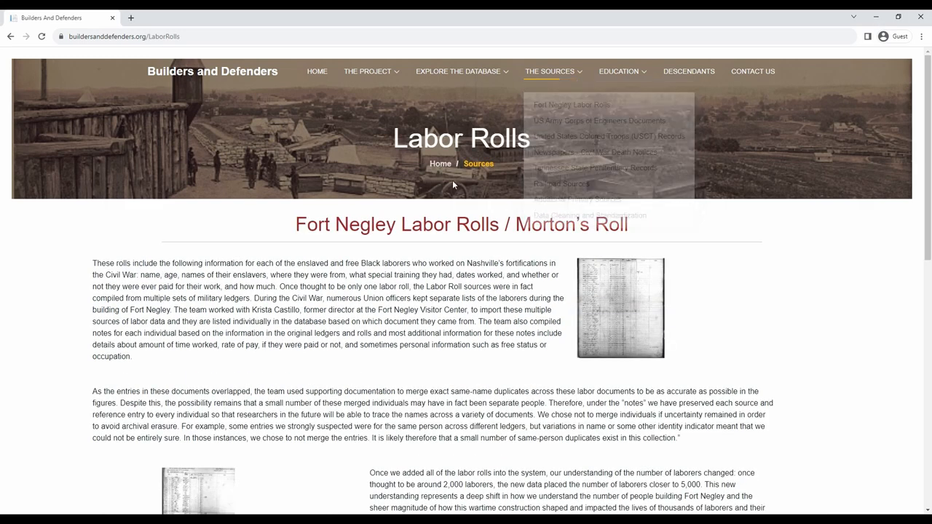
mouse_move(76, 262)
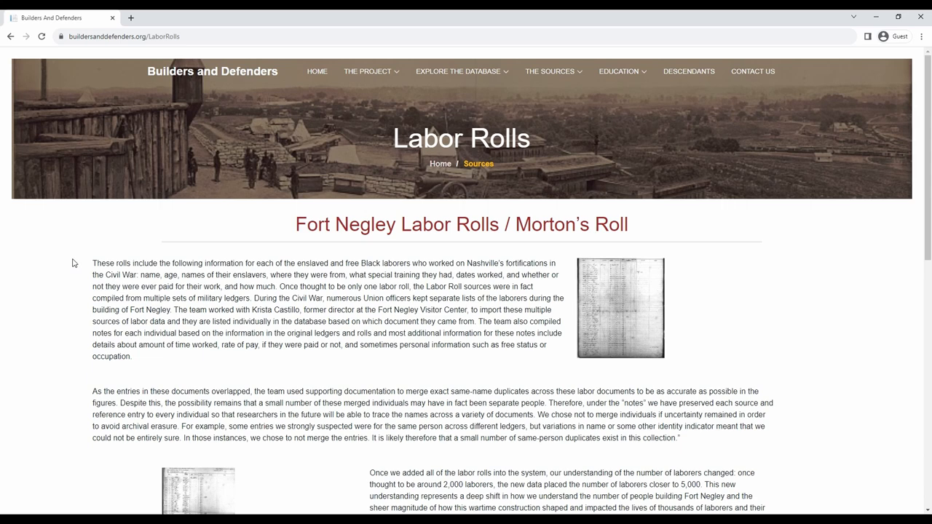
mouse_move(43, 246)
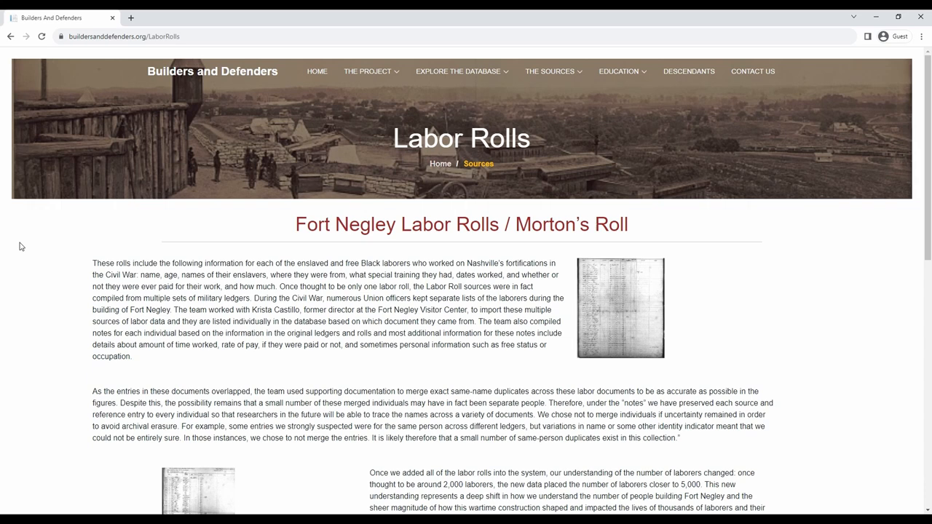
mouse_move(44, 288)
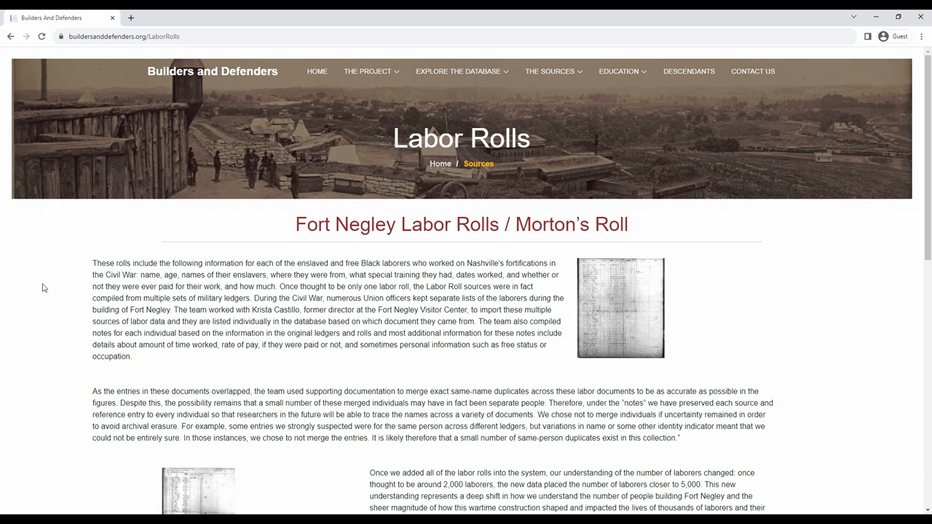
scroll(down, 3)
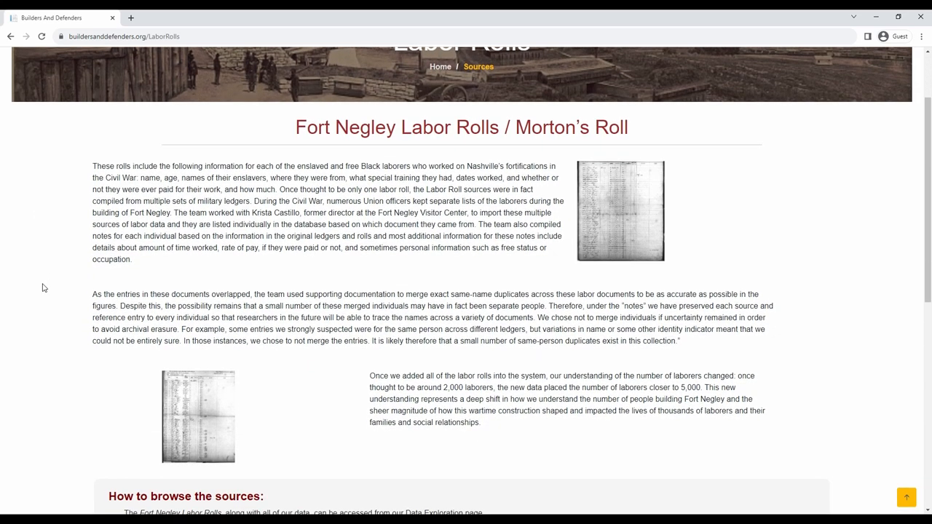
mouse_move(505, 233)
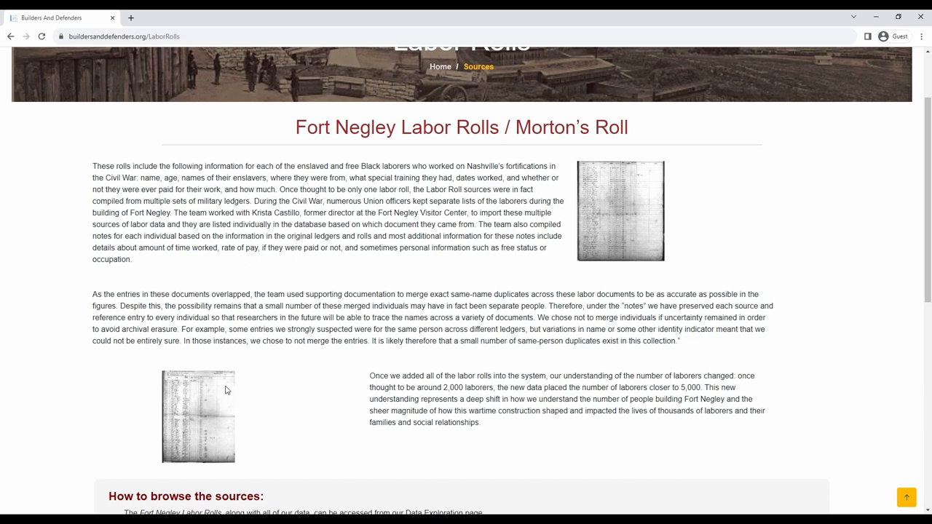
scroll(down, 3)
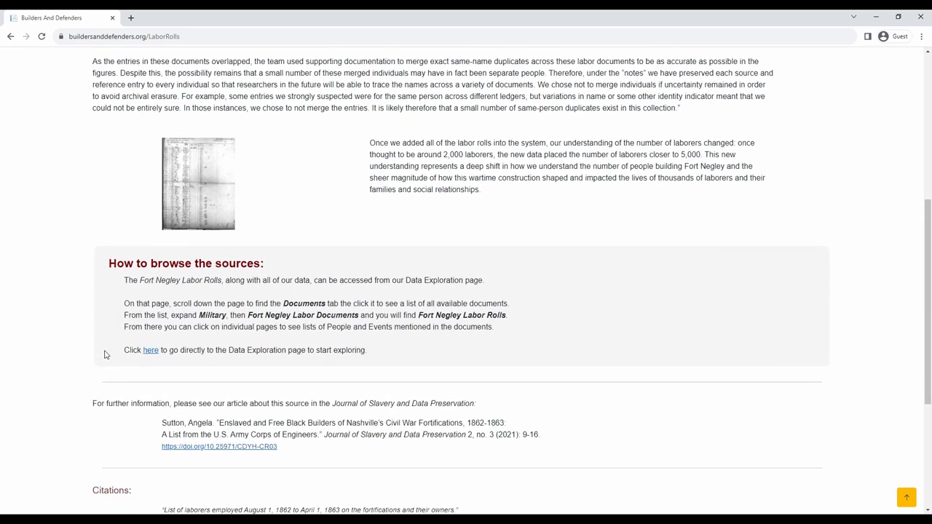
scroll(down, 3)
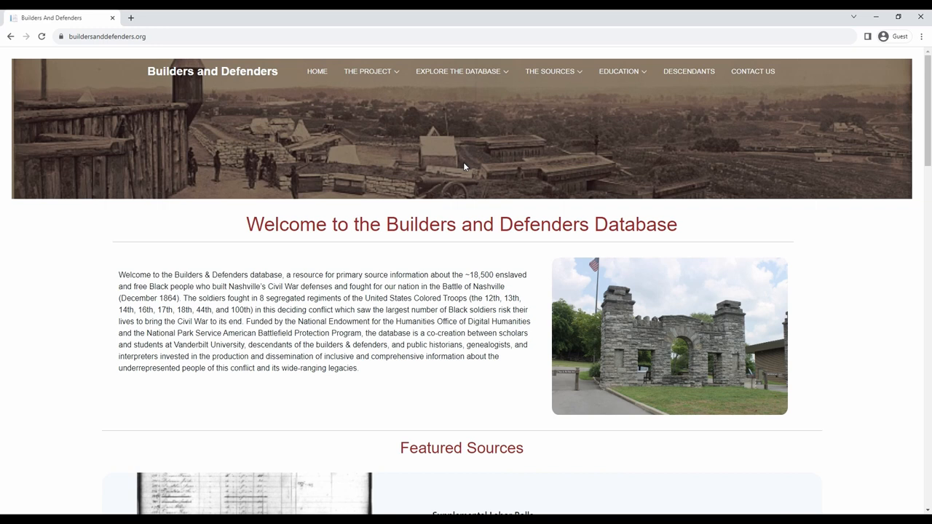
Go to Explore the Database > Browse Content and bring the People search panel into view.
click(457, 71)
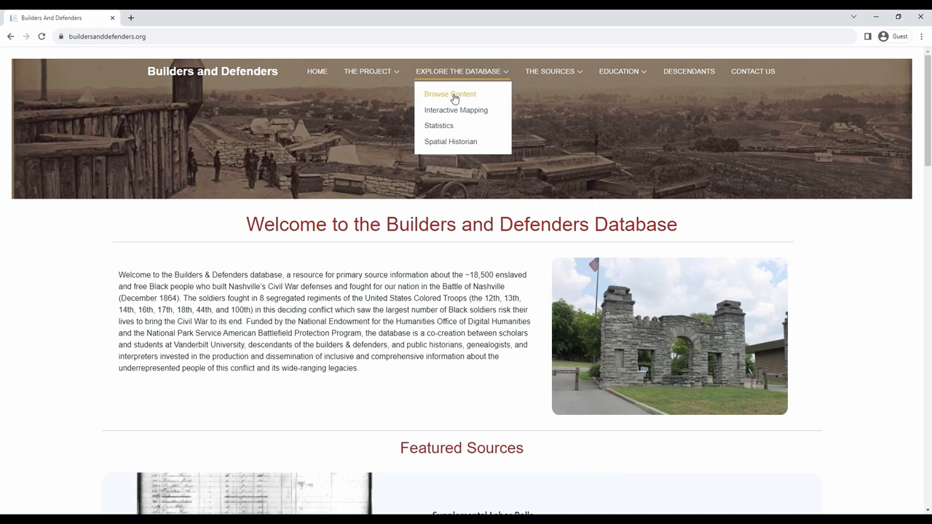
click(452, 93)
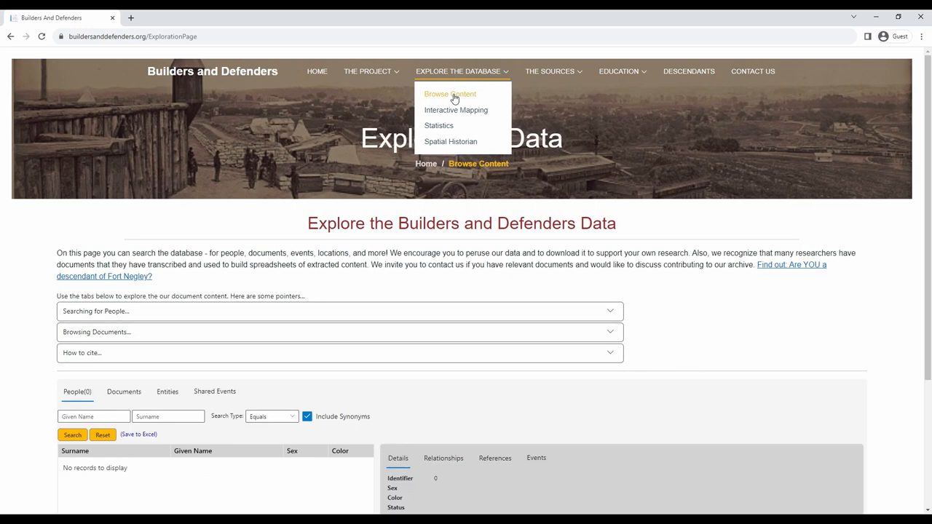
mouse_move(240, 168)
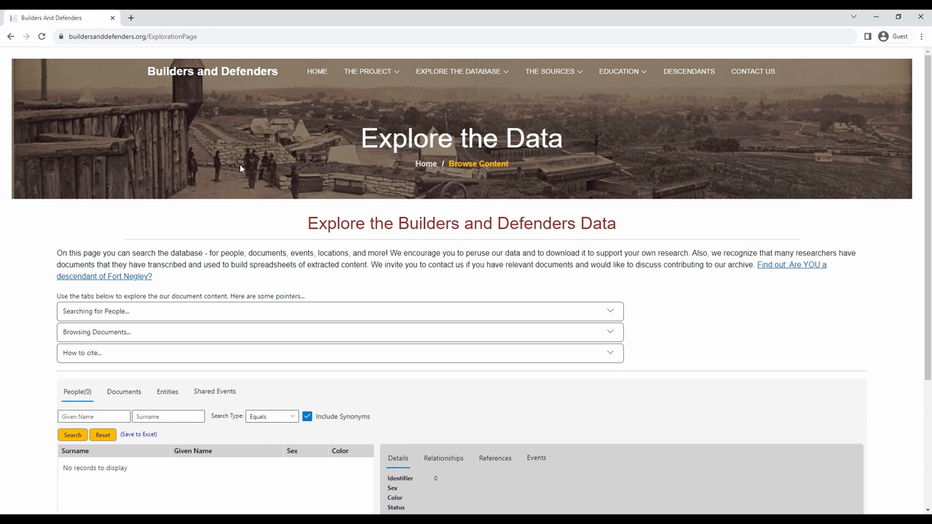
mouse_move(217, 168)
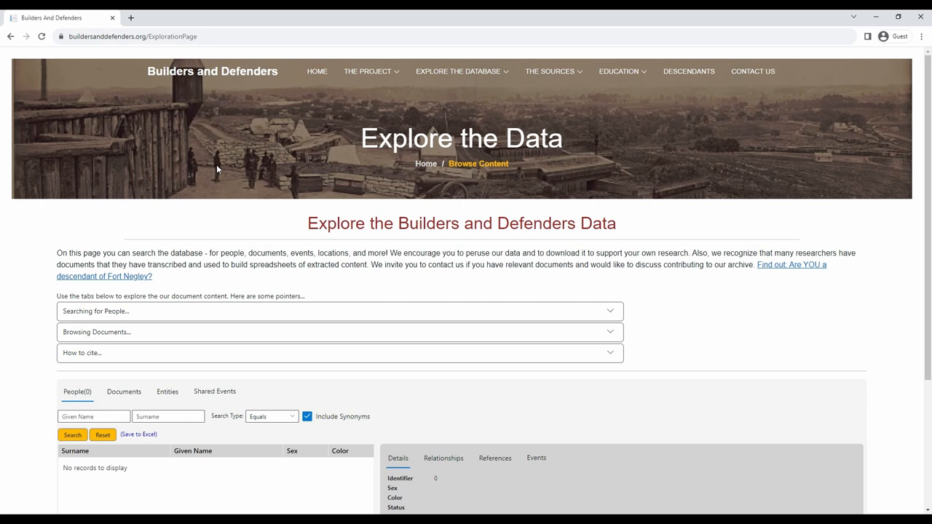
mouse_move(32, 231)
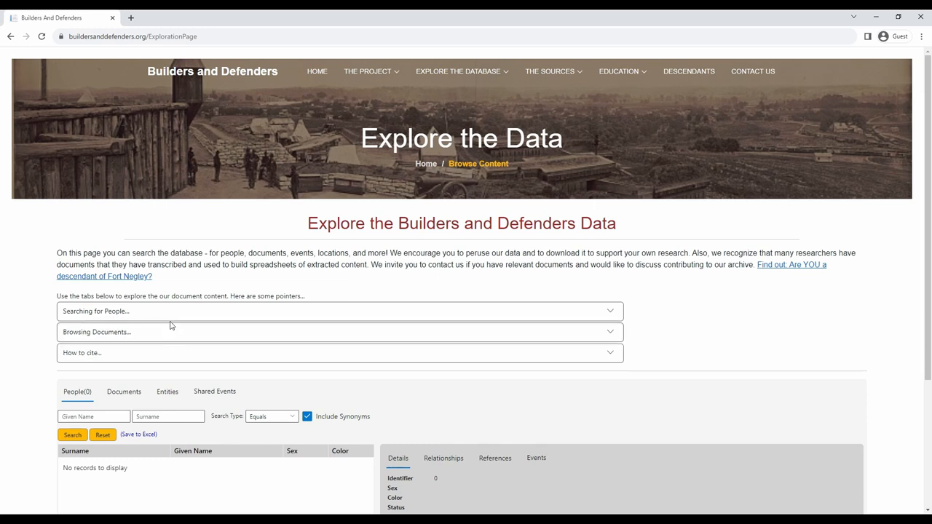
mouse_move(166, 339)
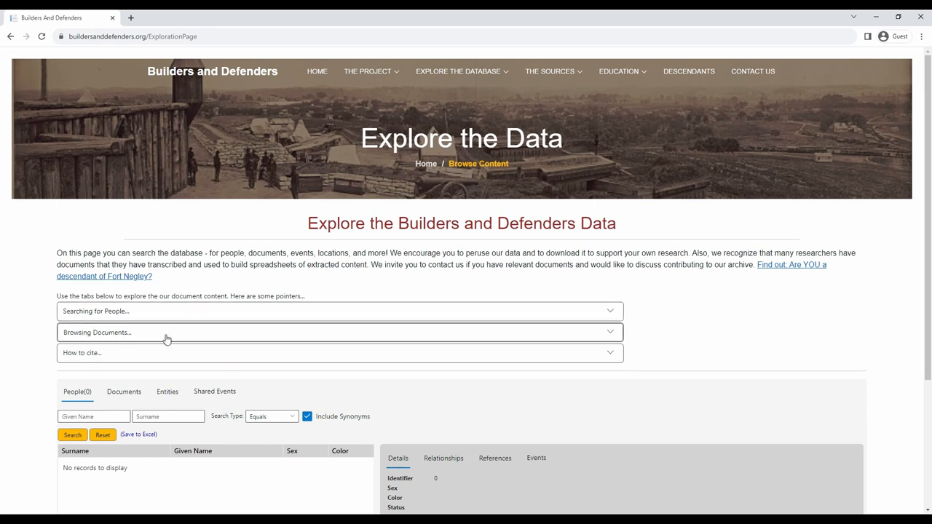
mouse_move(148, 361)
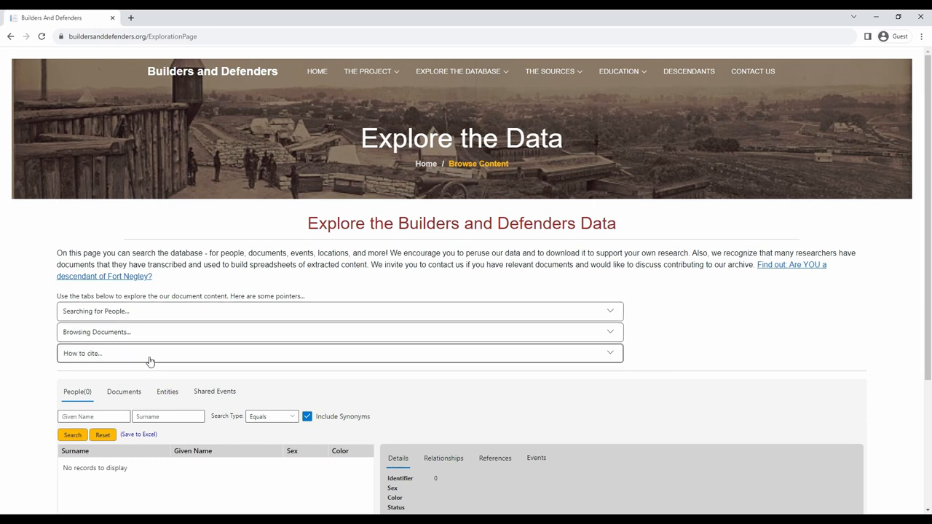
scroll(down, 3)
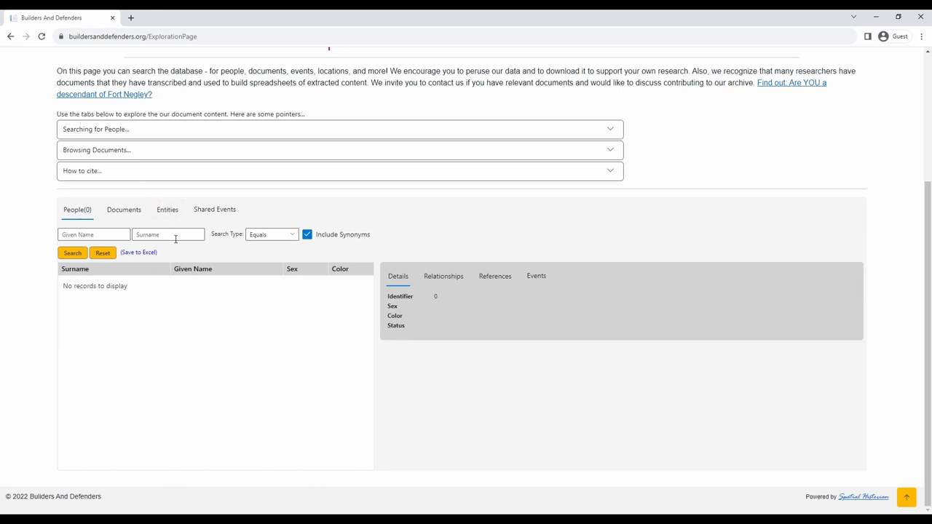
Search people by surname Smith, returning 384 matches with A Smith's details shown.
click(71, 253)
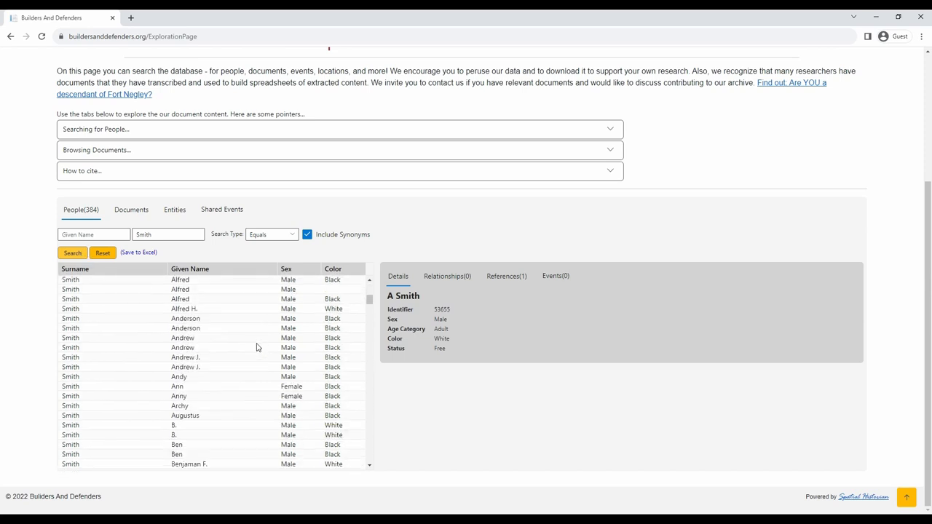
scroll(down, 3)
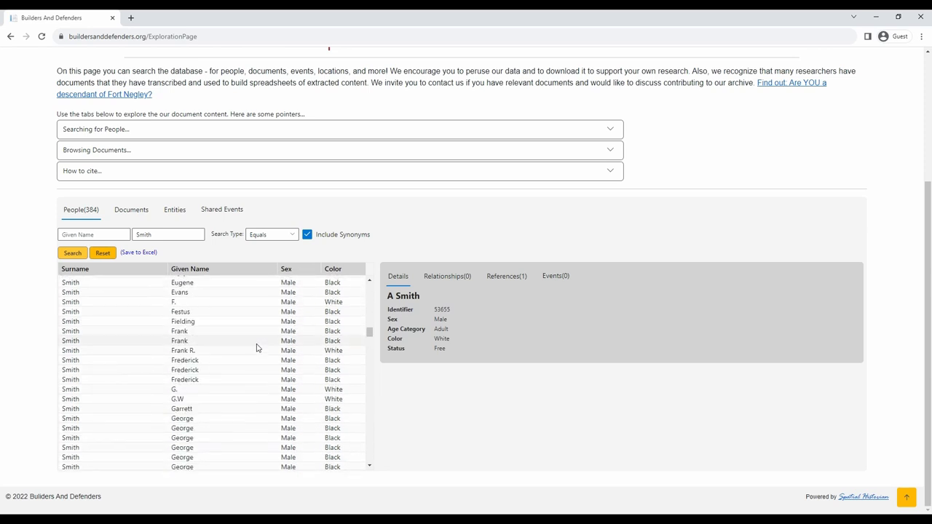
scroll(down, 3)
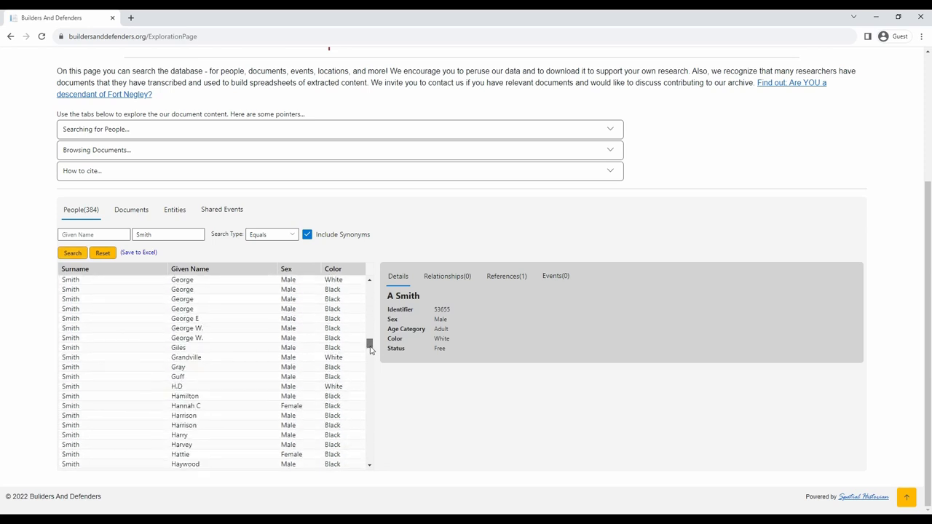
scroll(down, 3)
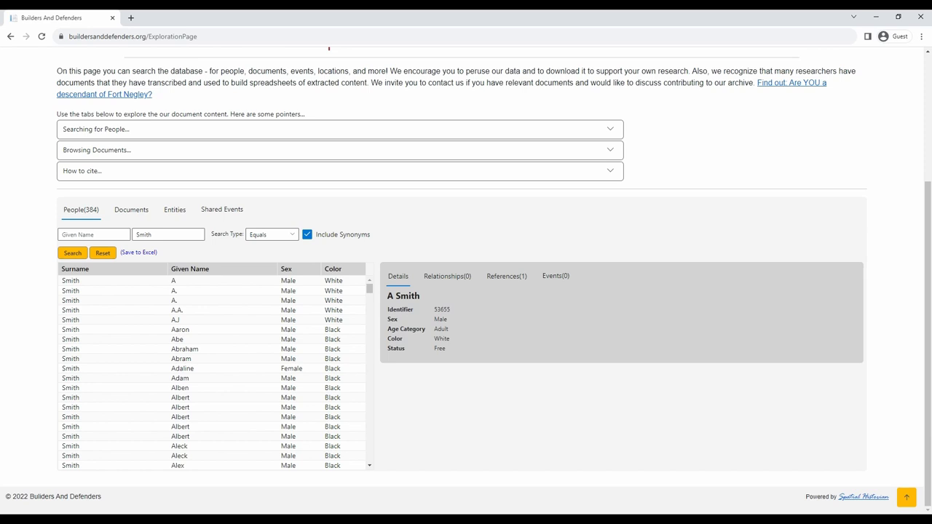
mouse_move(224, 322)
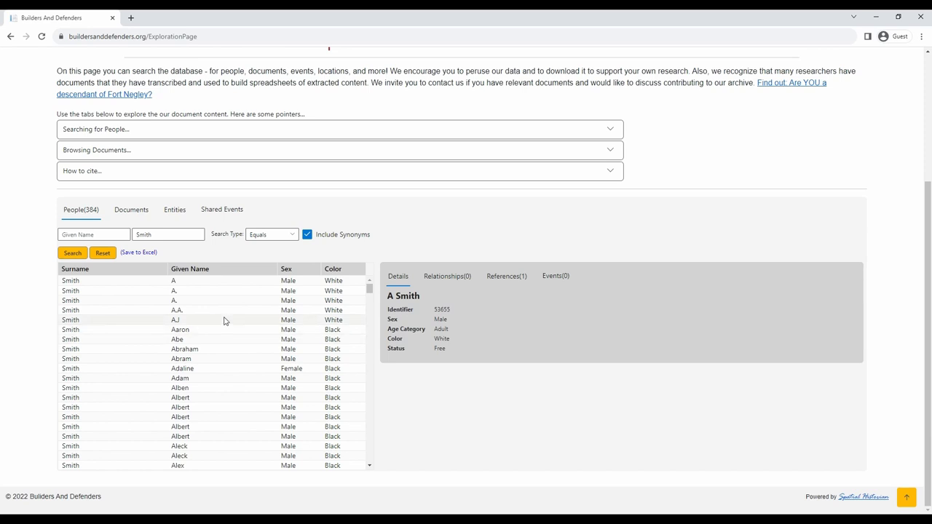
mouse_move(190, 387)
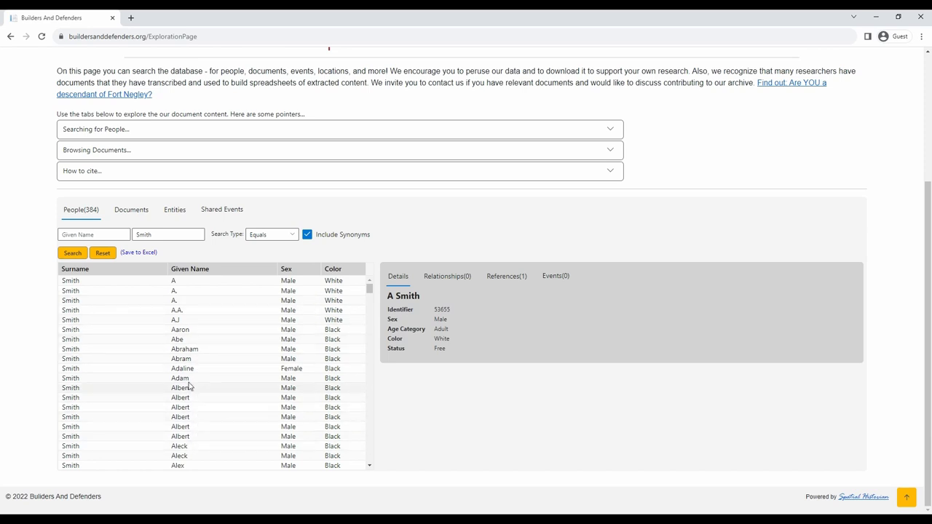
mouse_move(189, 342)
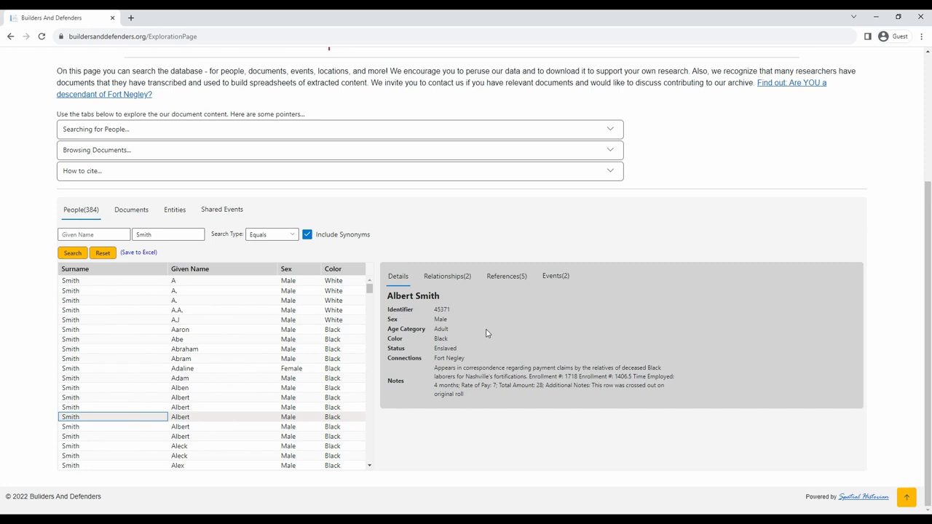
mouse_move(456, 312)
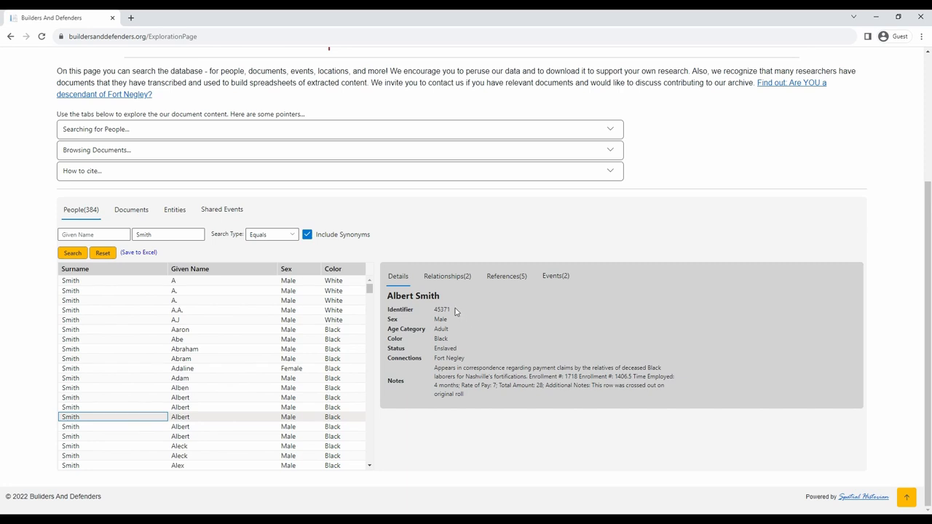
mouse_move(403, 280)
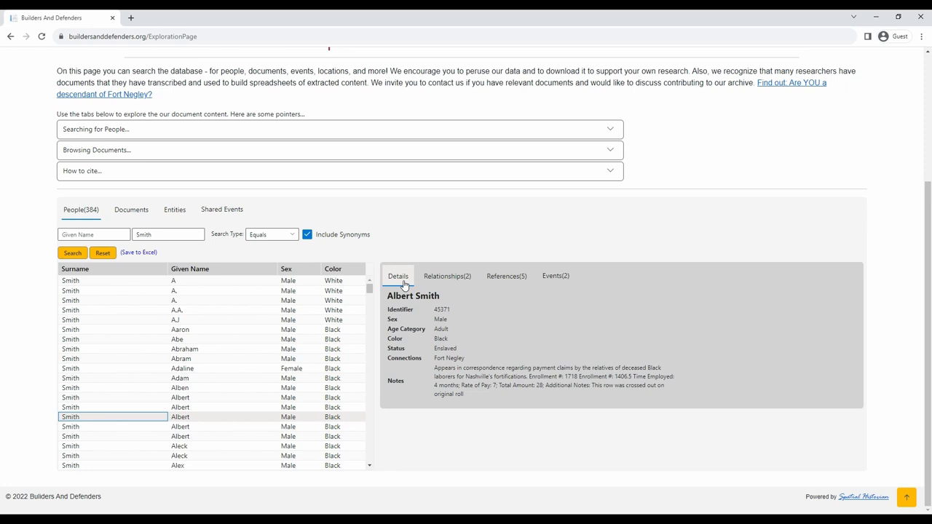
mouse_move(396, 308)
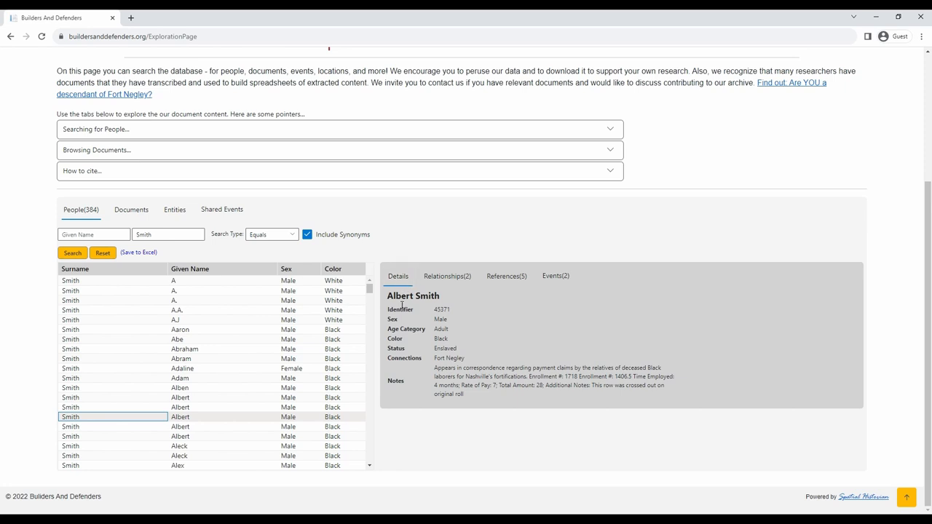
mouse_move(668, 375)
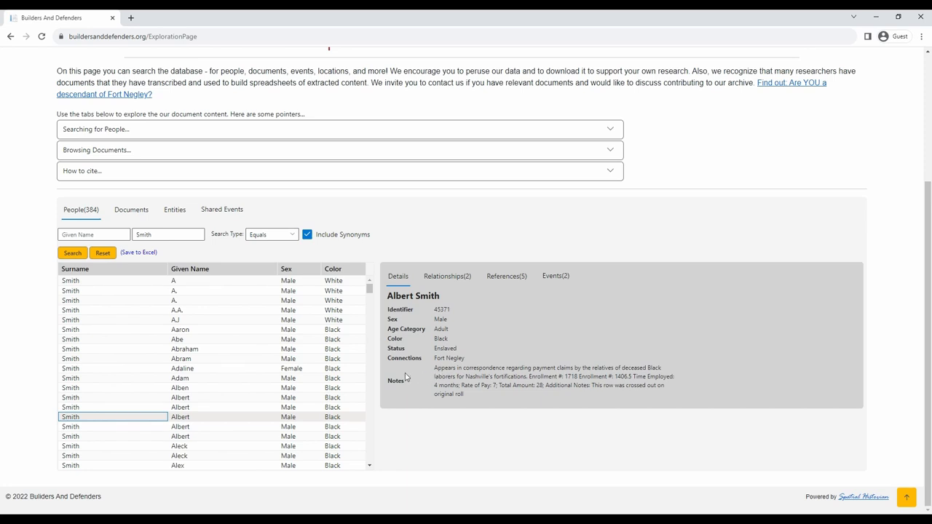
mouse_move(431, 363)
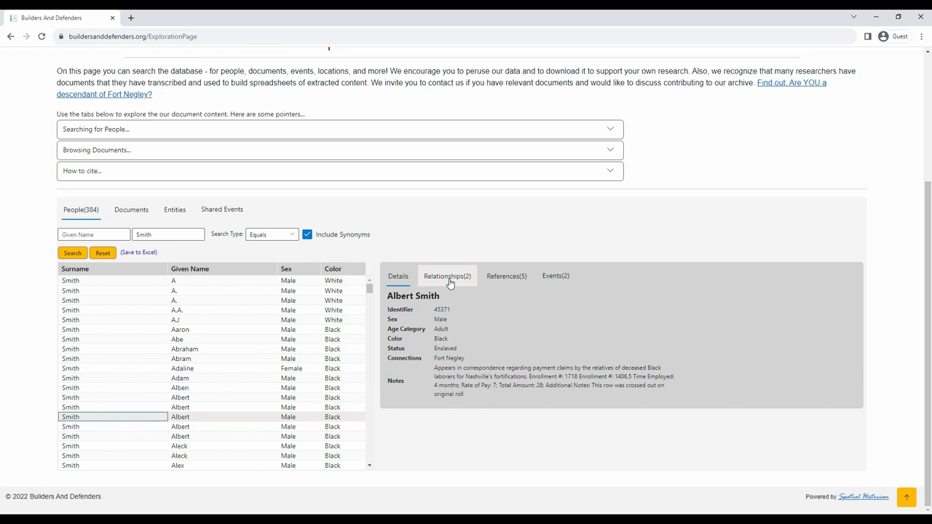
Show Albert Smith's two relationships: parent Martha McGavoc and enslaver W.H. Smith.
click(447, 277)
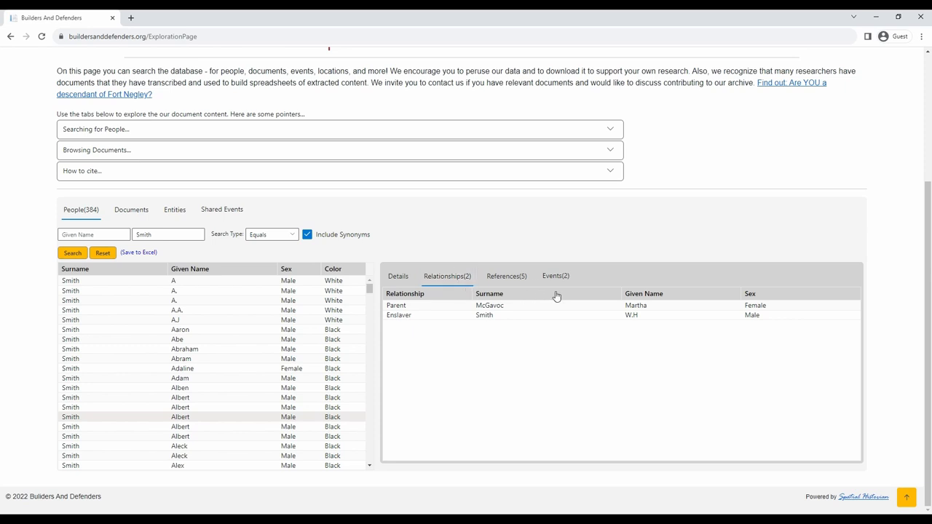
mouse_move(609, 311)
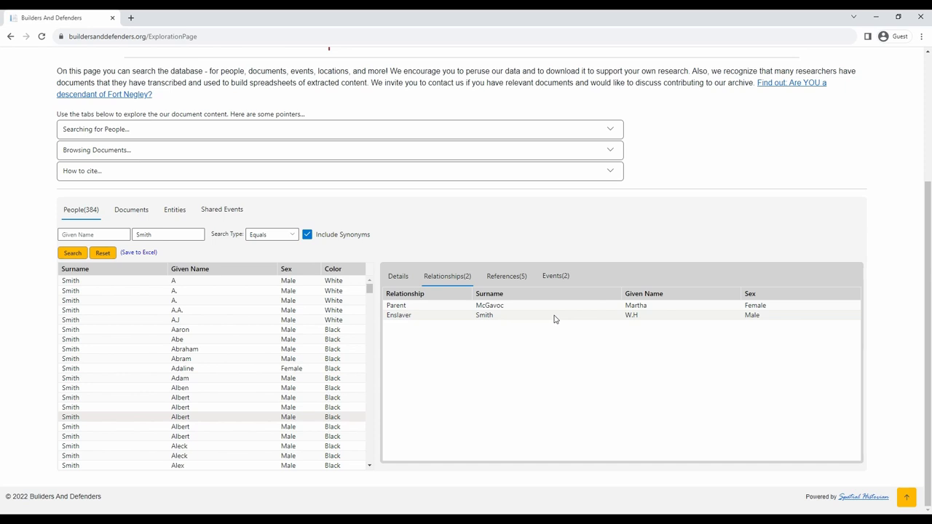
mouse_move(541, 294)
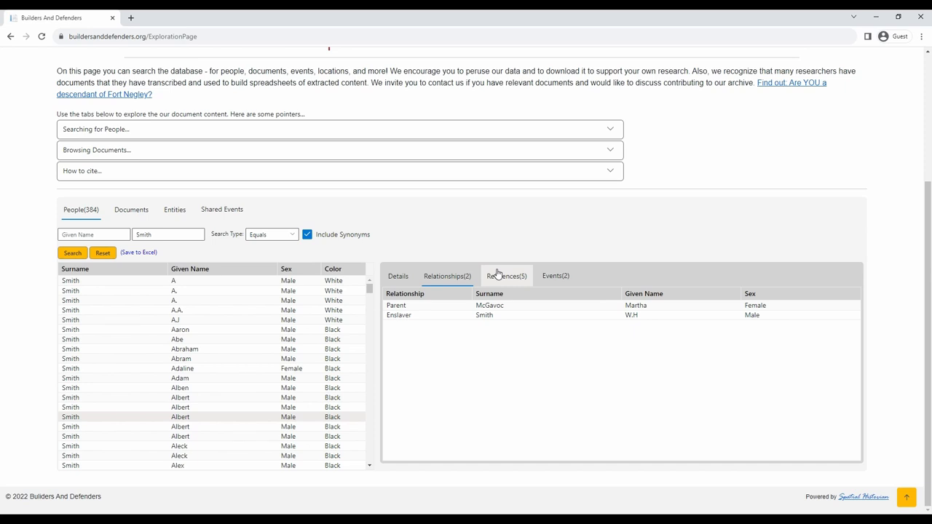
Show Albert Smith's five source references, including the Fort Negley Labor Rolls.
click(507, 277)
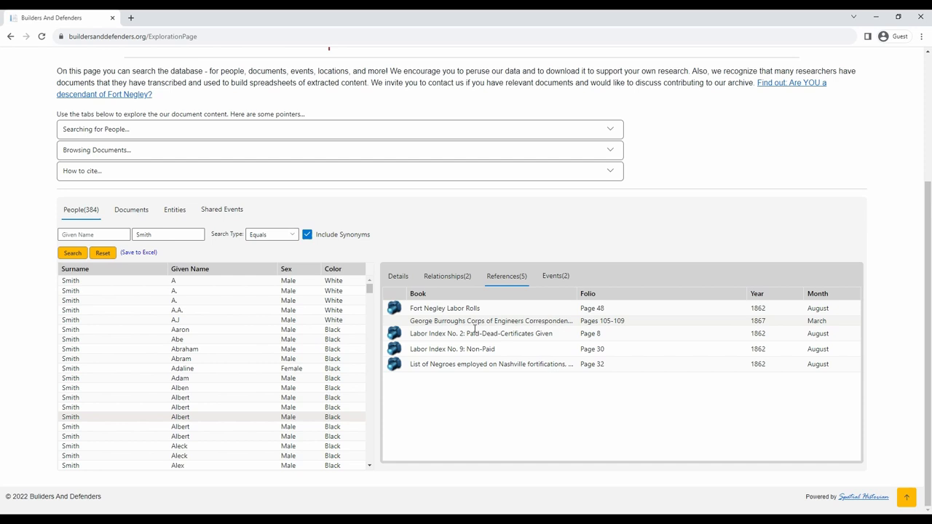
mouse_move(425, 386)
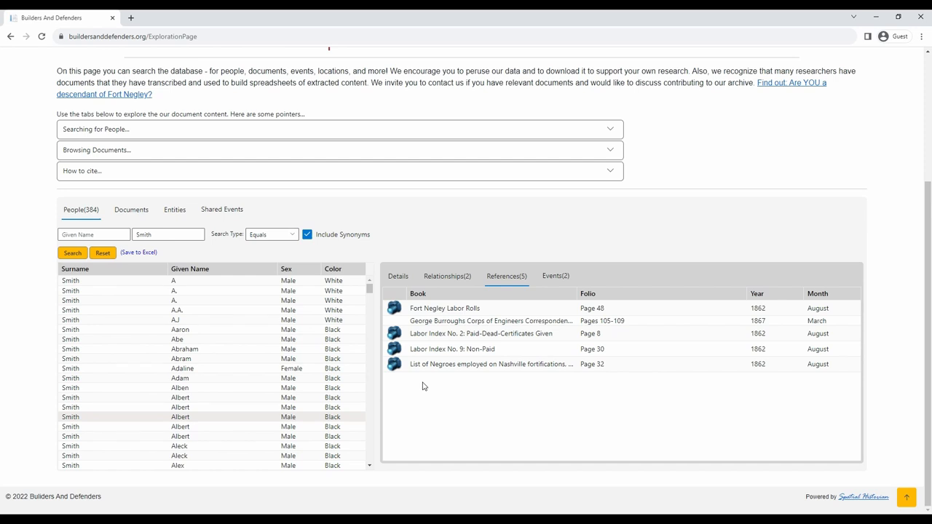
mouse_move(393, 333)
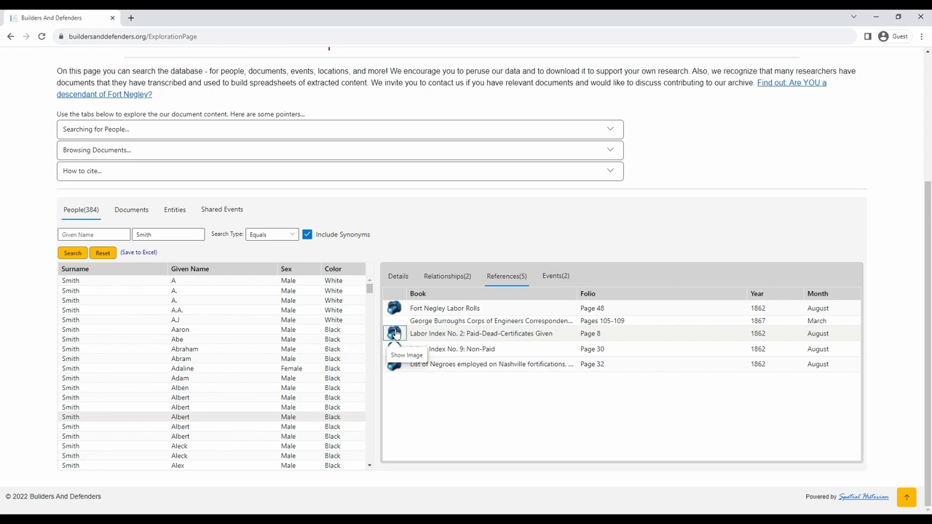
click(393, 332)
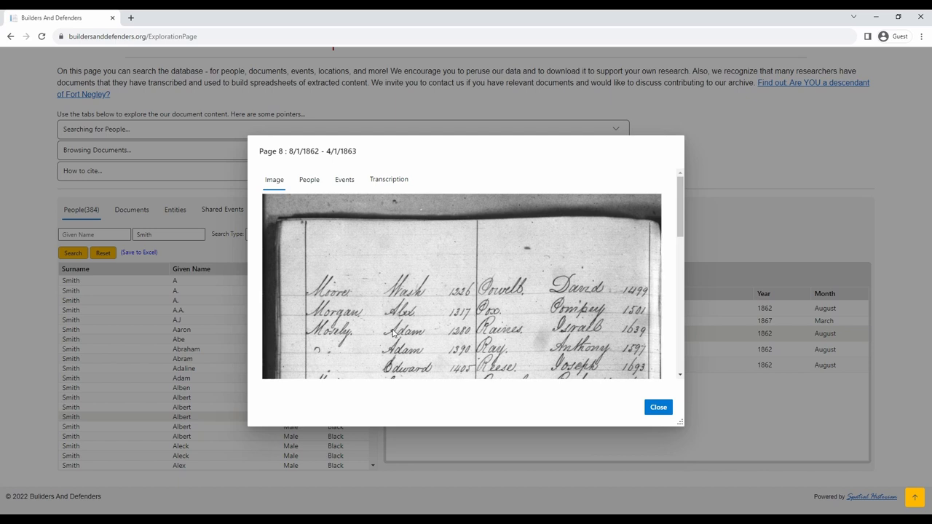
mouse_move(677, 422)
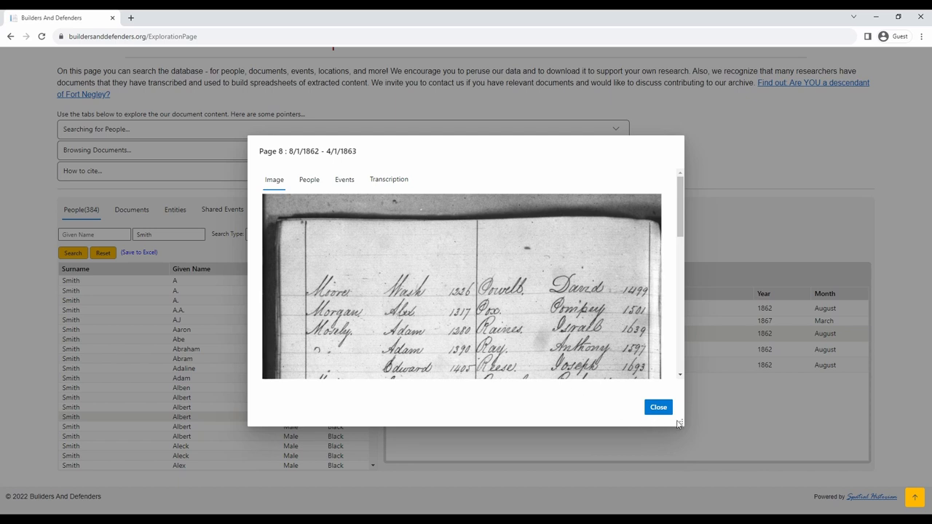
mouse_move(687, 428)
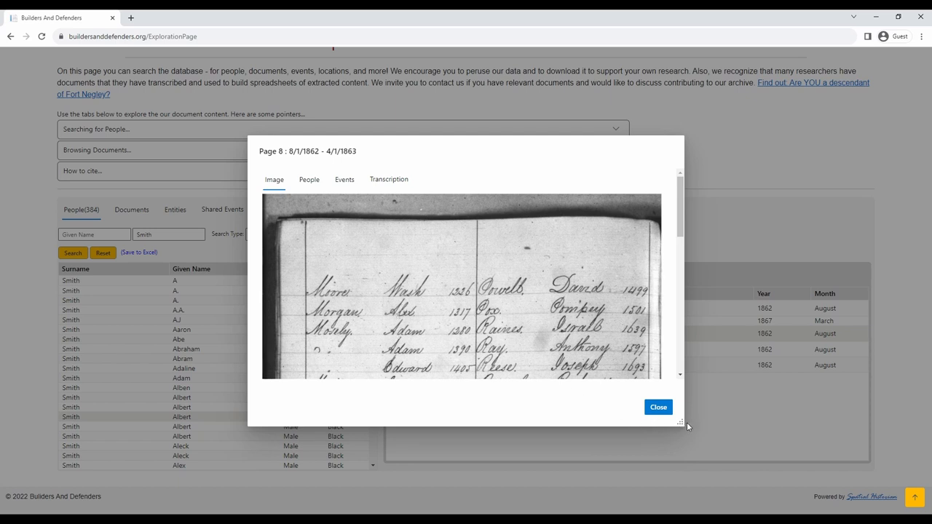
drag(682, 422, 798, 454)
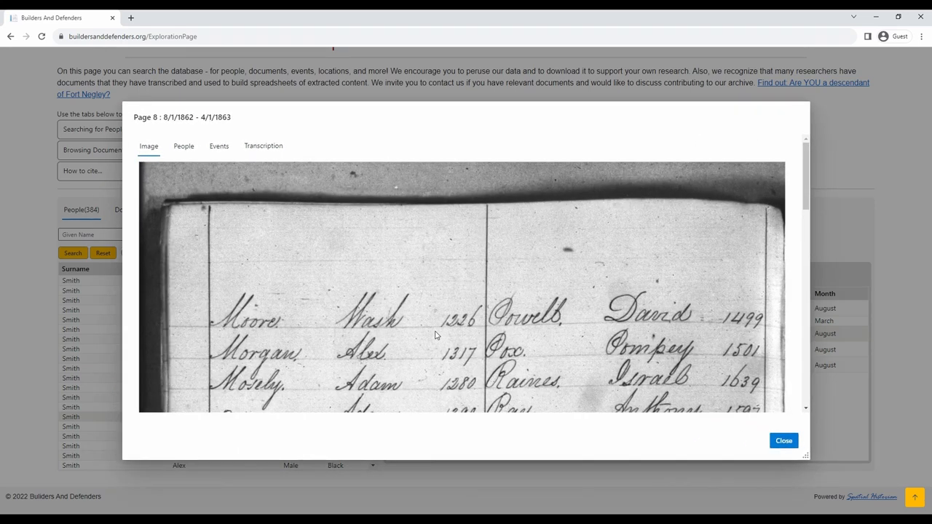
mouse_move(274, 314)
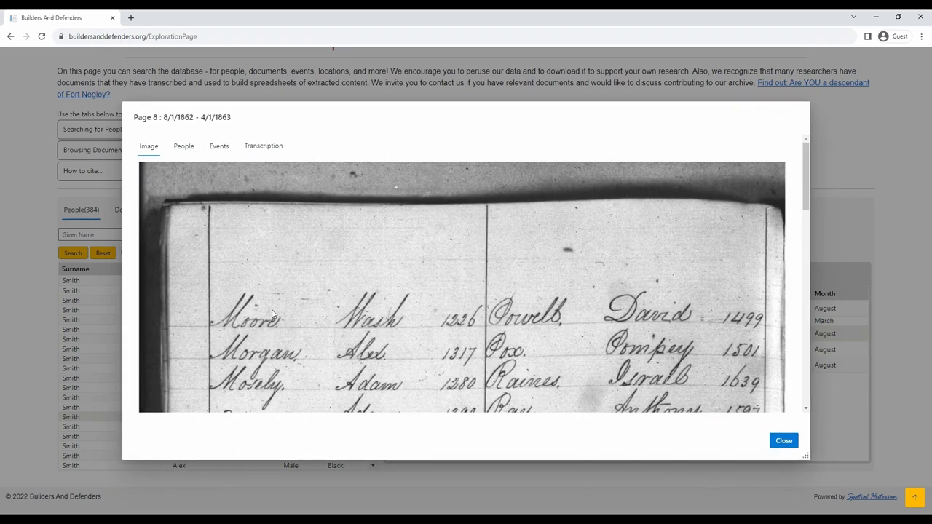
scroll(down, 3)
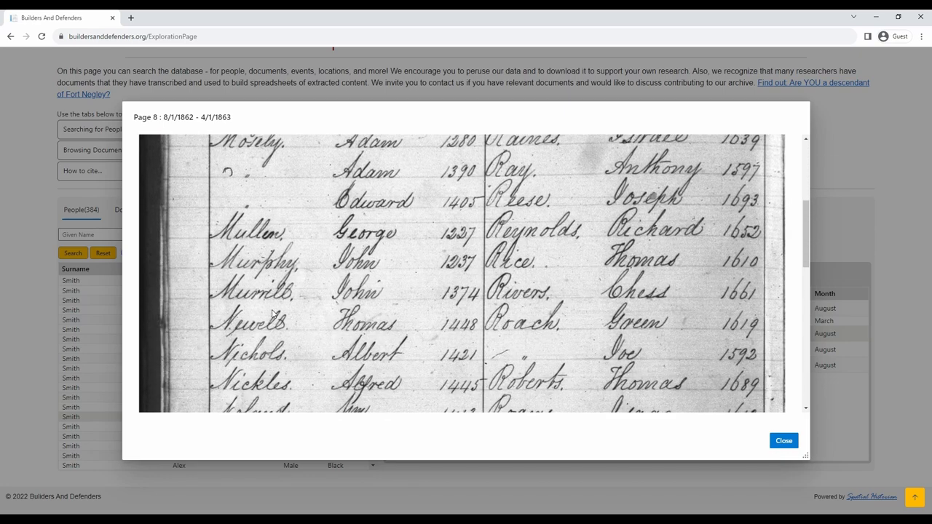
scroll(down, 3)
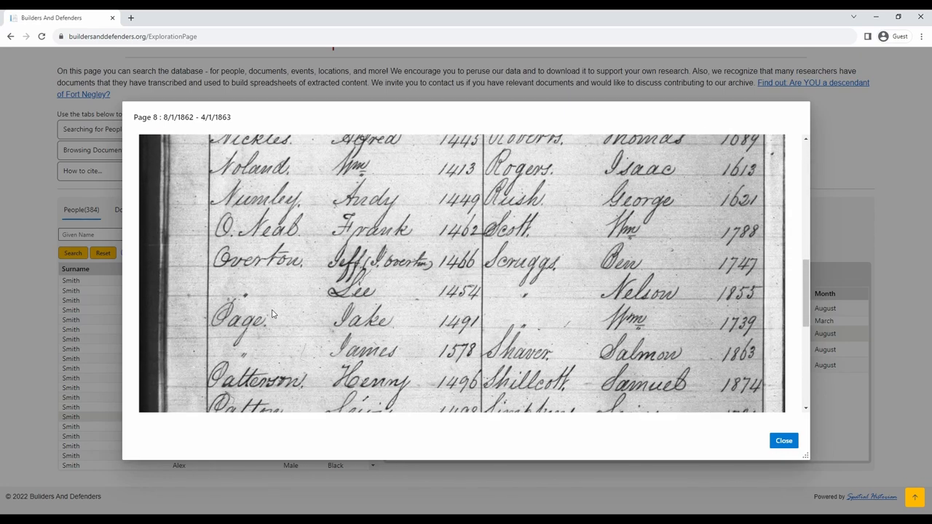
scroll(down, 3)
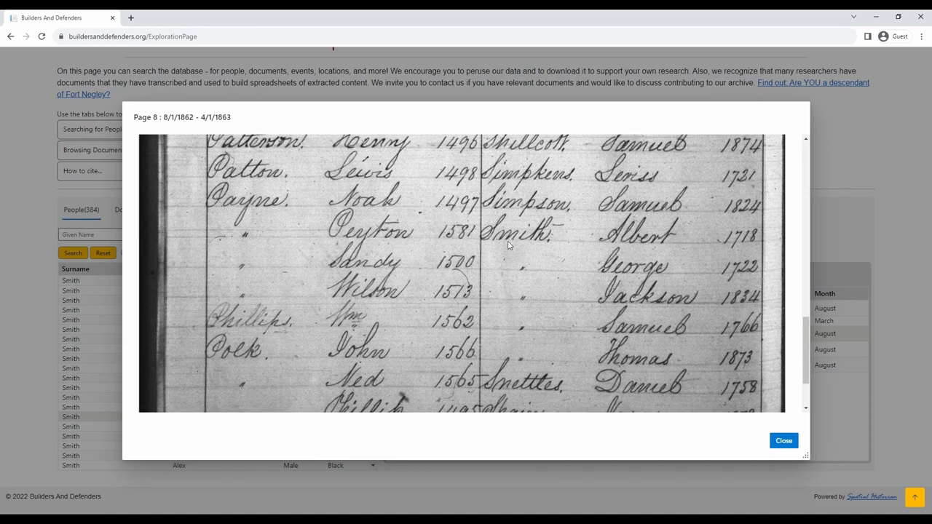
mouse_move(632, 235)
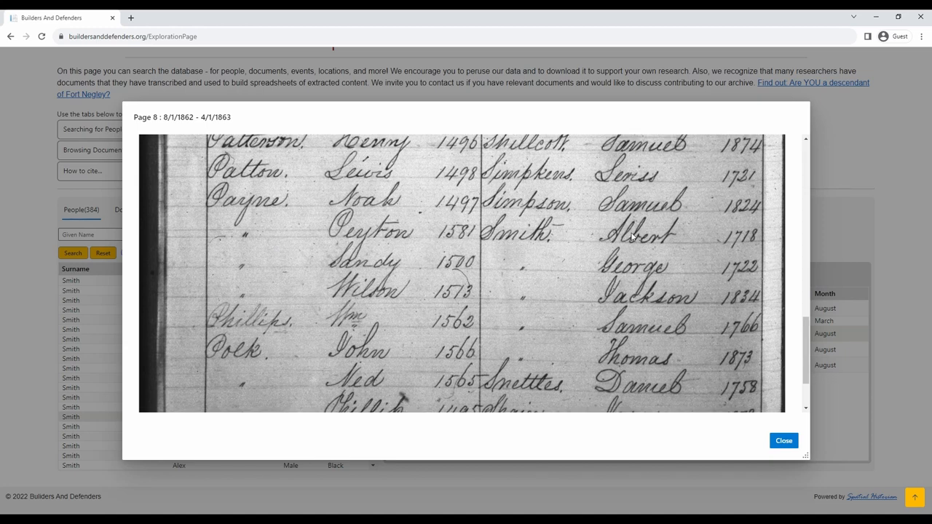
mouse_move(651, 247)
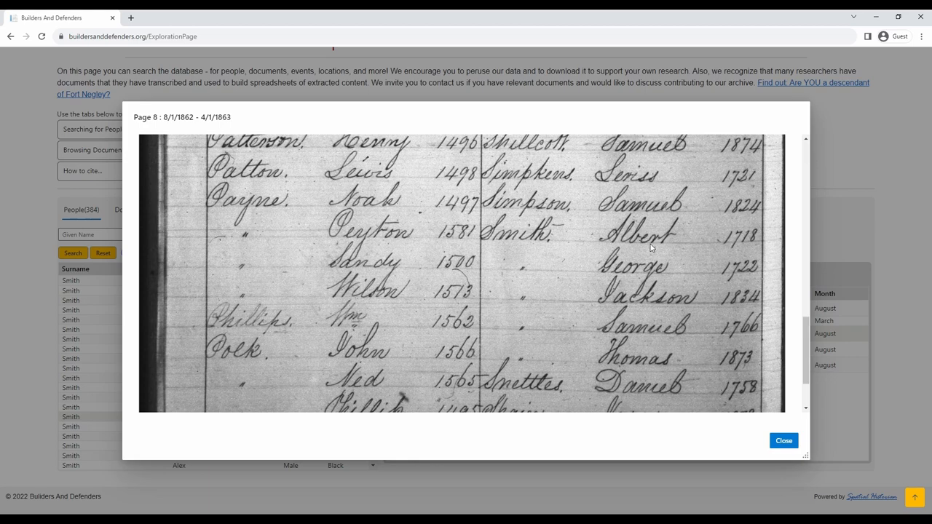
mouse_move(643, 239)
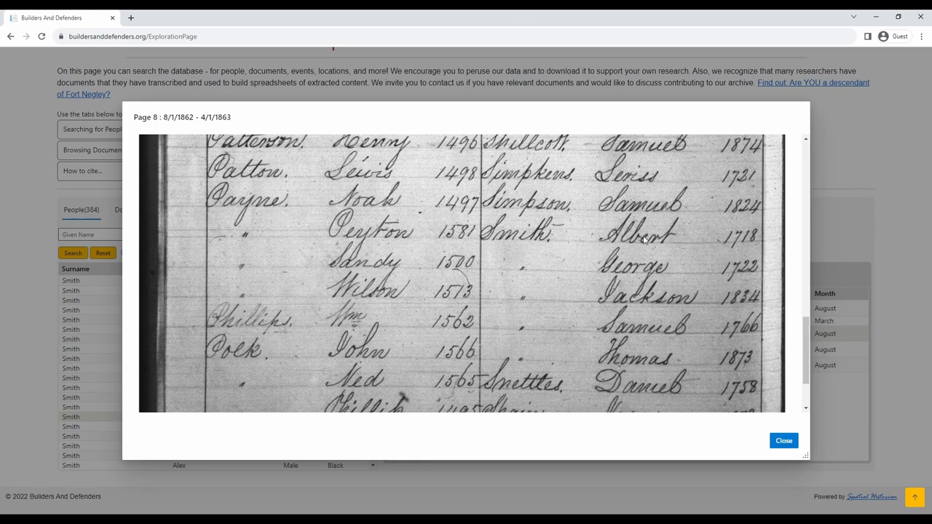
click(783, 440)
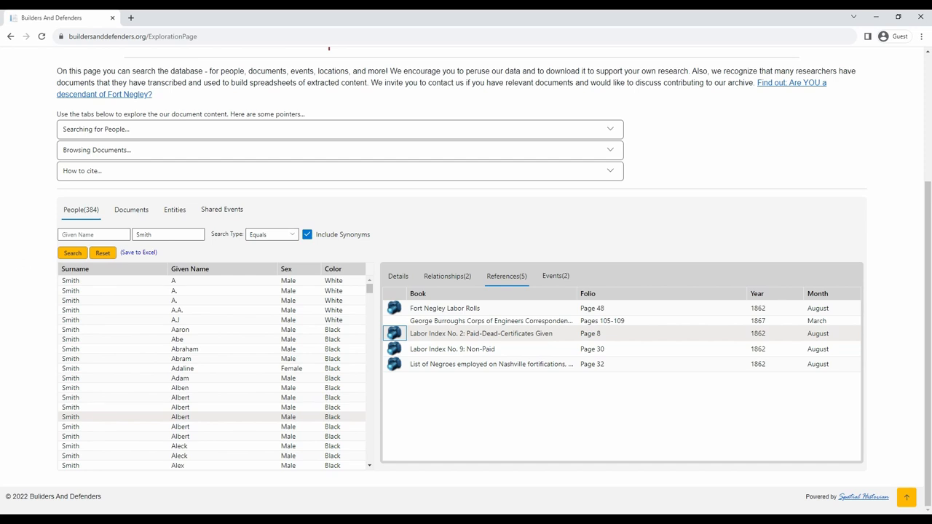
mouse_move(489, 294)
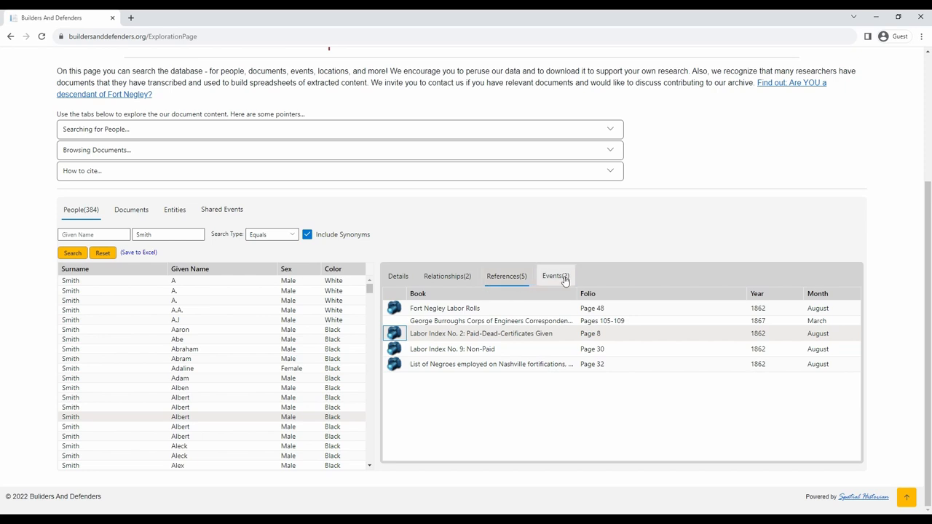
Review Albert Smith's two events, Fort Negley 1862–1863 and death in 1867, then return to Details.
click(553, 277)
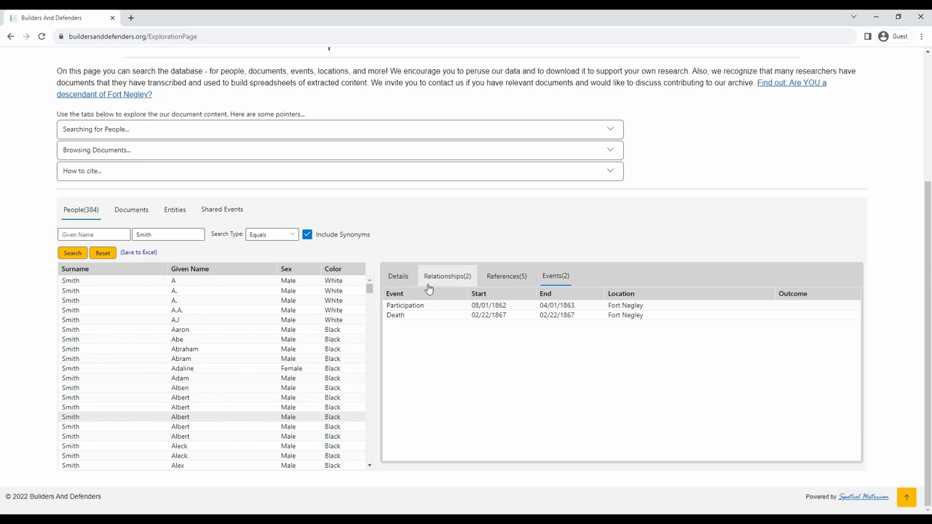
click(398, 277)
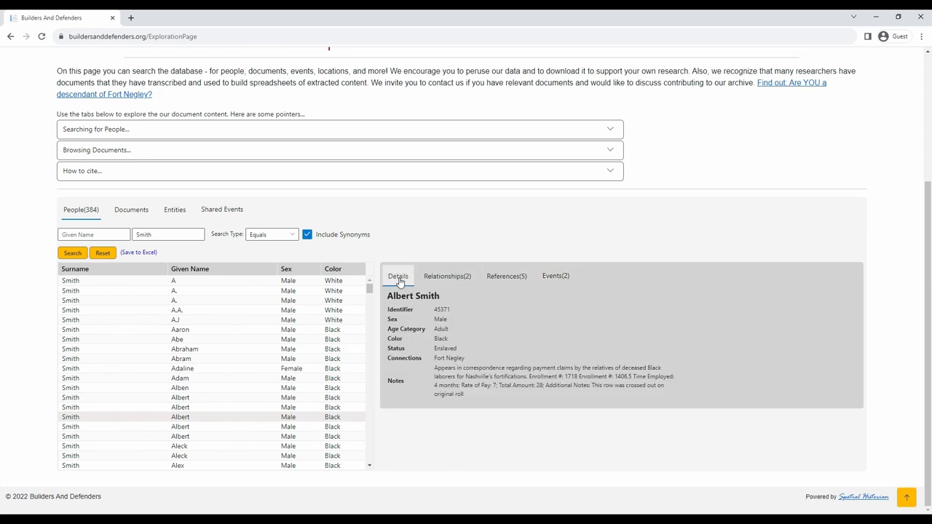
mouse_move(211, 259)
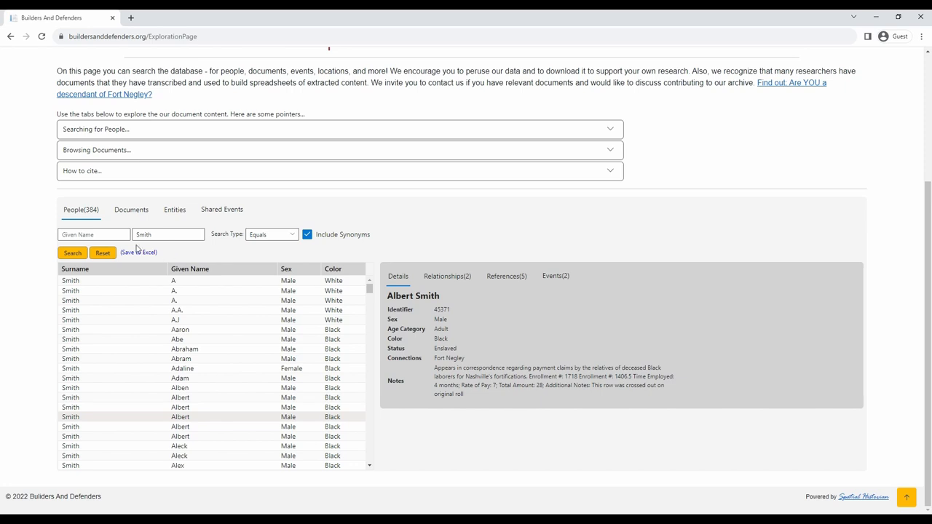
Change the surname term to S and set the match type to Starts With.
click(93, 233)
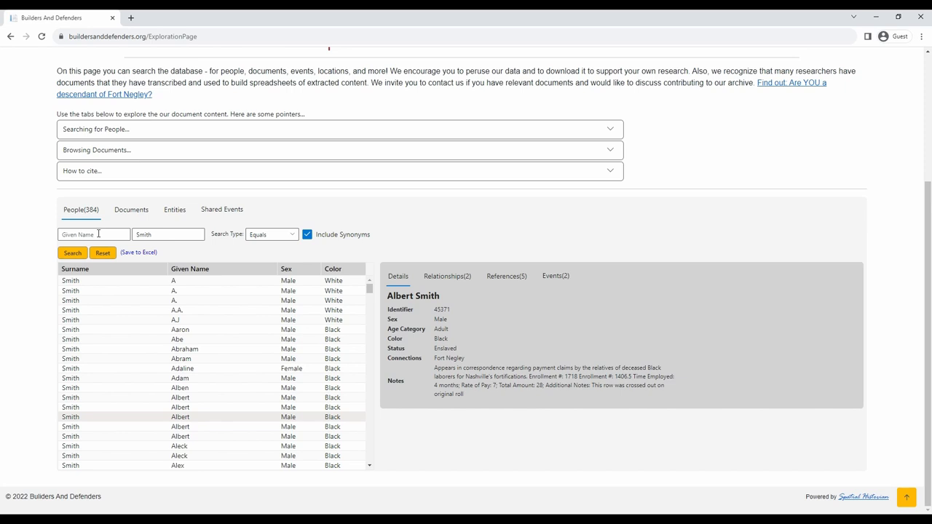
mouse_move(265, 248)
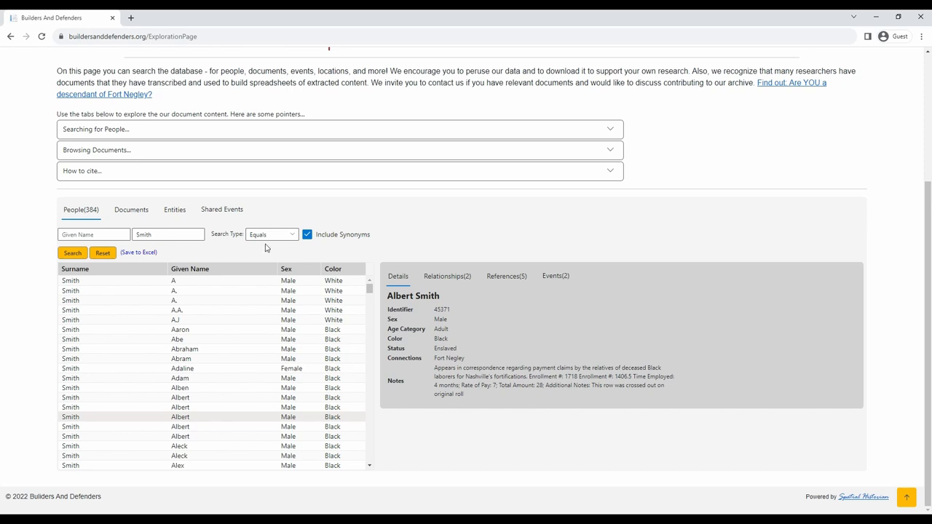
click(293, 233)
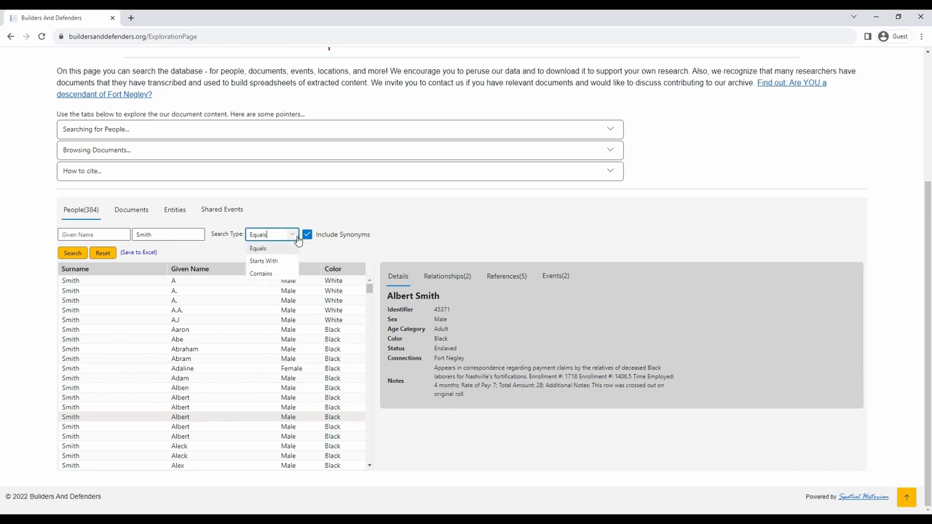
mouse_move(263, 260)
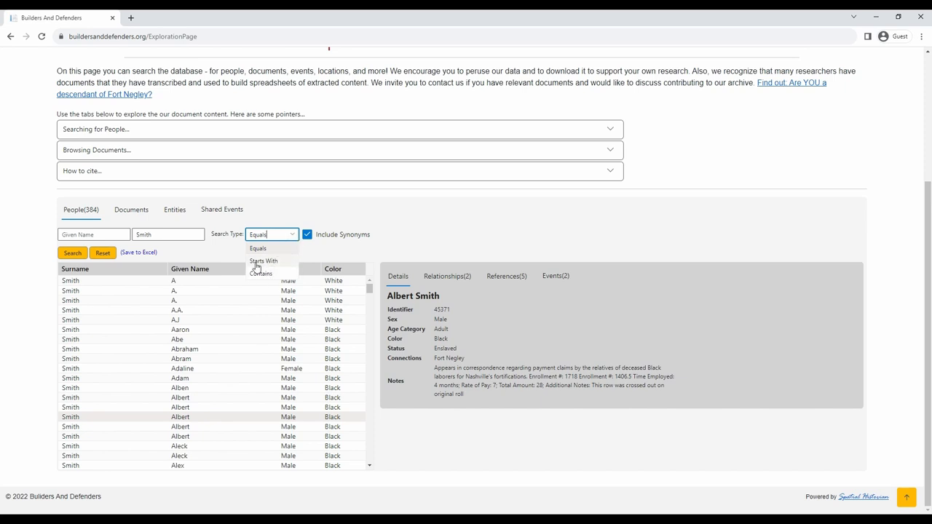
click(257, 247)
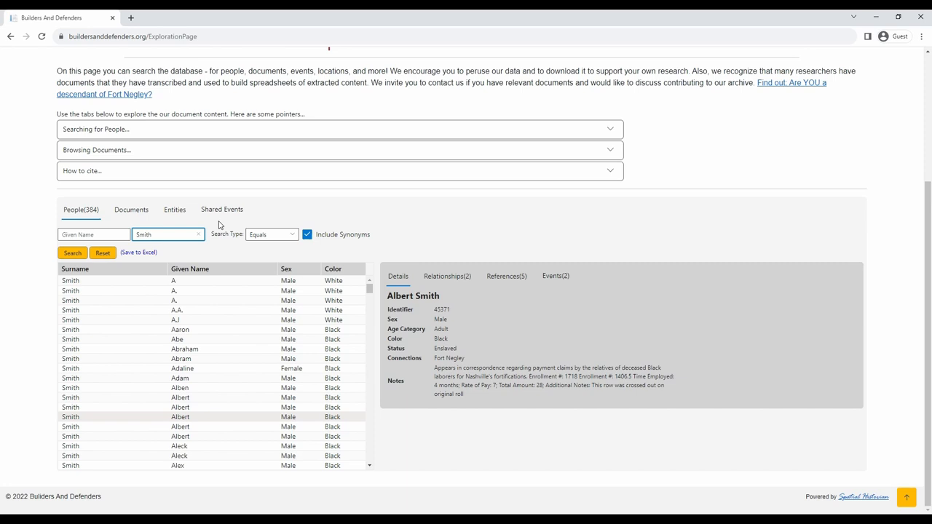
text(Sm)
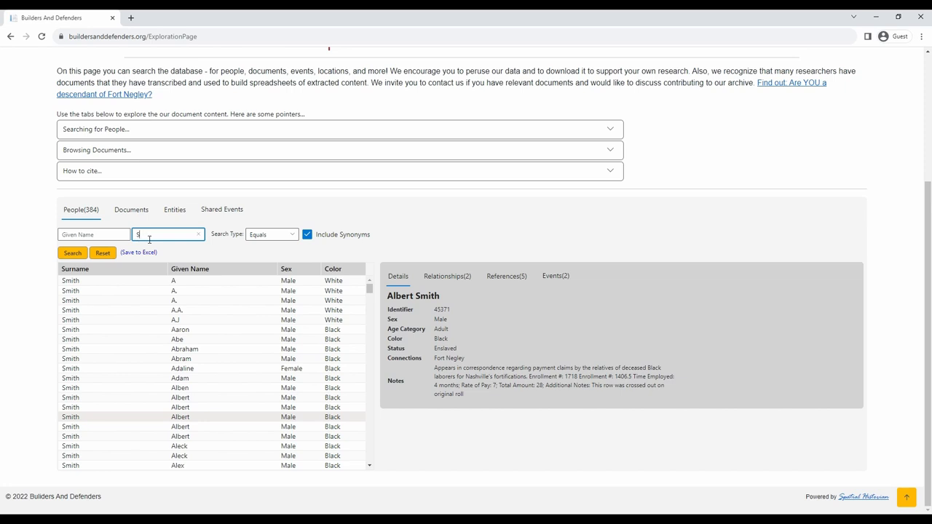
click(270, 233)
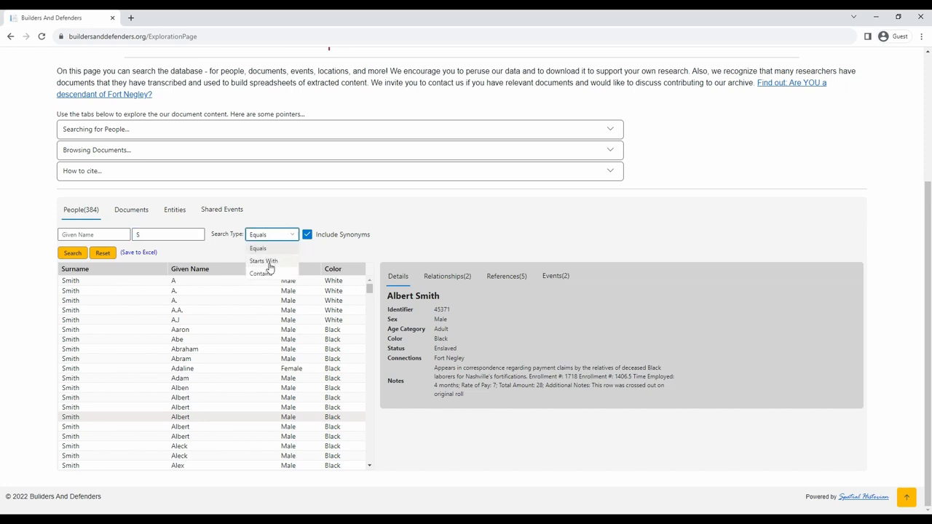
click(264, 261)
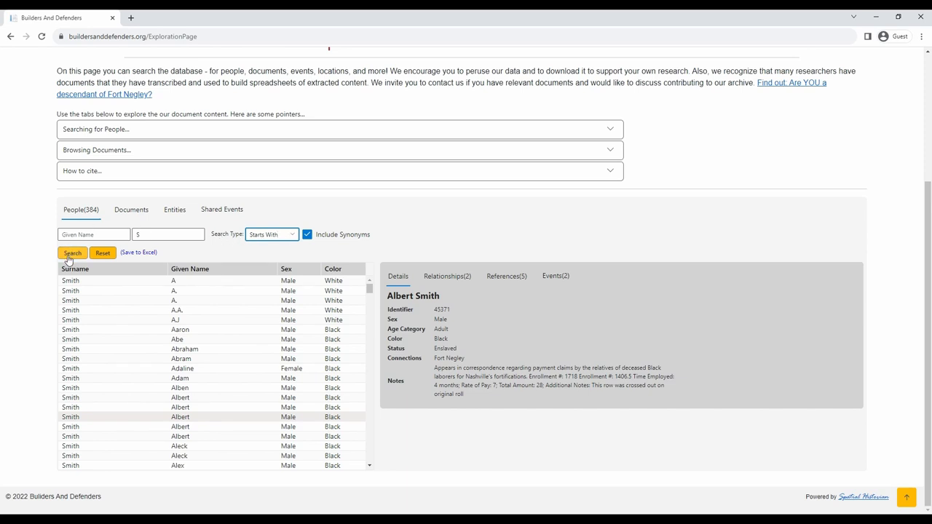
Run the Starts With S search listing 2,165 people through Sytle, then switch to the Documents tab.
click(72, 253)
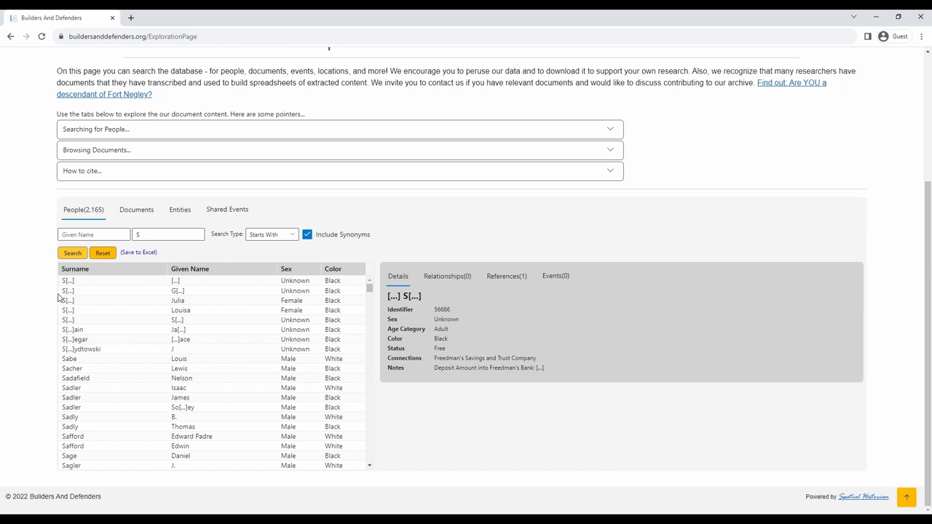
mouse_move(99, 313)
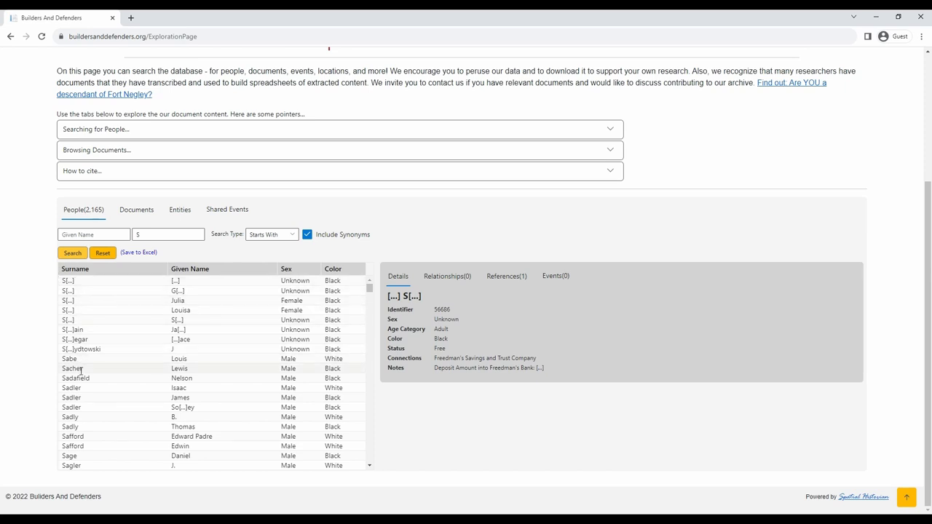
mouse_move(367, 291)
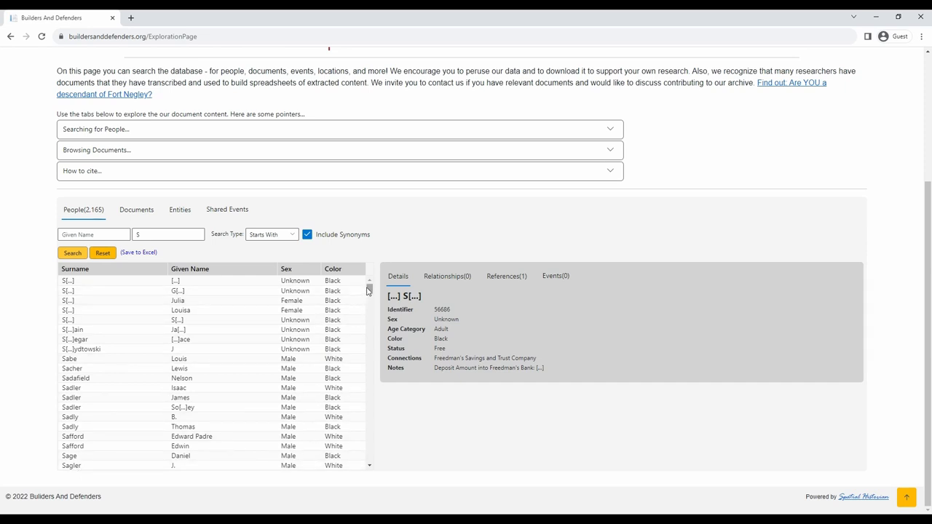
scroll(down, 3)
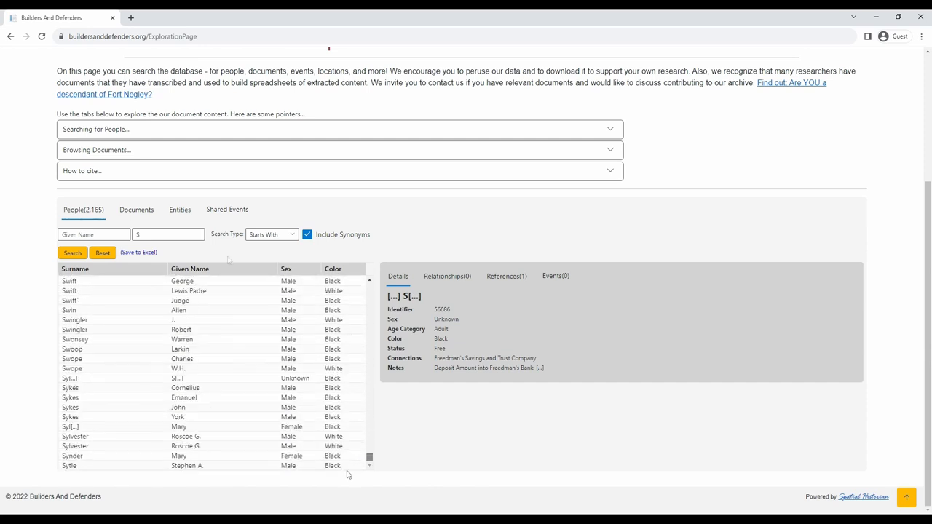
mouse_move(212, 262)
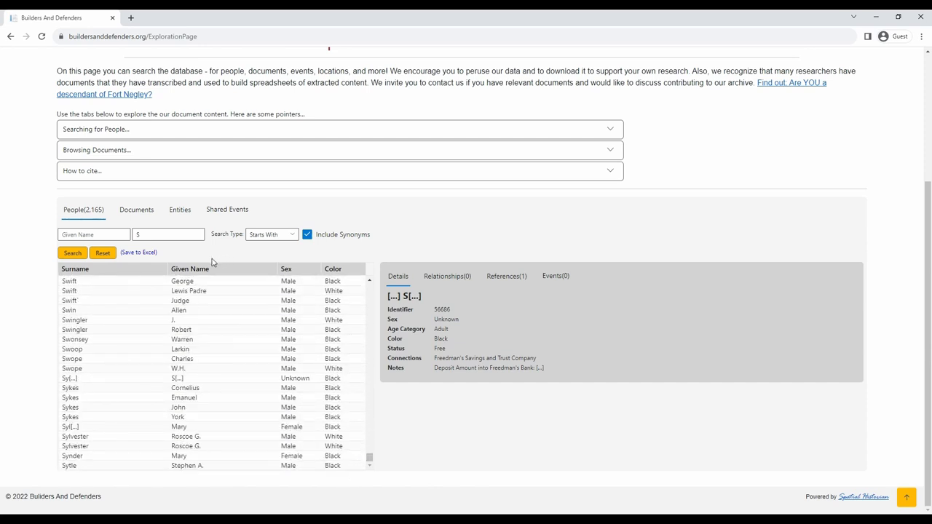
mouse_move(142, 256)
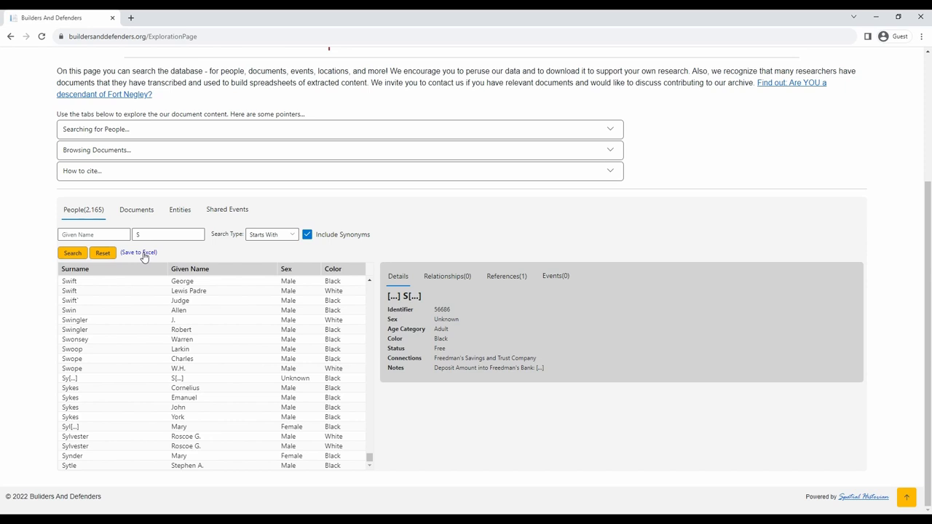
mouse_move(178, 259)
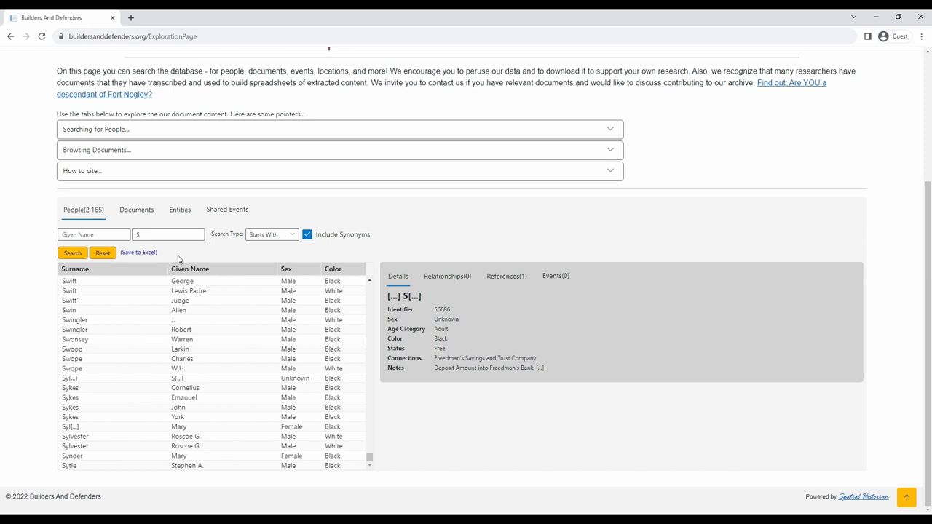
mouse_move(184, 256)
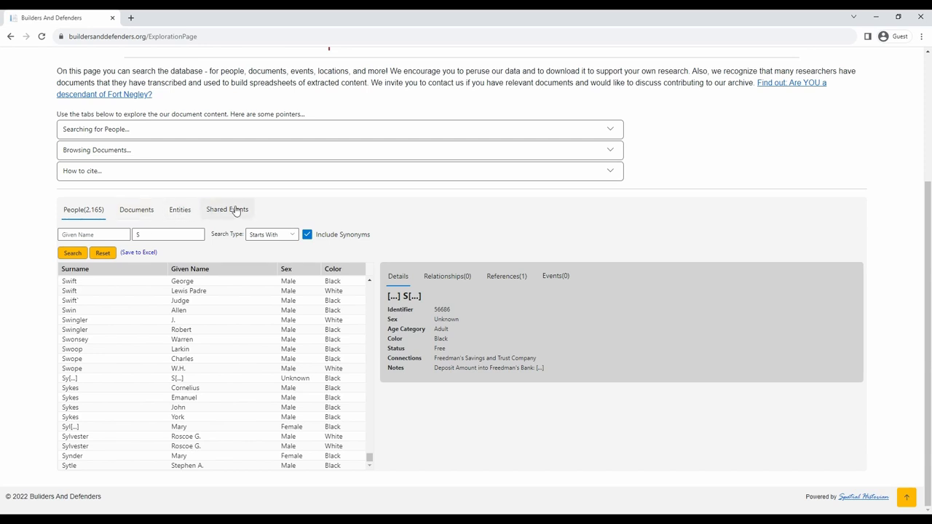
mouse_move(223, 210)
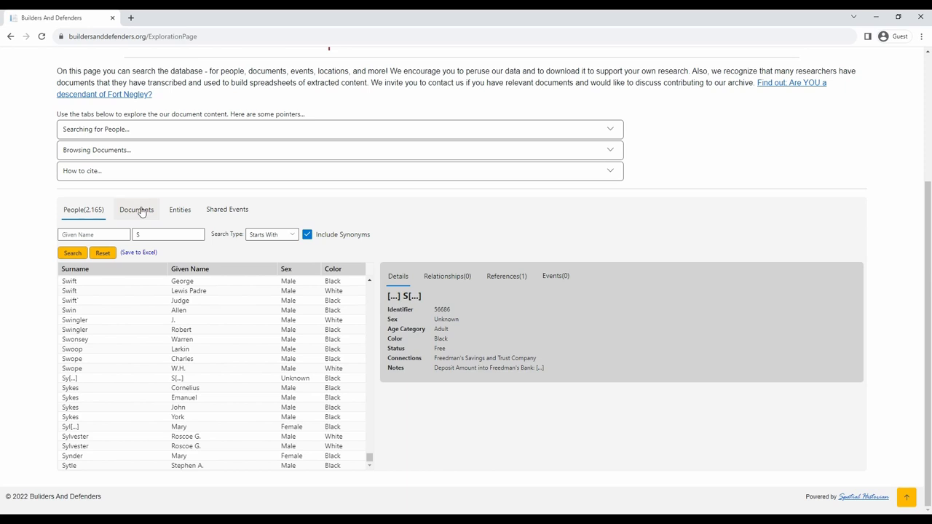
mouse_move(136, 218)
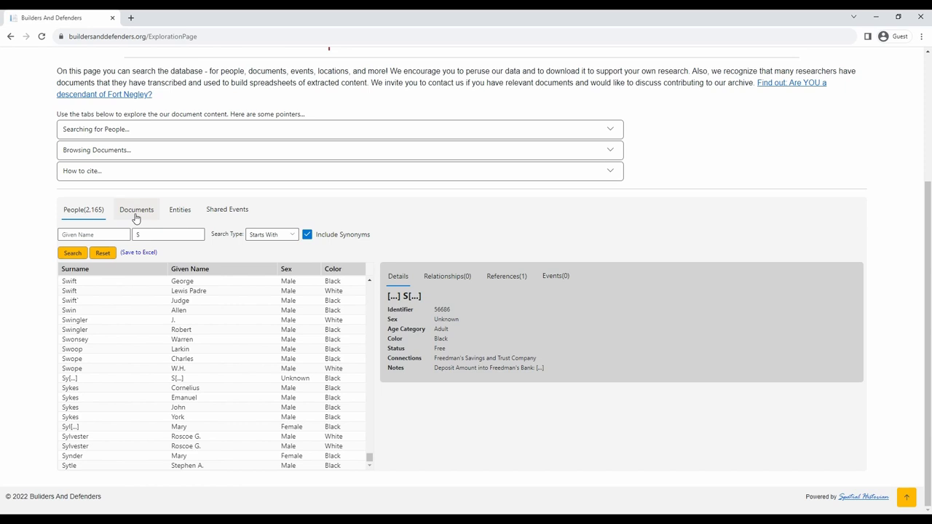
click(137, 209)
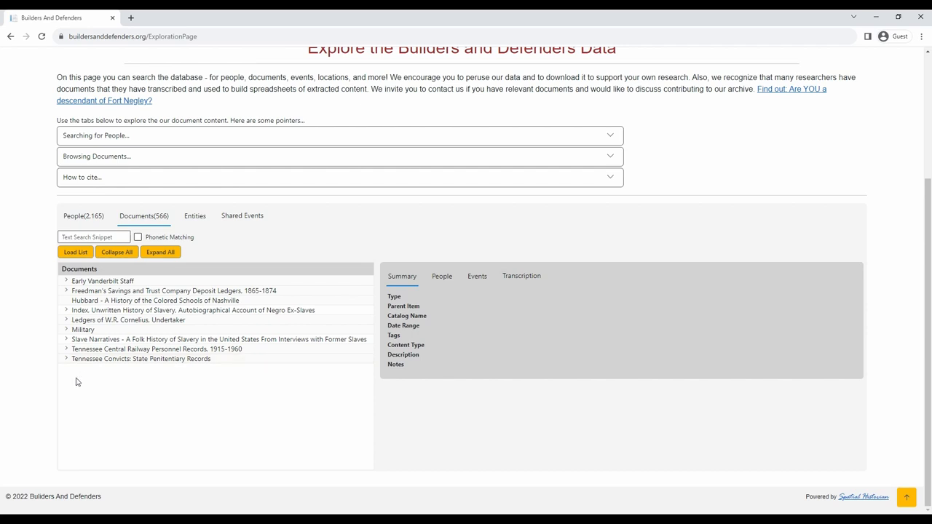
mouse_move(67, 344)
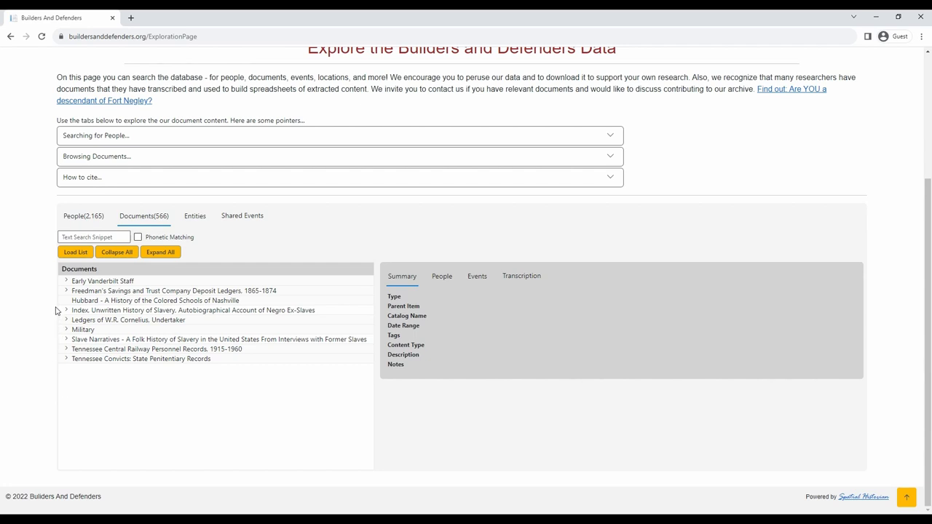
mouse_move(83, 341)
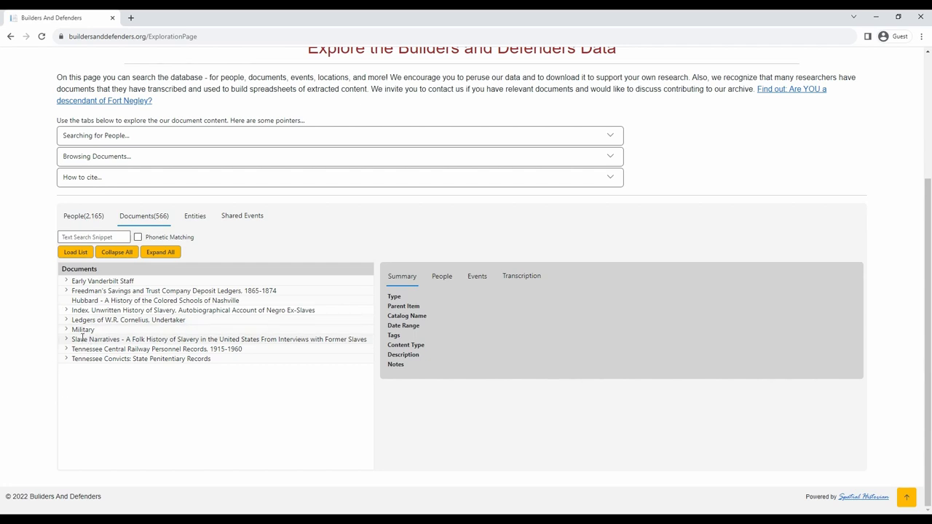
mouse_move(67, 331)
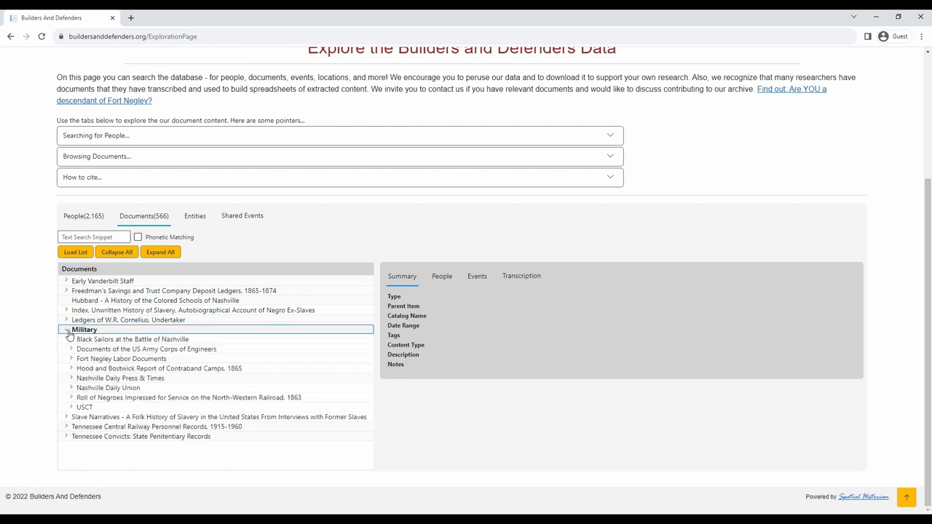
Expand Black Sailors, the Army Corps of Engineers reel pages, Fort Negley Labor Documents and USCT.
click(70, 339)
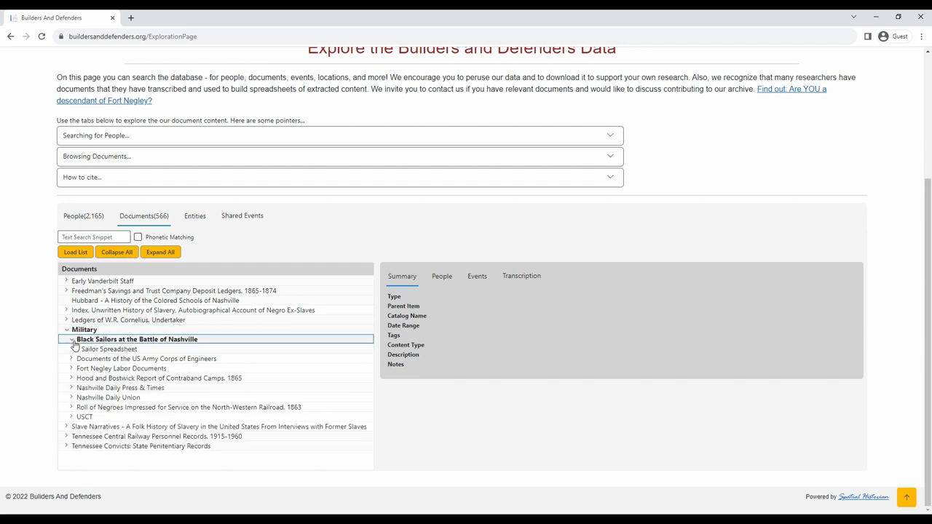
click(70, 358)
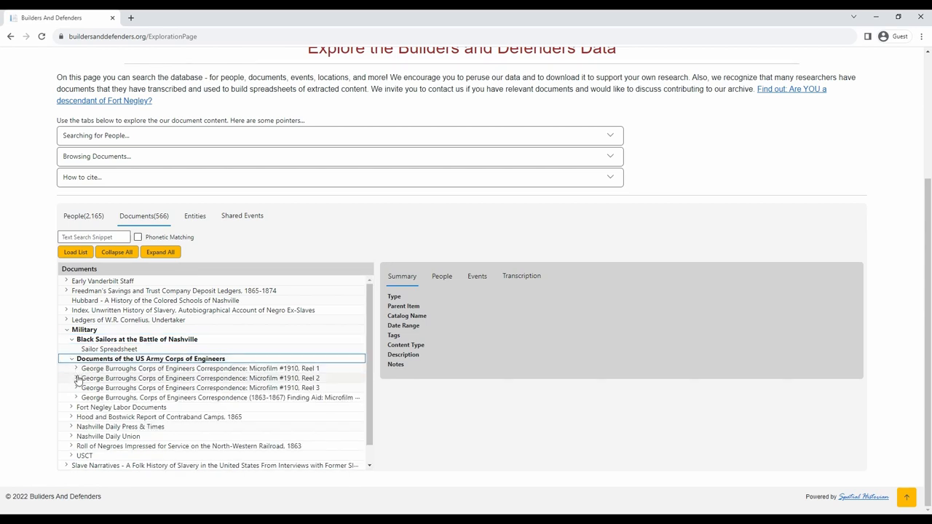
click(77, 378)
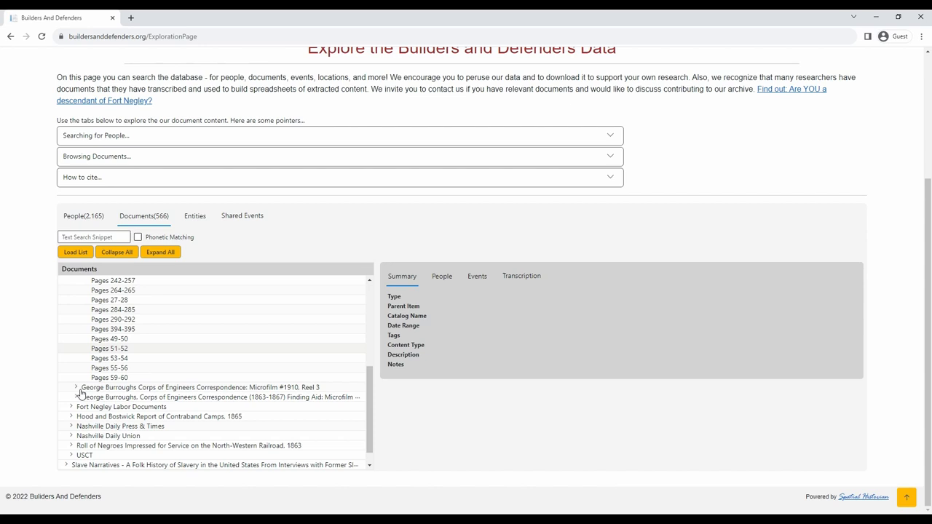
scroll(down, 3)
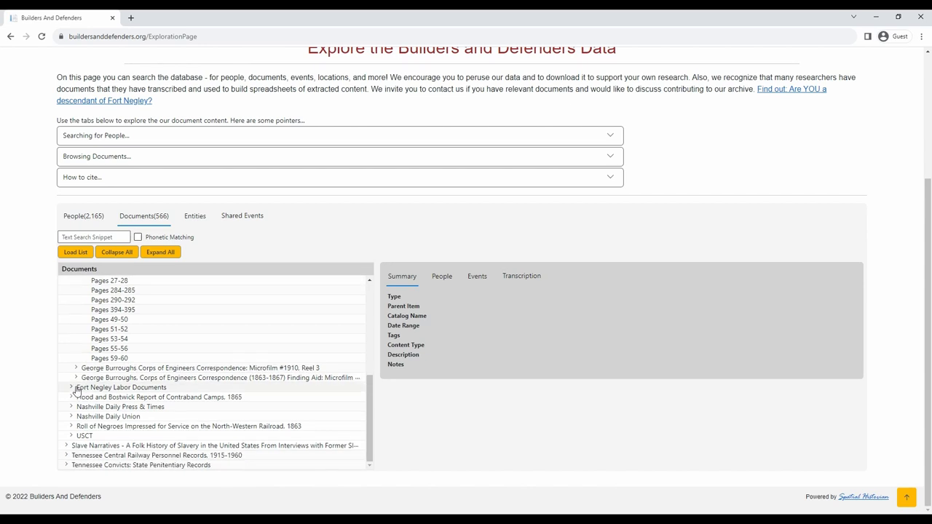
click(71, 387)
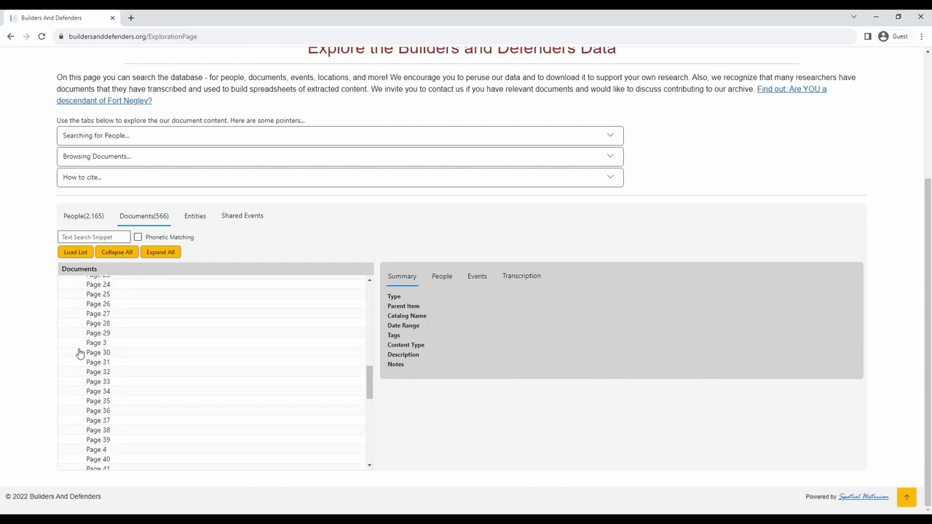
scroll(down, 3)
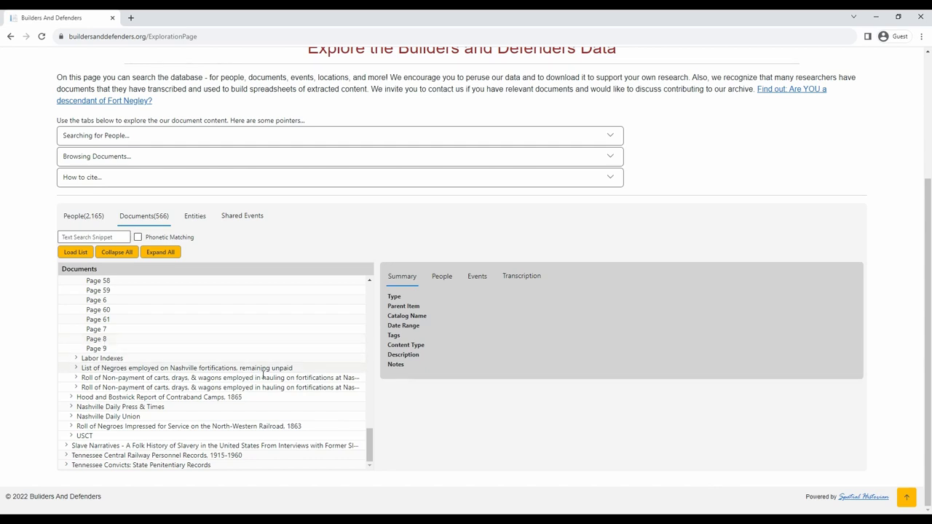
click(70, 435)
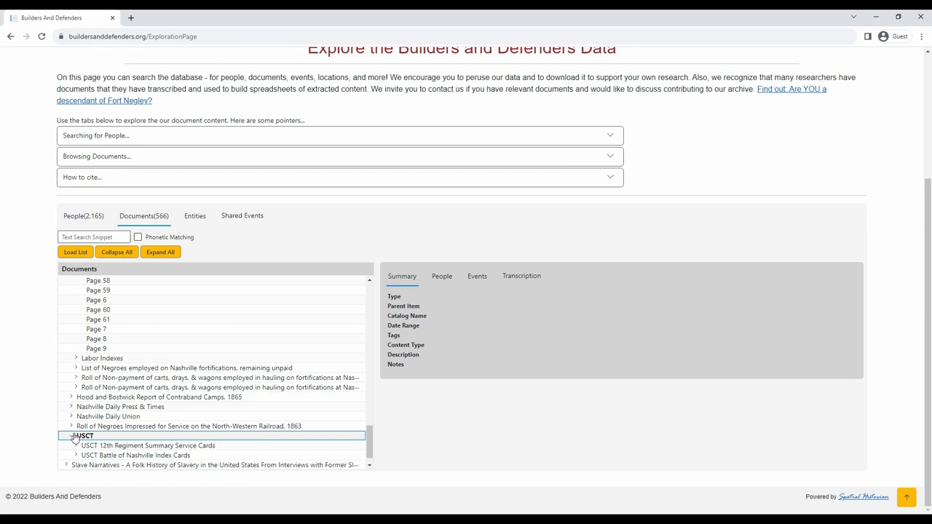
Expand the USCT 12th Regiment service cards and list the 115 people in MF 1742 - Reel 85.
click(79, 445)
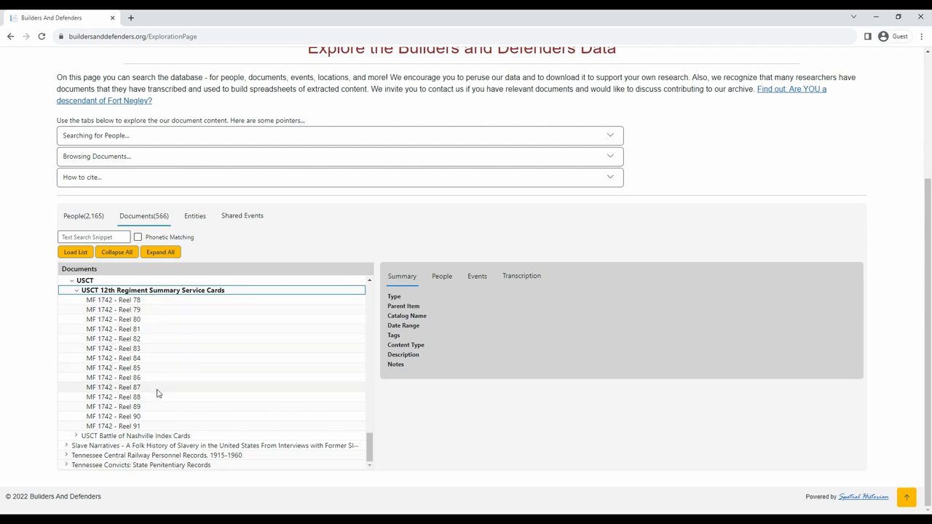
mouse_move(148, 321)
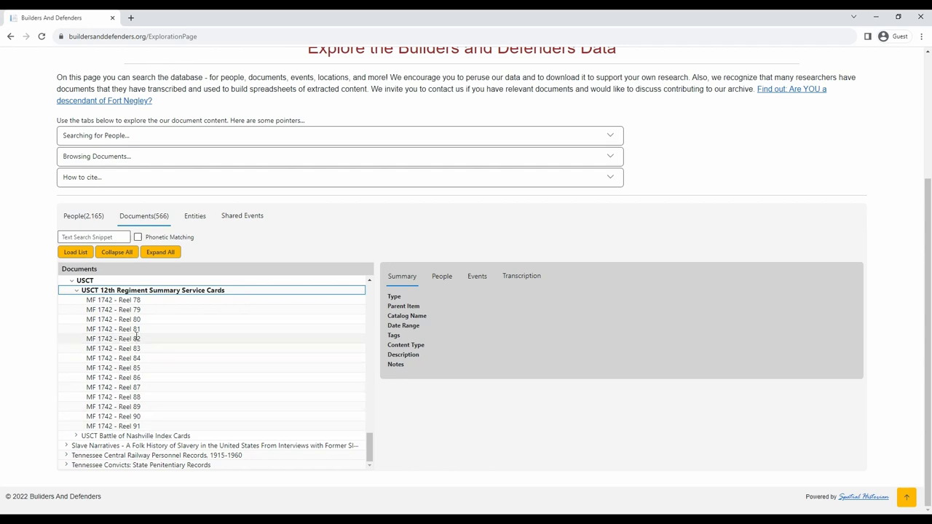
mouse_move(119, 358)
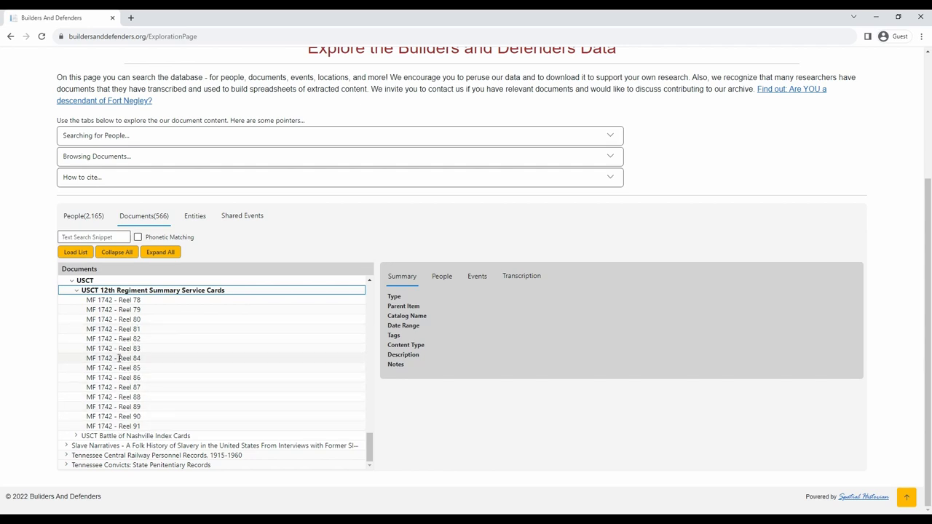
click(113, 329)
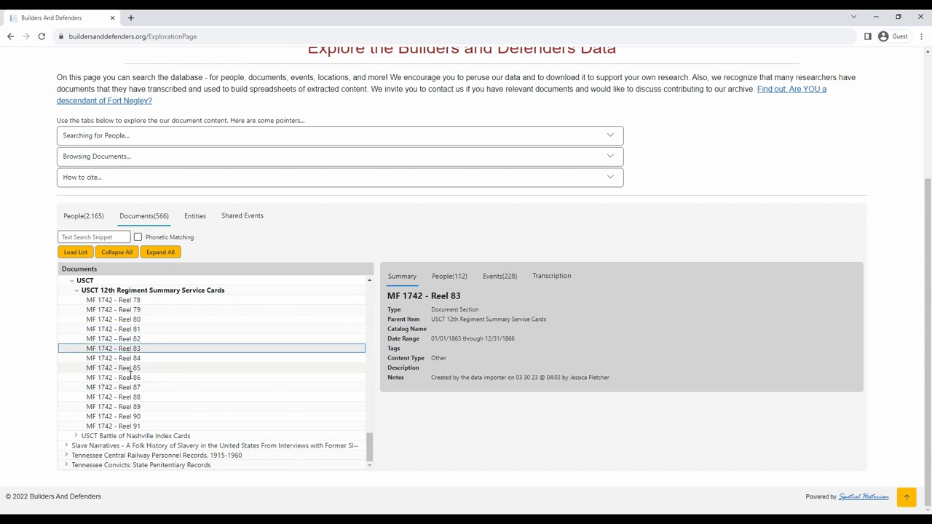
click(114, 367)
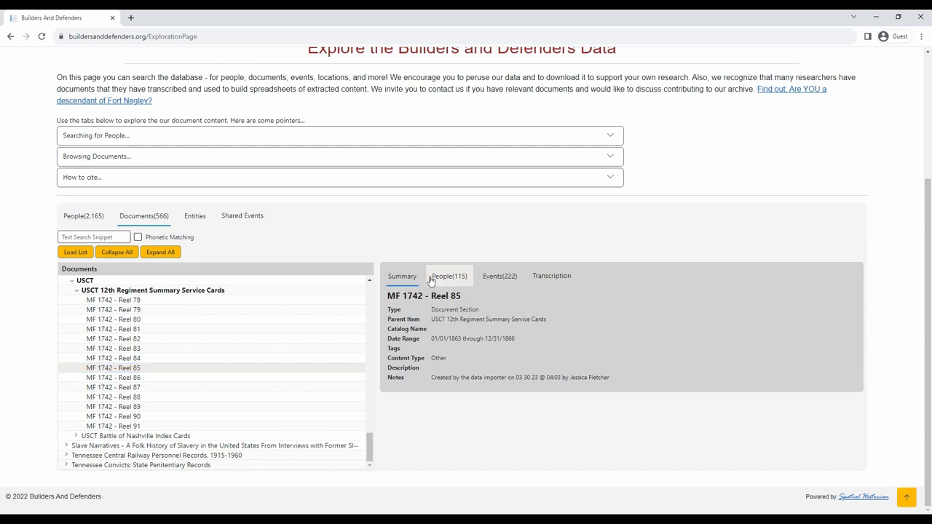
click(449, 276)
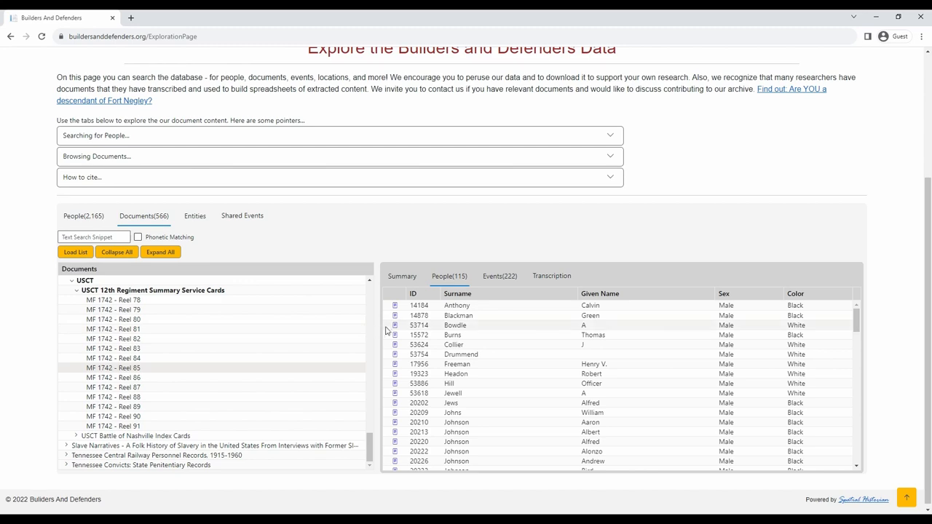
click(393, 401)
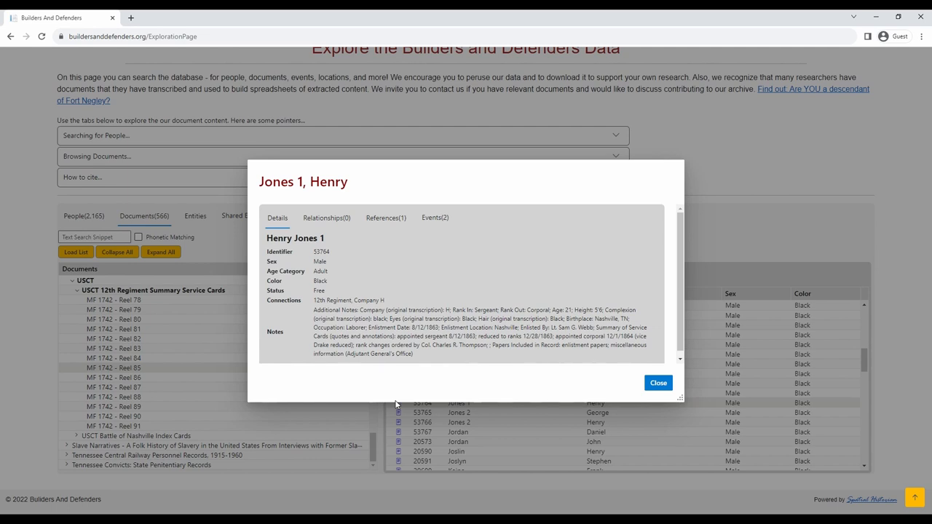
mouse_move(405, 422)
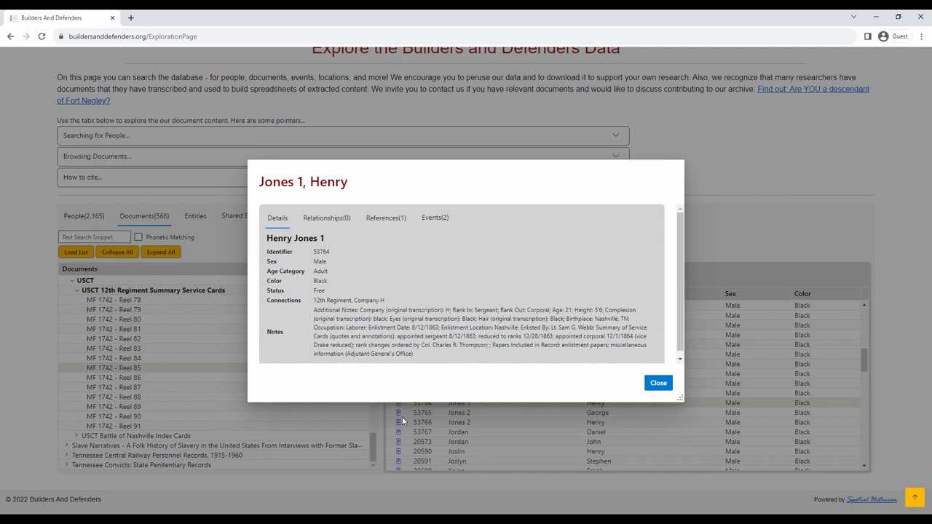
mouse_move(658, 383)
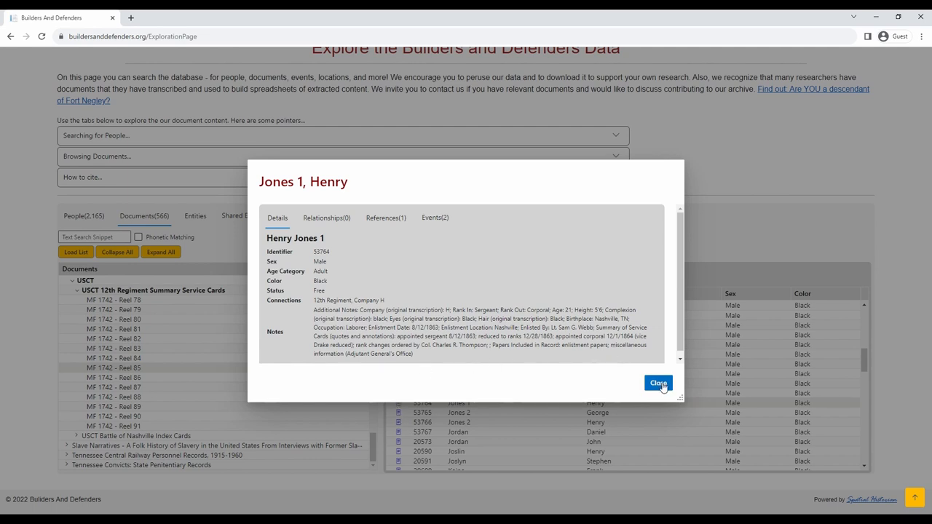
click(396, 451)
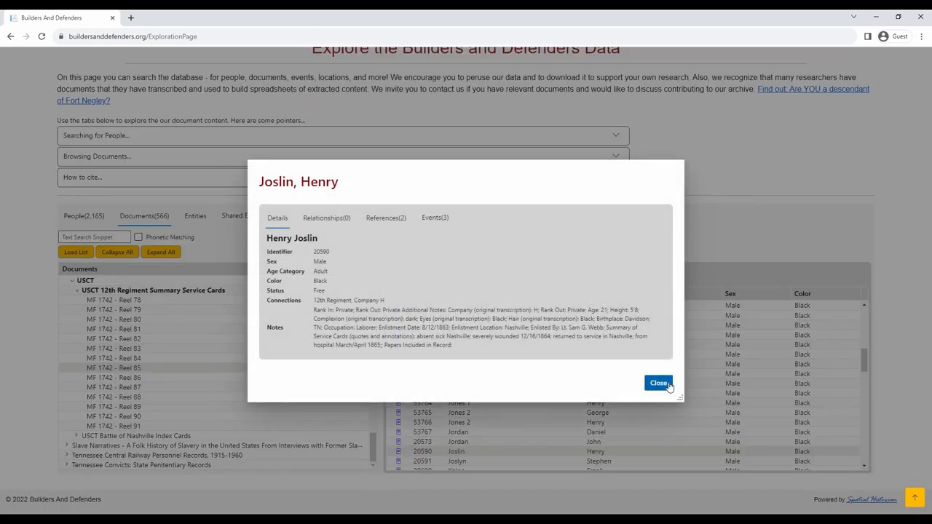
click(658, 383)
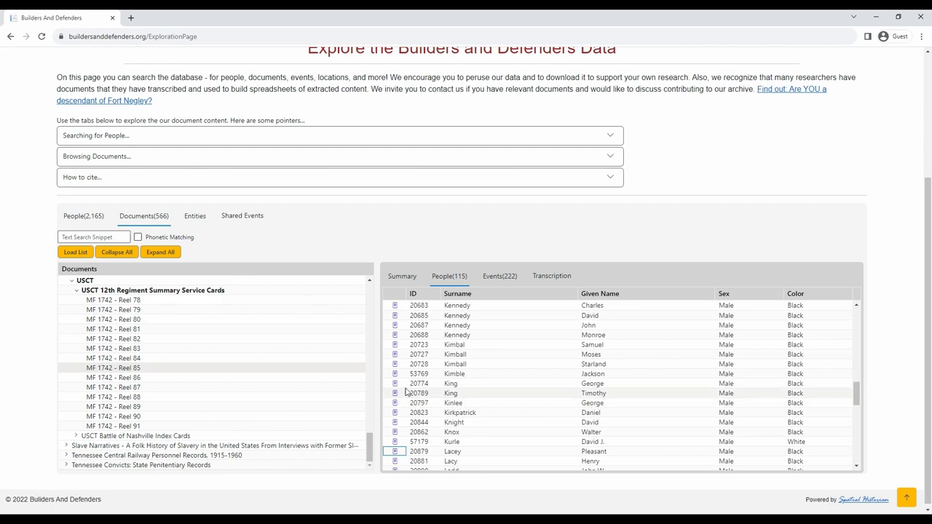
click(394, 384)
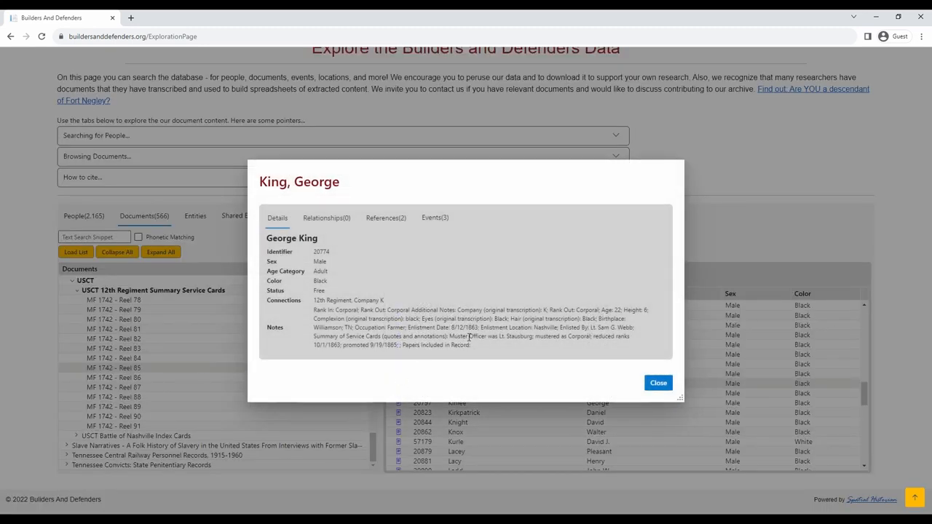
mouse_move(658, 383)
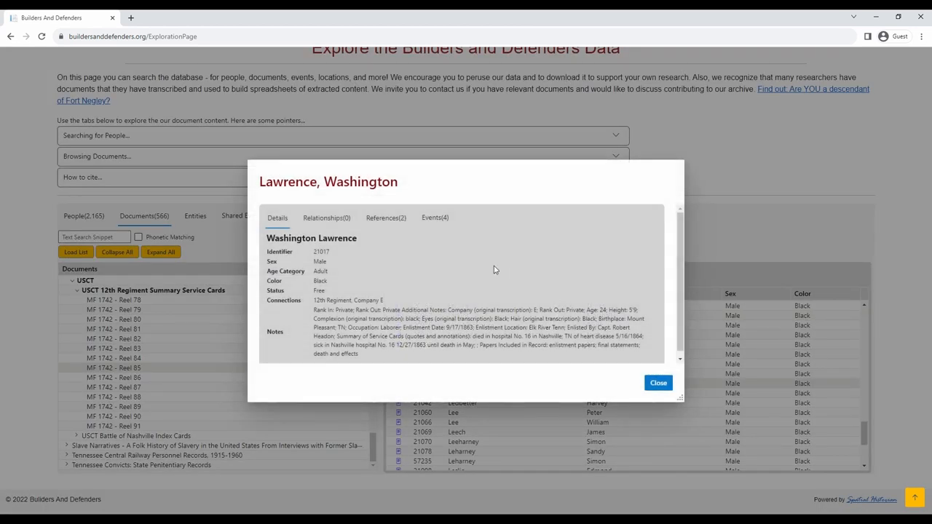
click(434, 218)
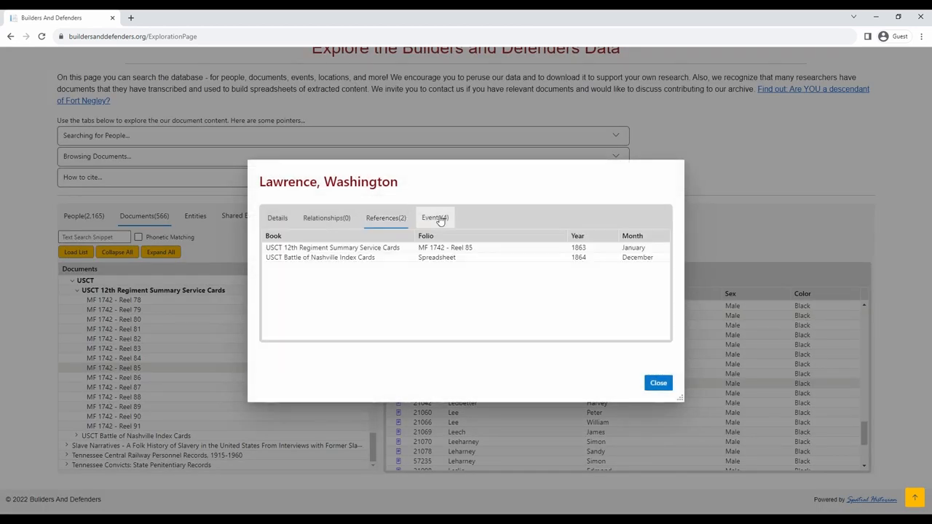
click(433, 218)
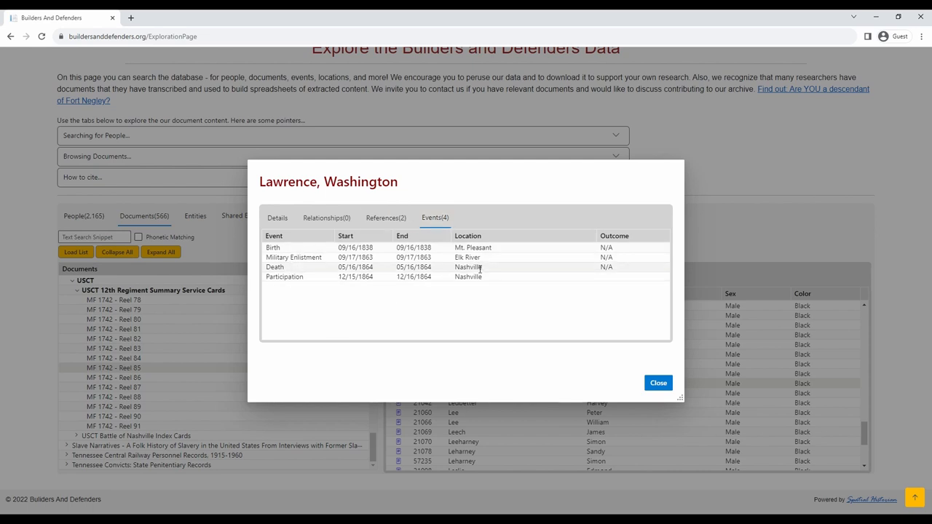
mouse_move(620, 373)
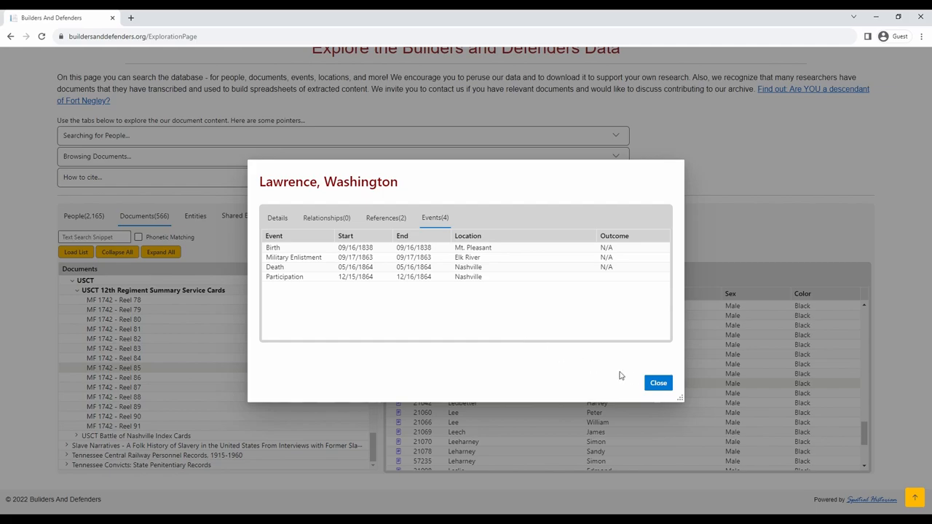
click(658, 383)
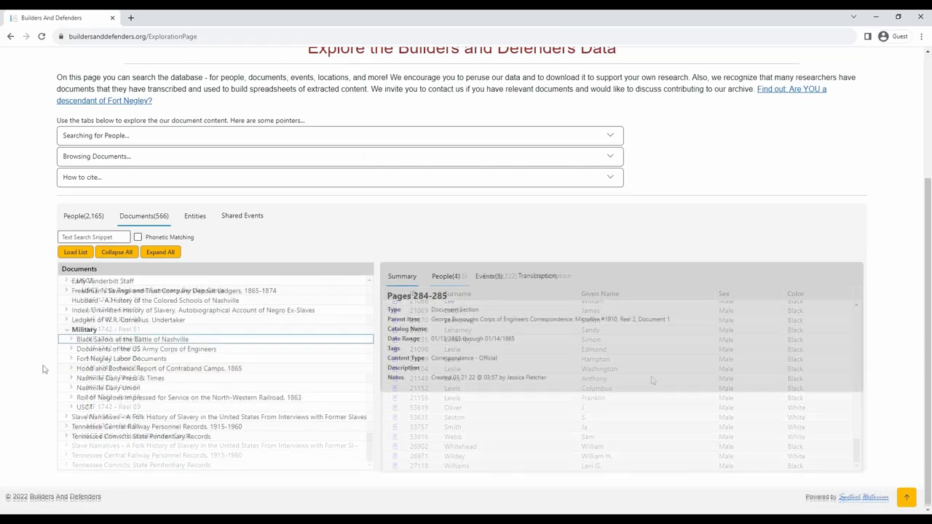
Expand Corps of Engineers Reel 1, Document 2 and load the Pages 105–109 summary (36 people).
click(402, 276)
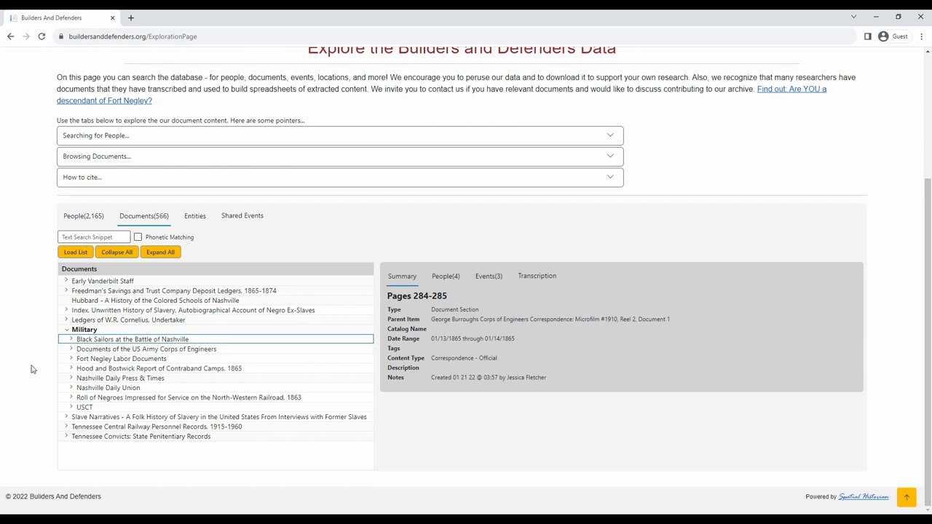
mouse_move(201, 353)
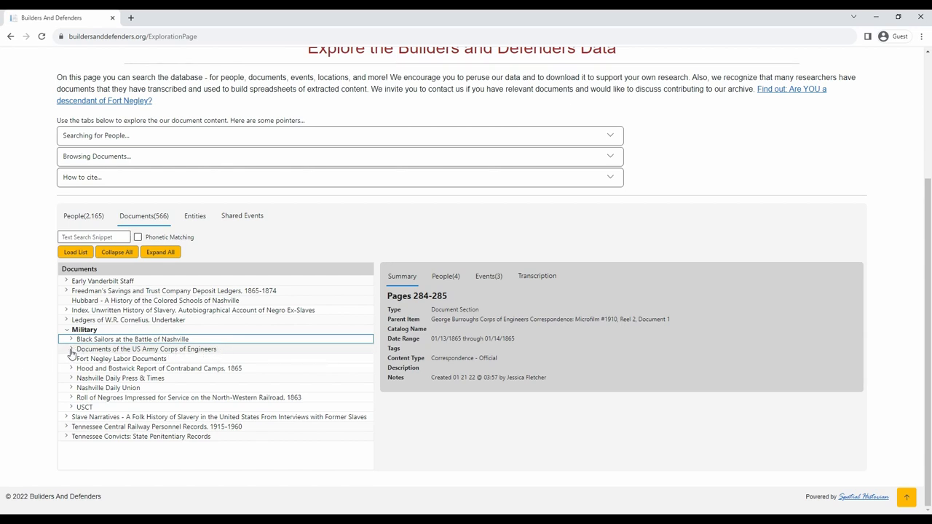
click(70, 349)
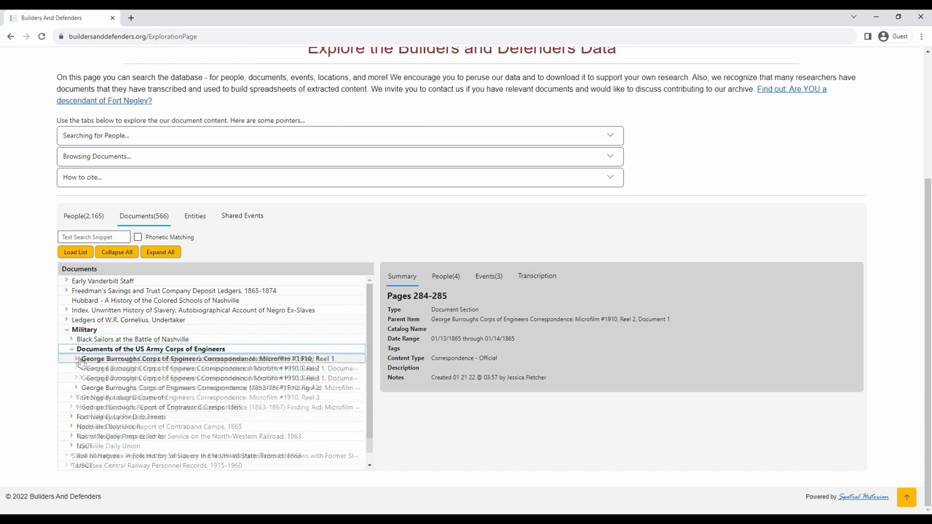
click(81, 368)
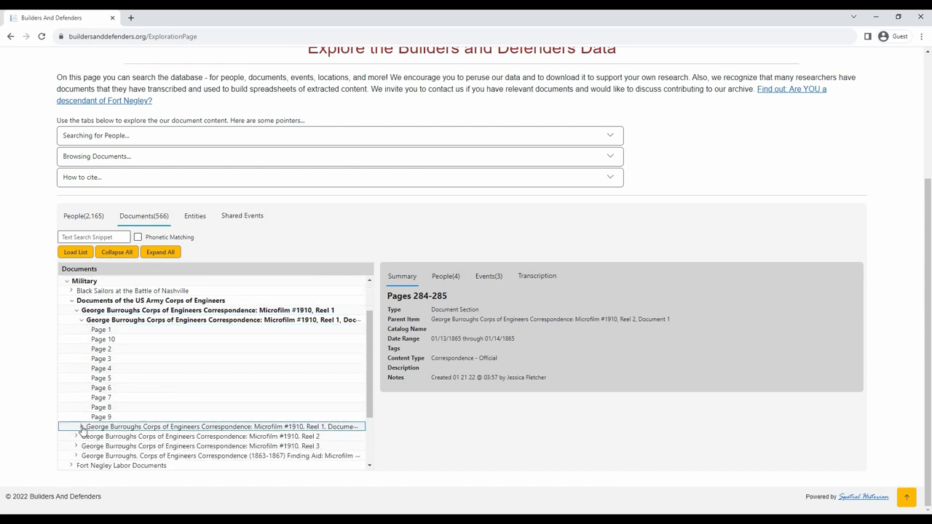
click(77, 428)
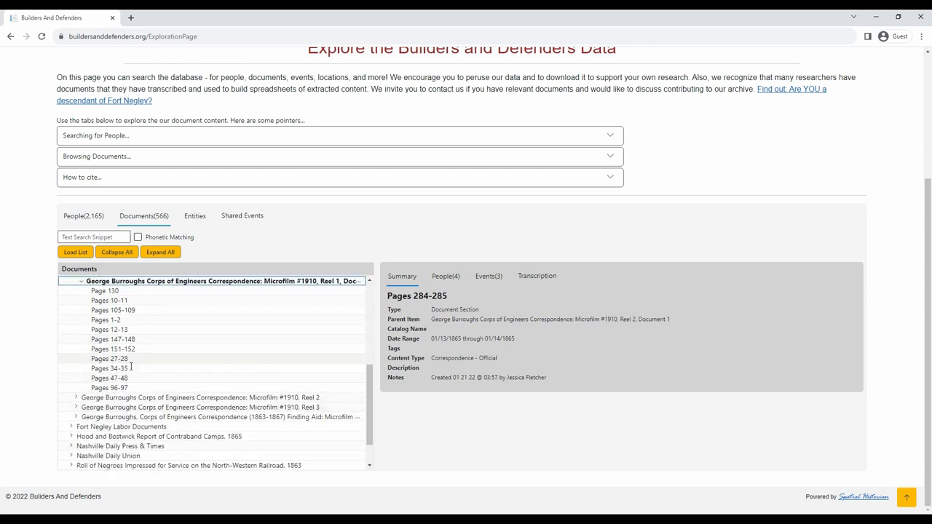
click(113, 310)
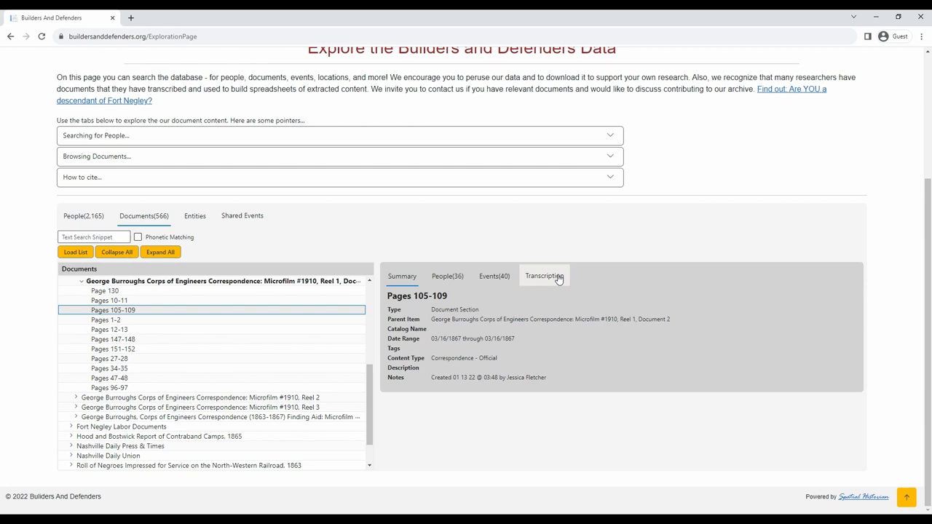
Read the Pages 105–109 transcription down through the widows' claim entries.
click(544, 276)
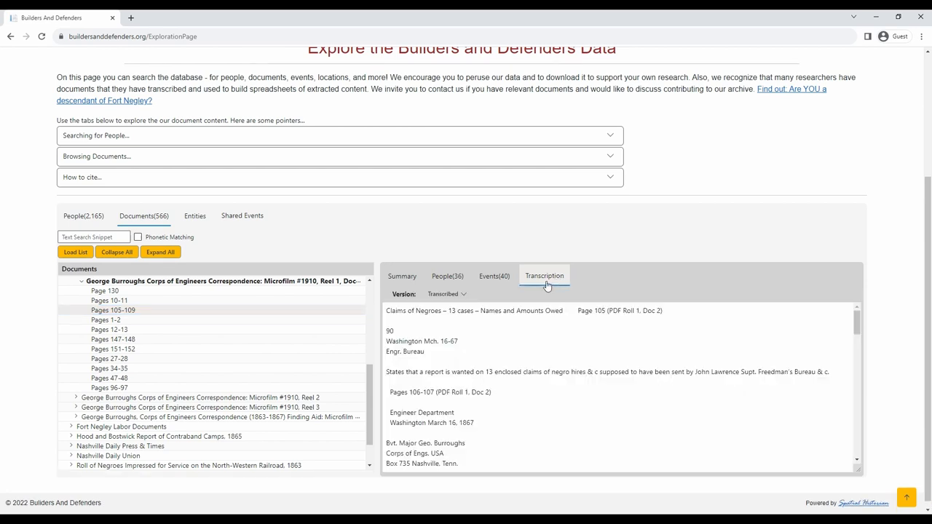
mouse_move(381, 373)
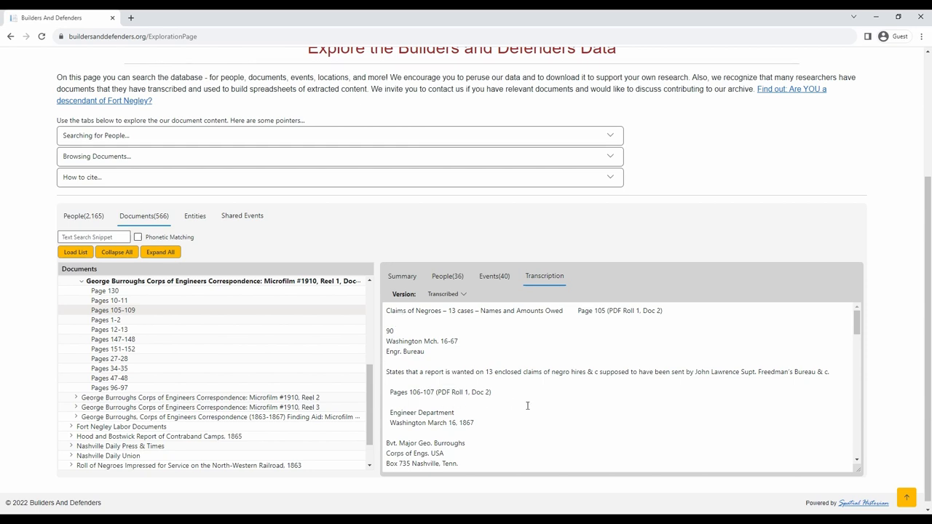
scroll(down, 3)
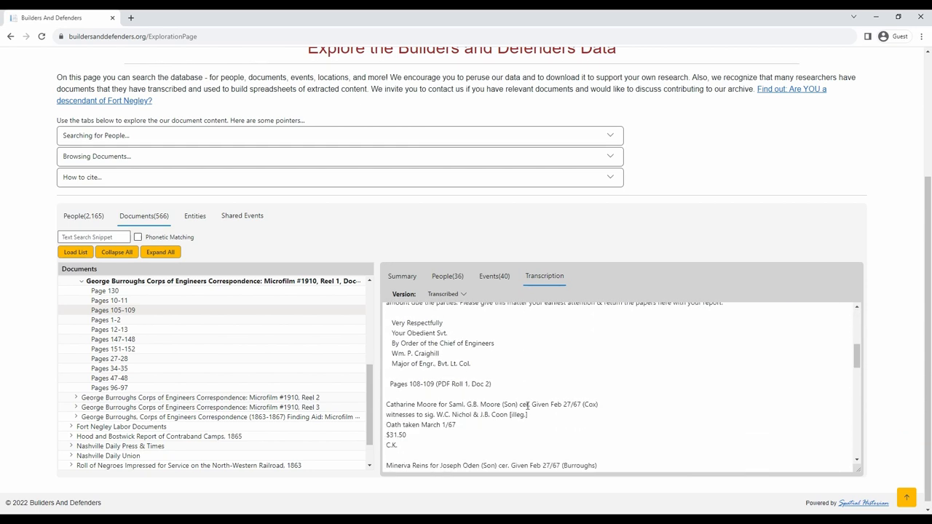
scroll(down, 3)
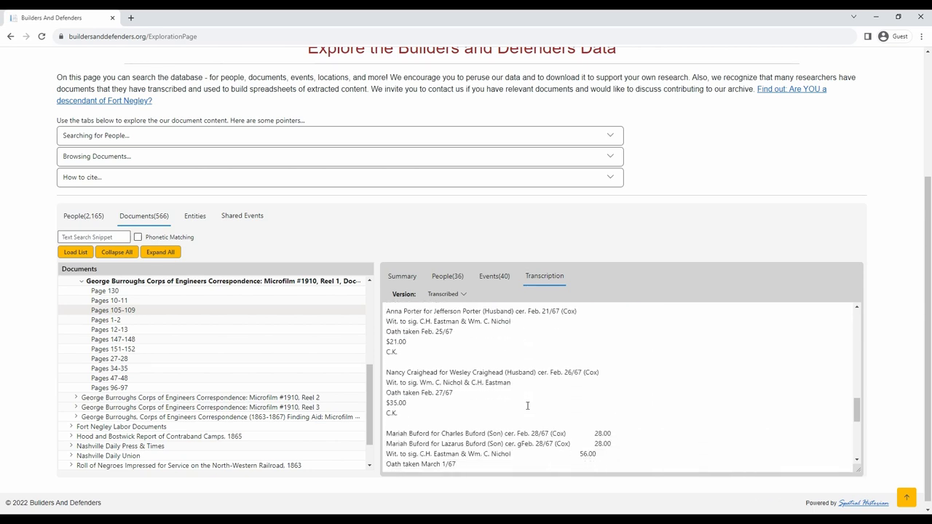
scroll(down, 3)
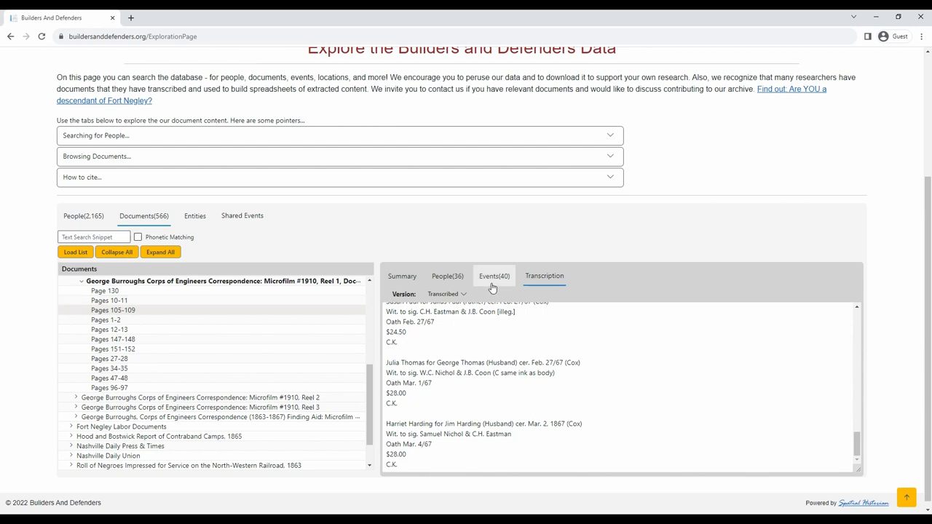
Show Freedman's Savings and Trust Company's details from the Entities list.
click(195, 215)
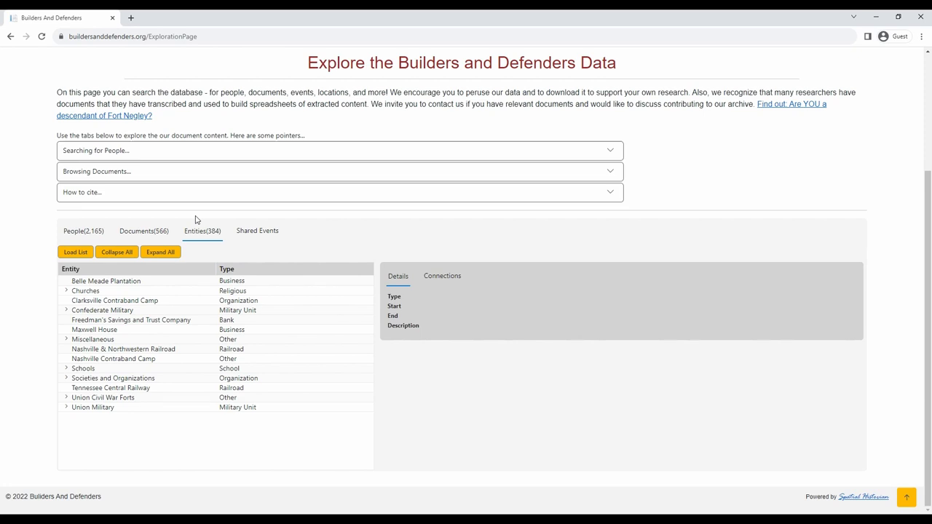
mouse_move(109, 329)
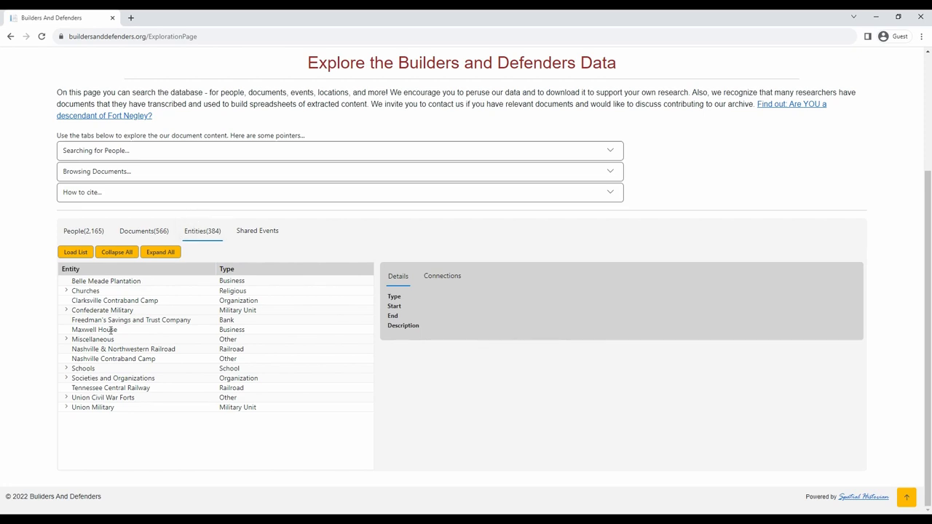
click(131, 320)
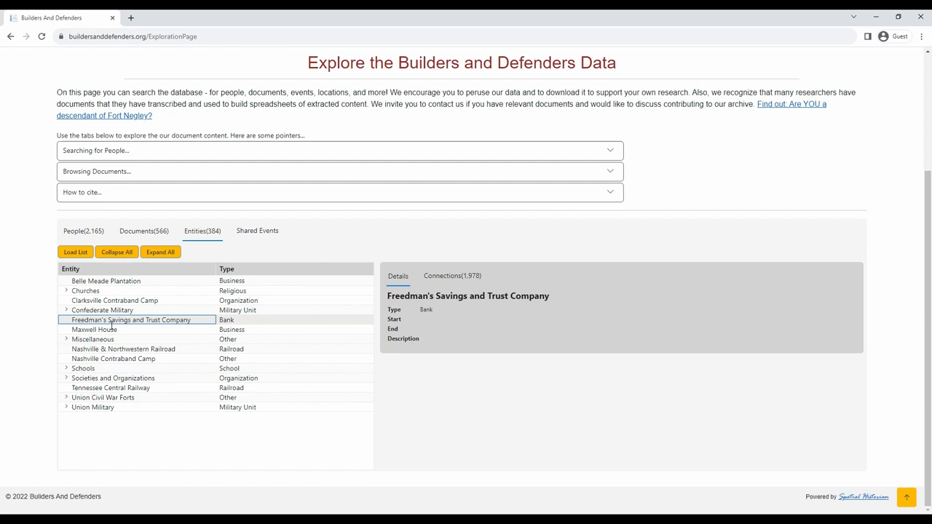
mouse_move(141, 272)
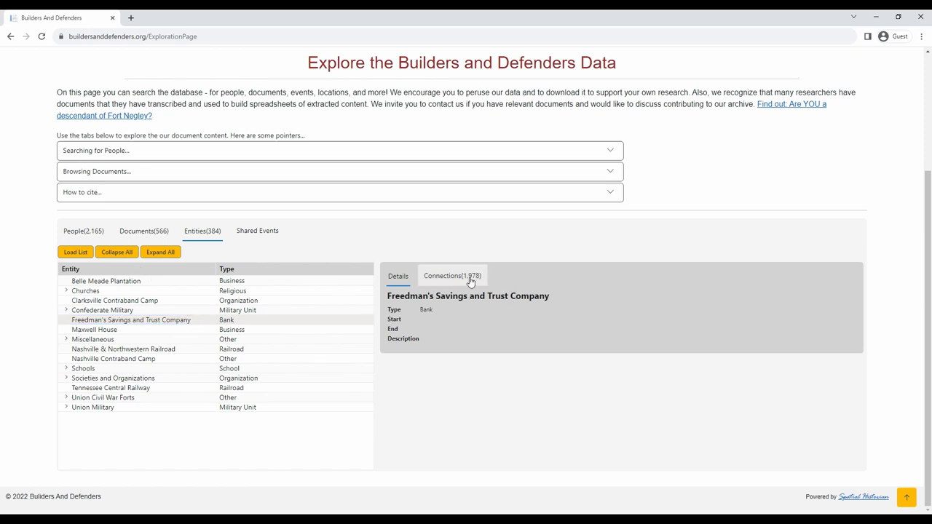
click(451, 276)
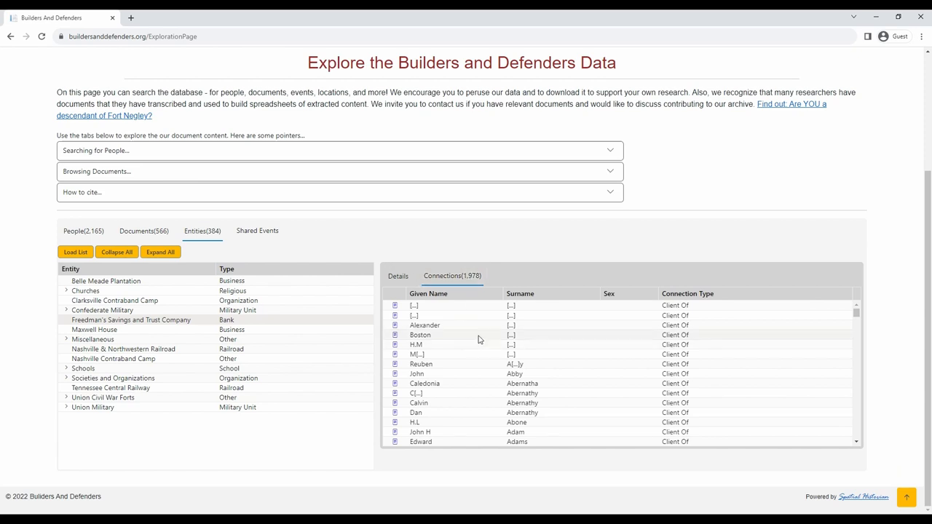
scroll(down, 3)
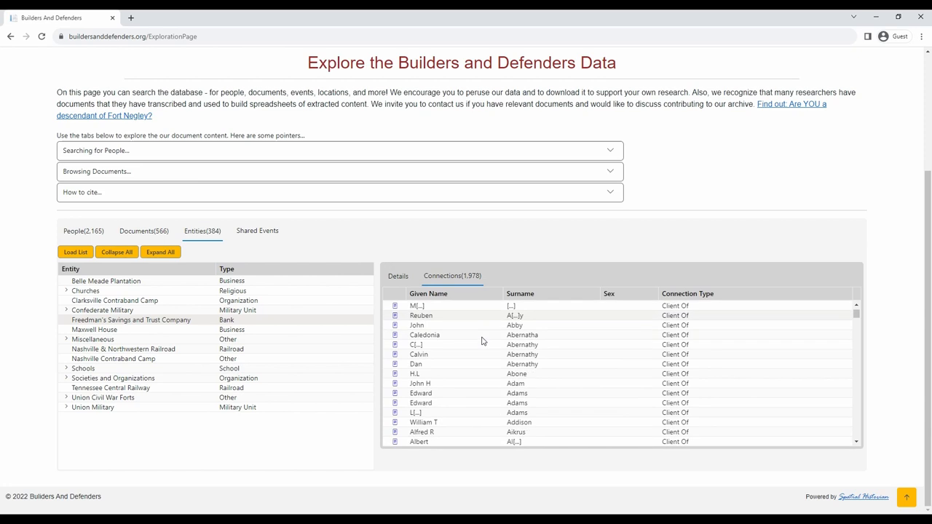
scroll(down, 3)
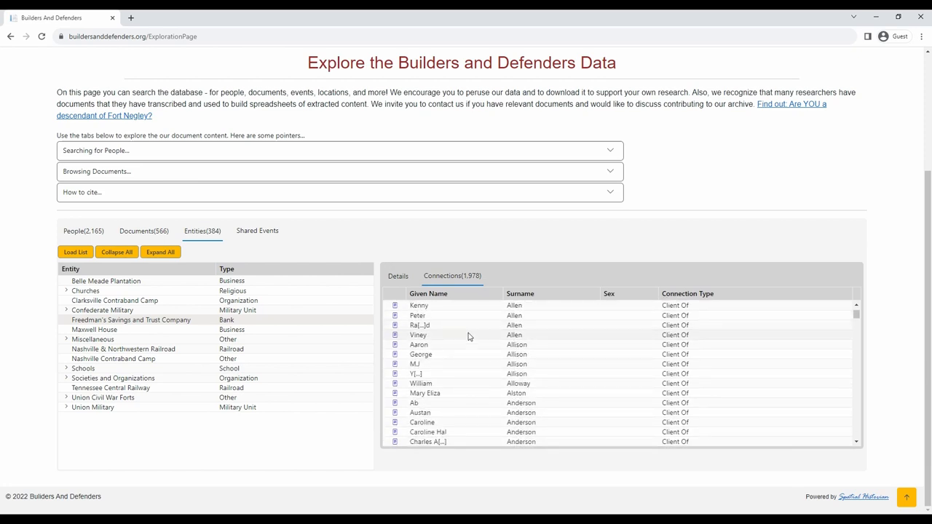
mouse_move(393, 335)
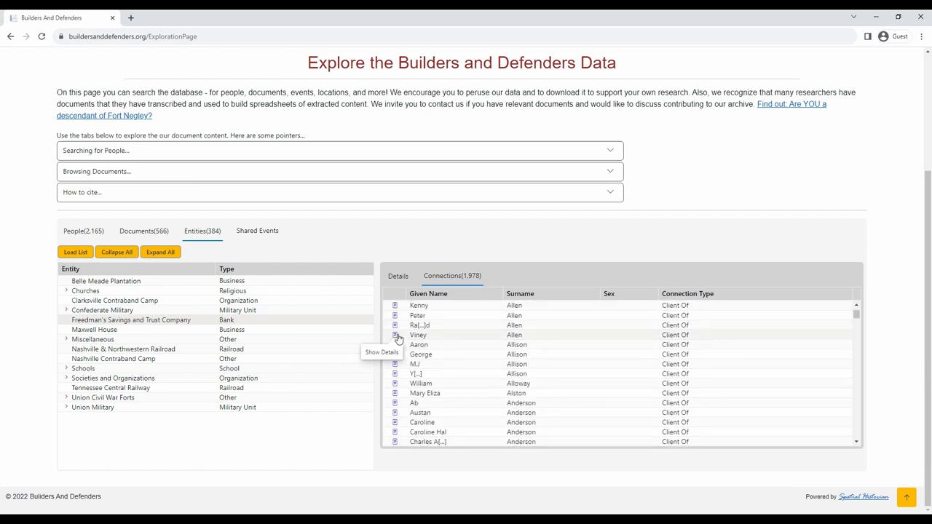
click(393, 335)
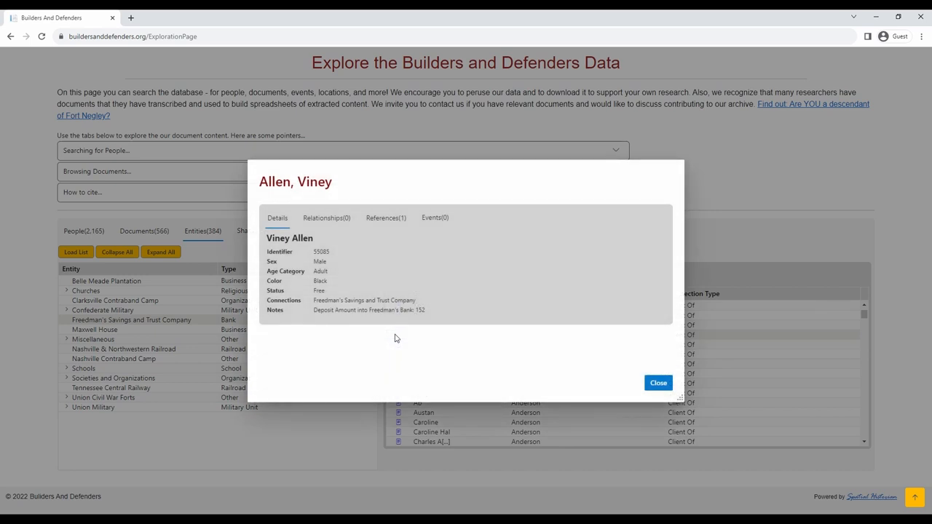
mouse_move(405, 349)
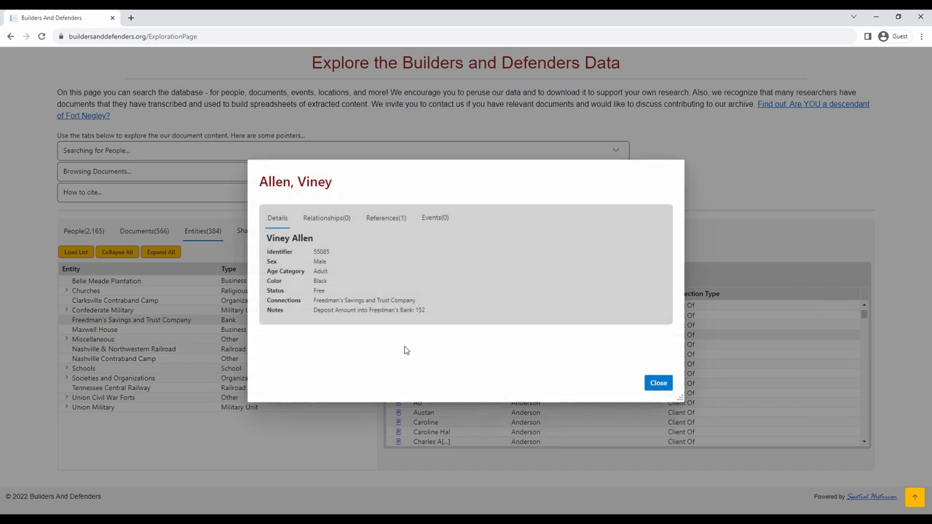
mouse_move(658, 382)
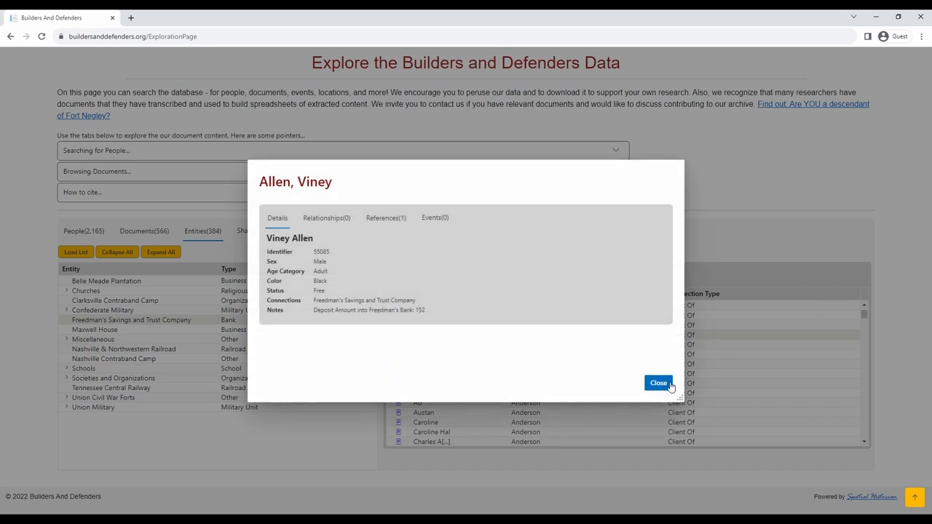
click(658, 383)
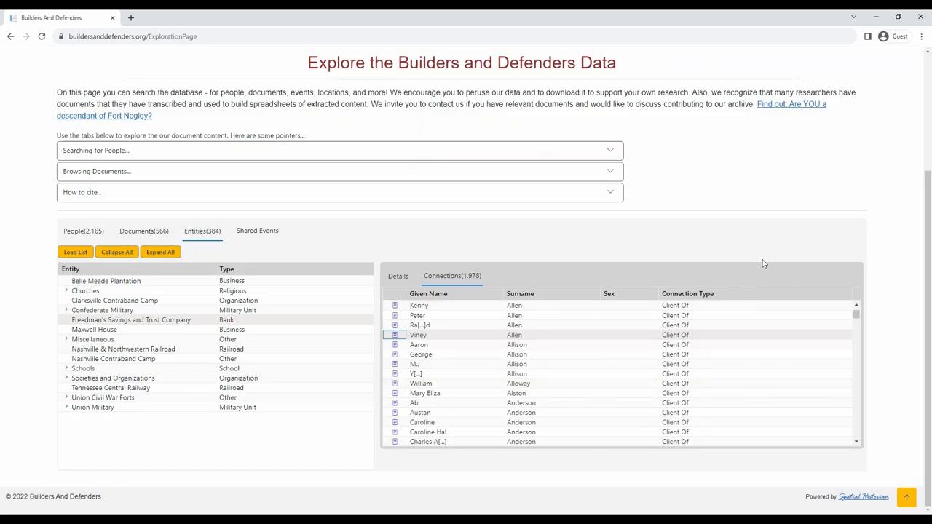
mouse_move(716, 233)
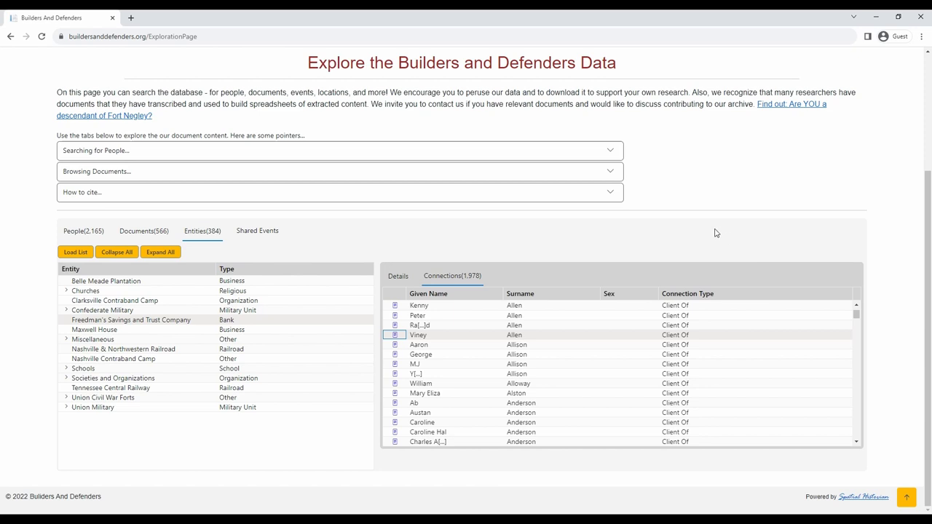
Show the Nashville & Northwestern Railroad Construction event (1863–1864) from Shared Events.
click(256, 230)
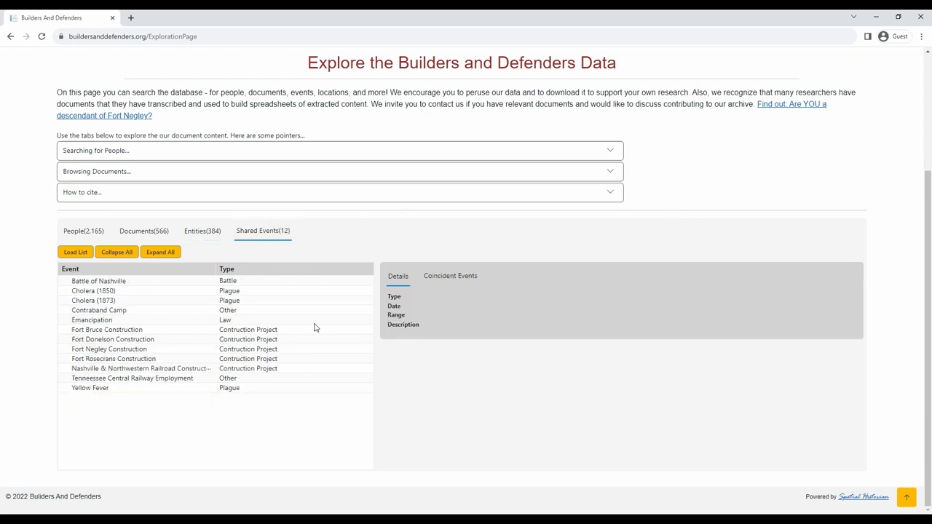
mouse_move(460, 326)
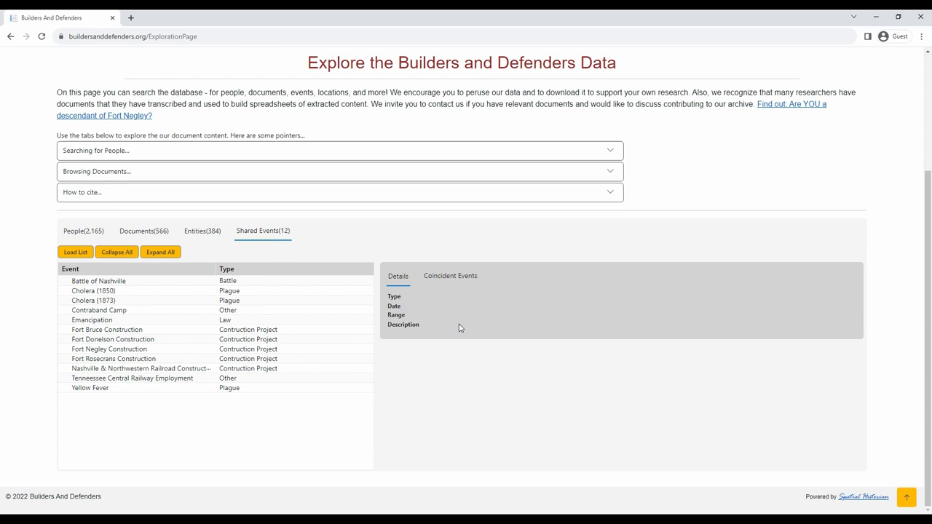
mouse_move(476, 380)
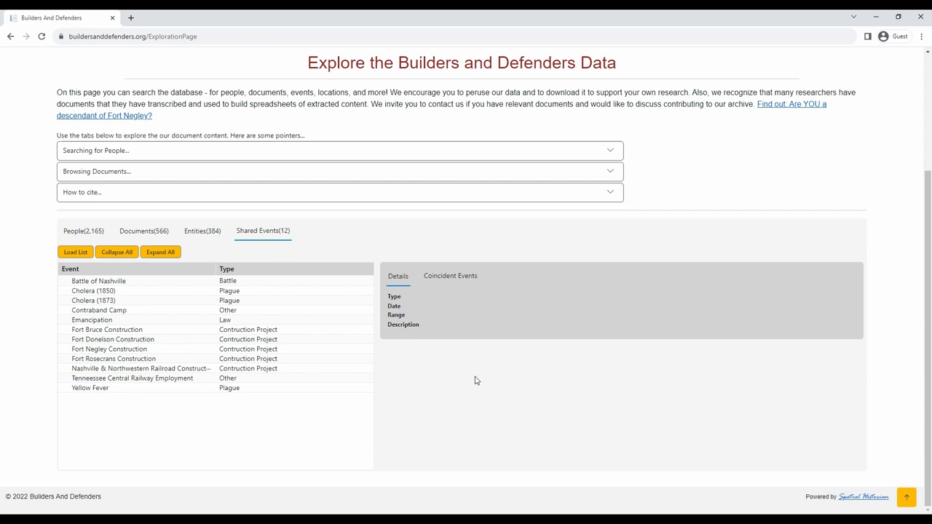
mouse_move(463, 402)
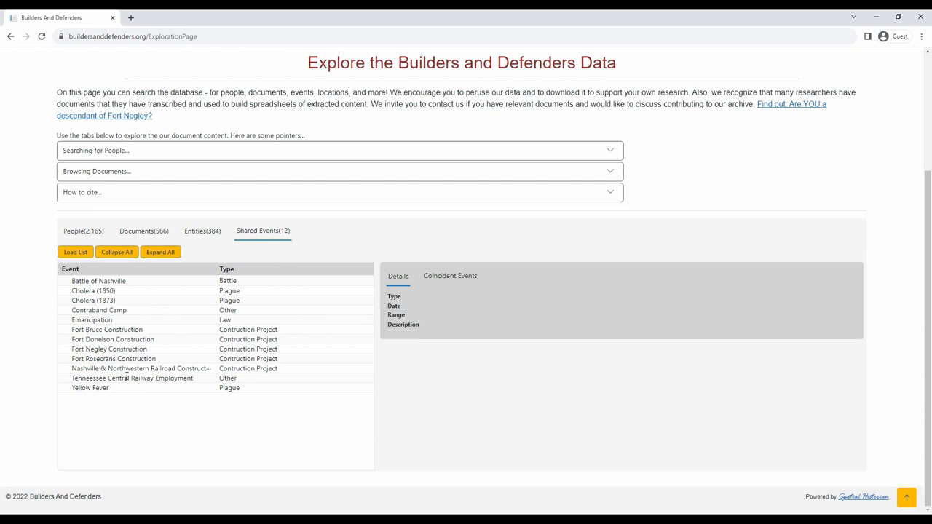
click(140, 368)
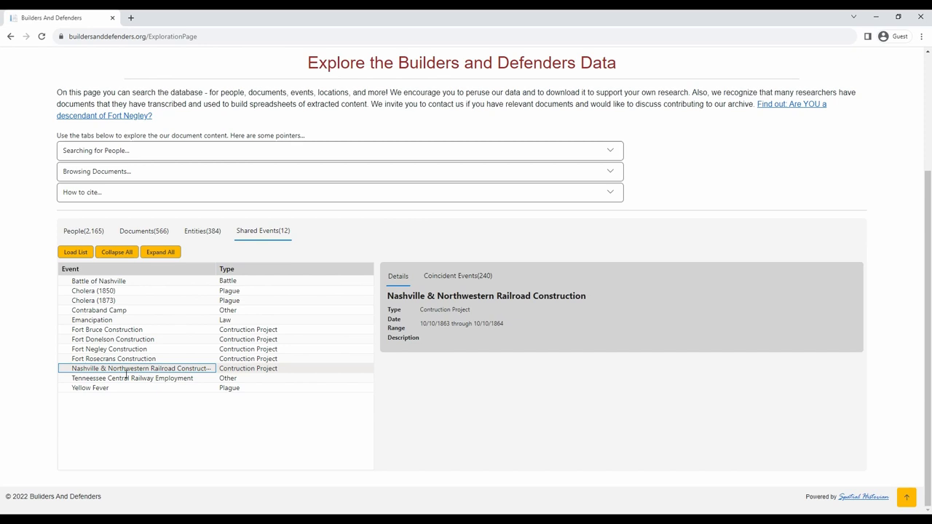
mouse_move(417, 325)
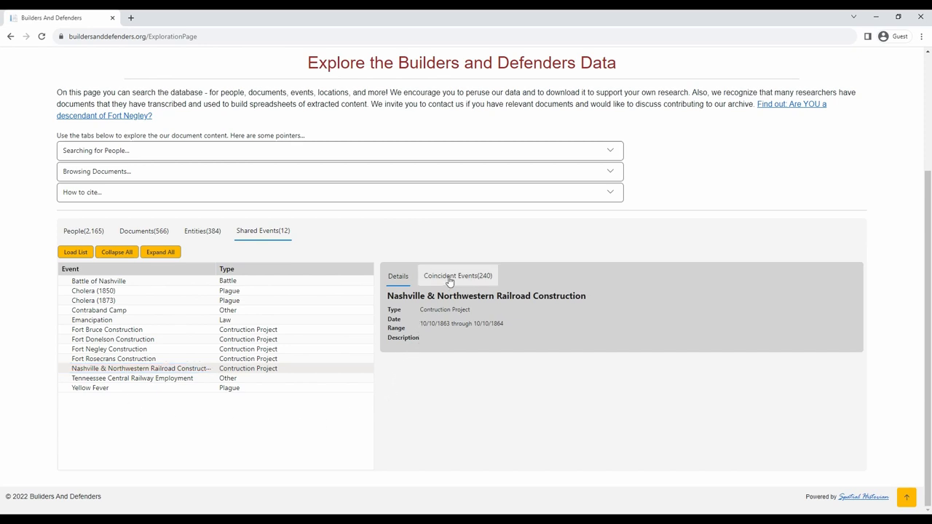
click(457, 276)
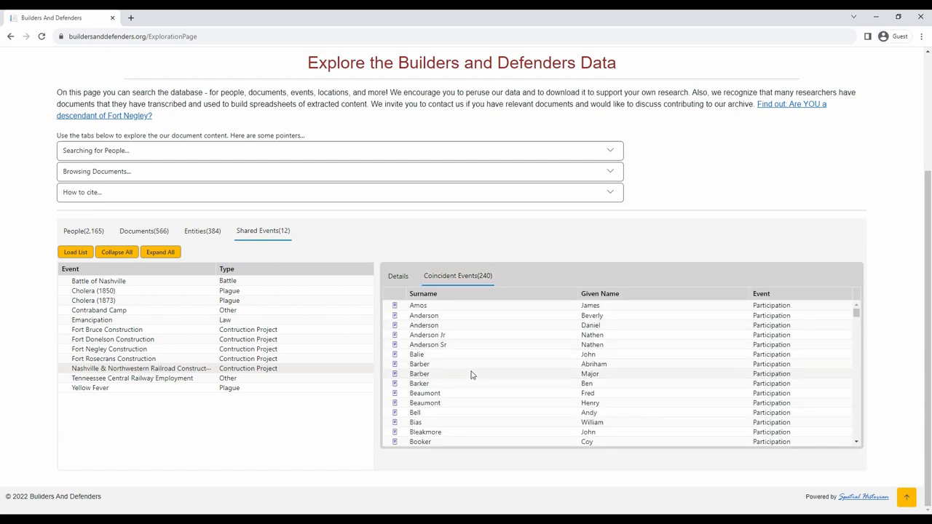
scroll(down, 3)
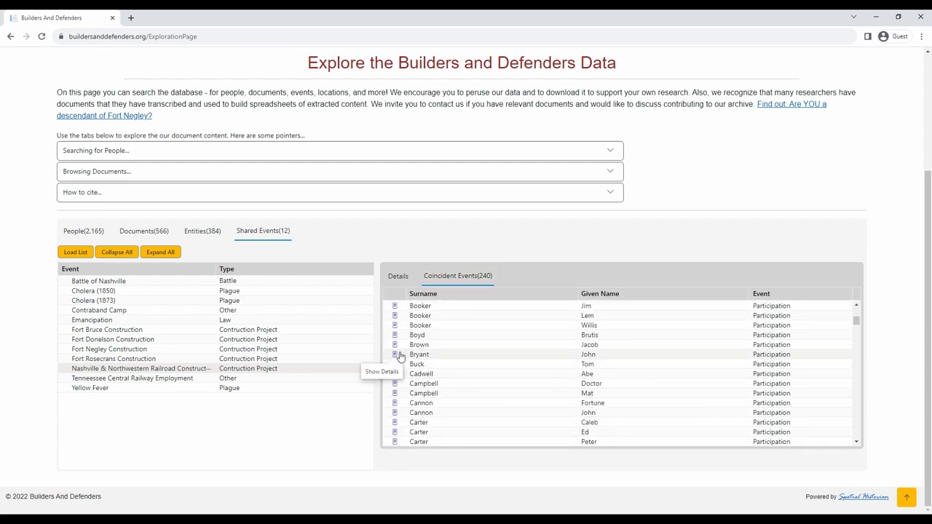
click(394, 355)
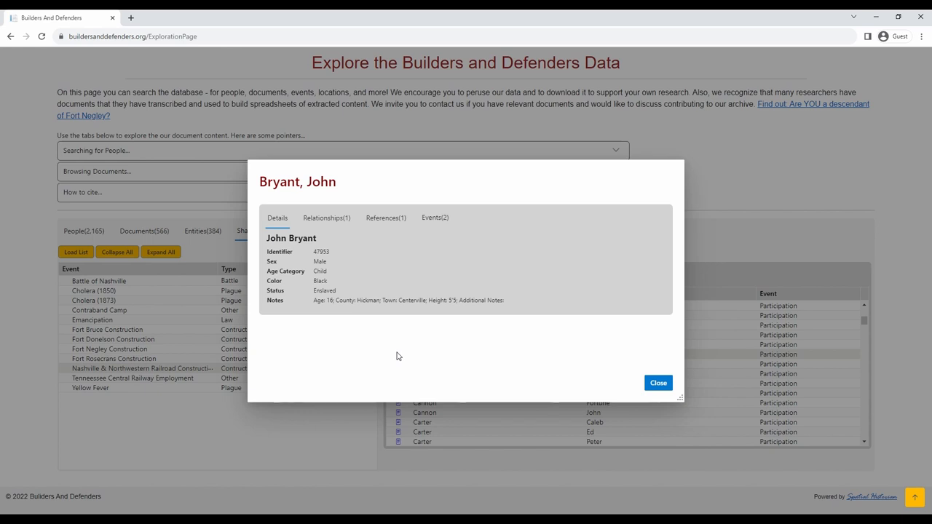
mouse_move(469, 313)
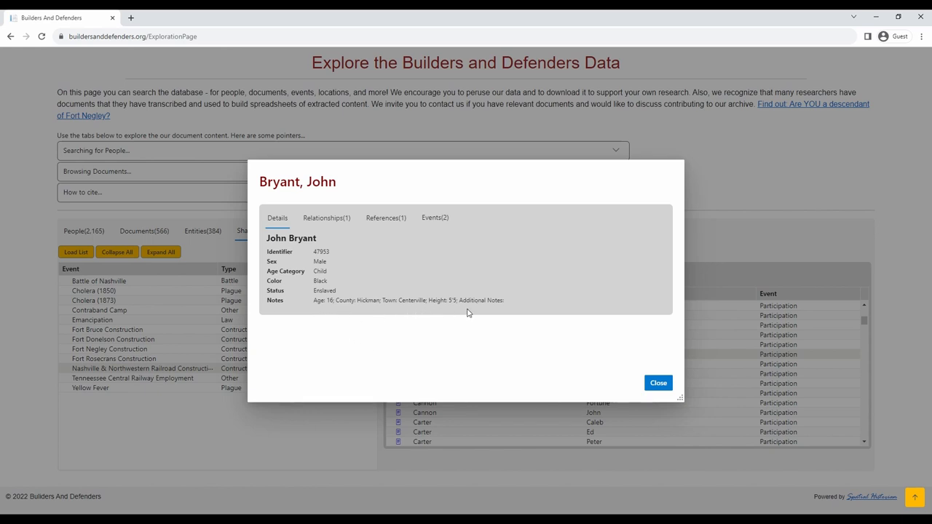
click(434, 218)
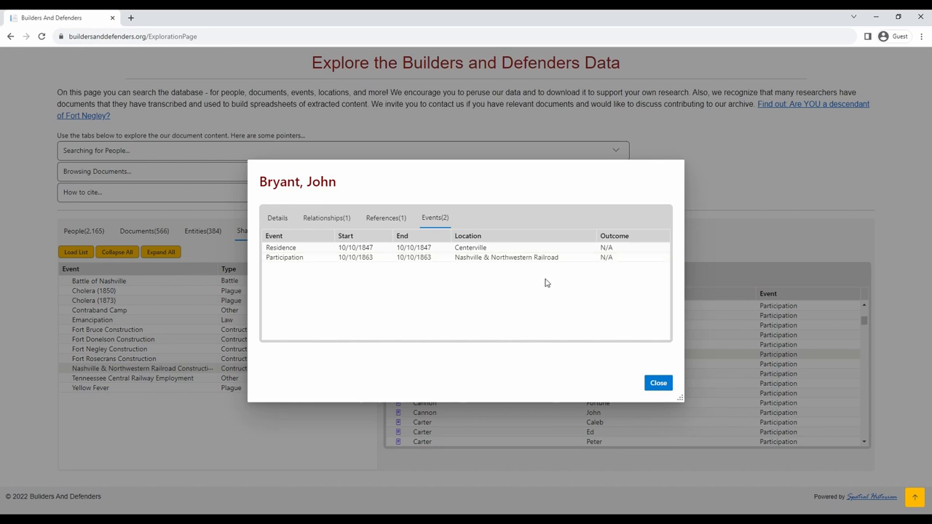
click(658, 383)
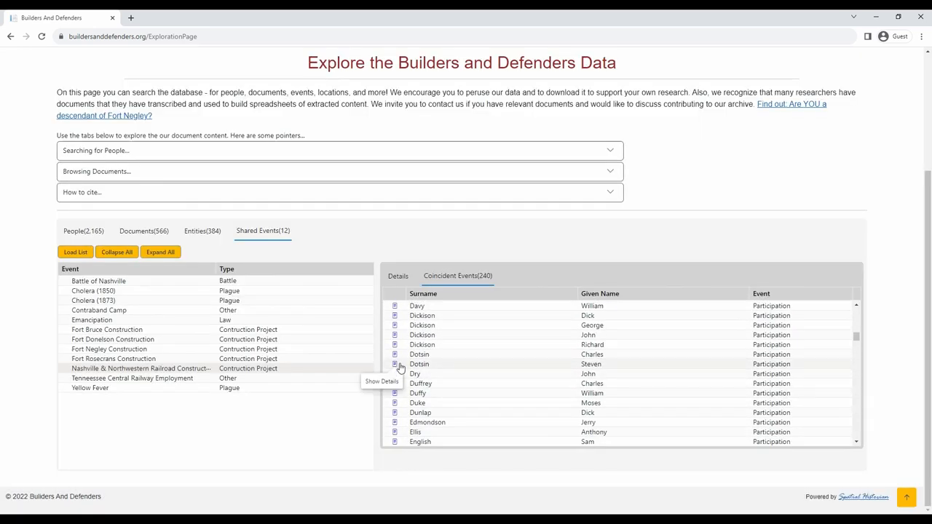
click(395, 364)
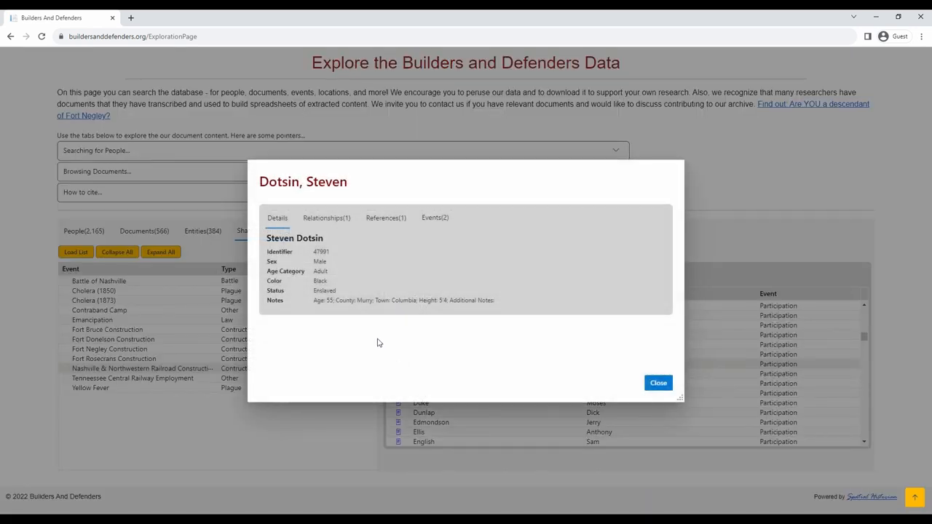
mouse_move(489, 307)
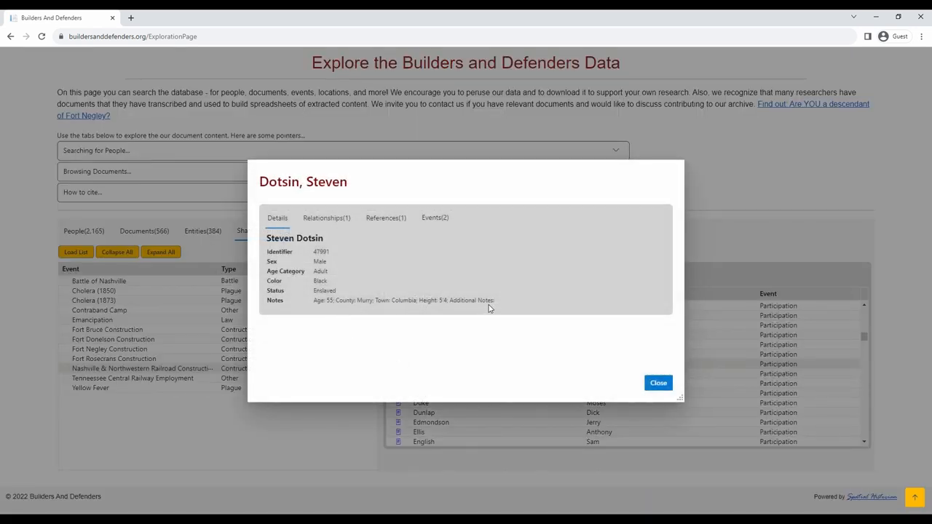
click(435, 219)
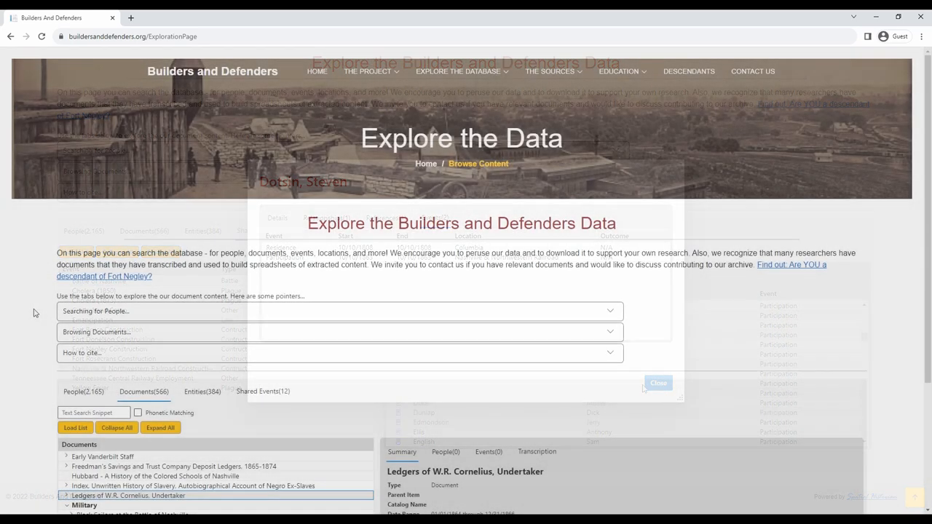
Expand the 'How to cite' section showing APA, MLA and Chicago citations.
click(658, 383)
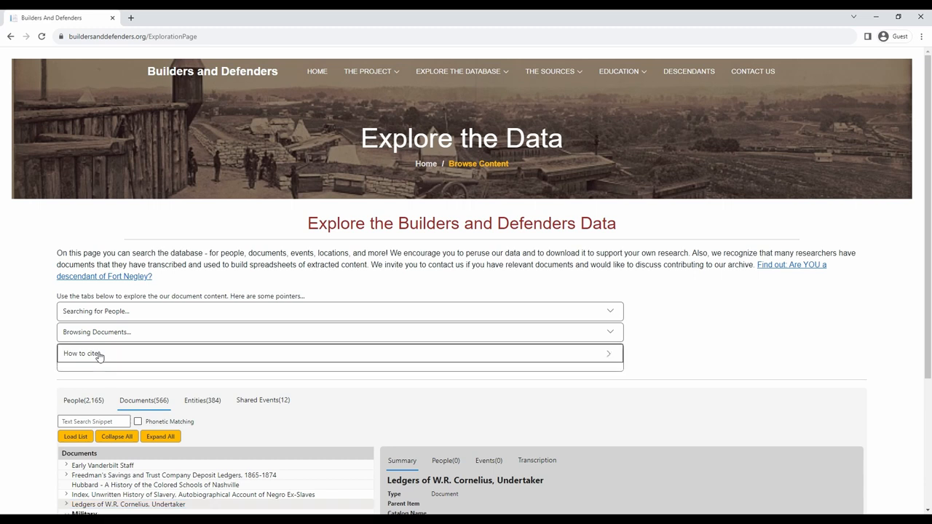
click(99, 353)
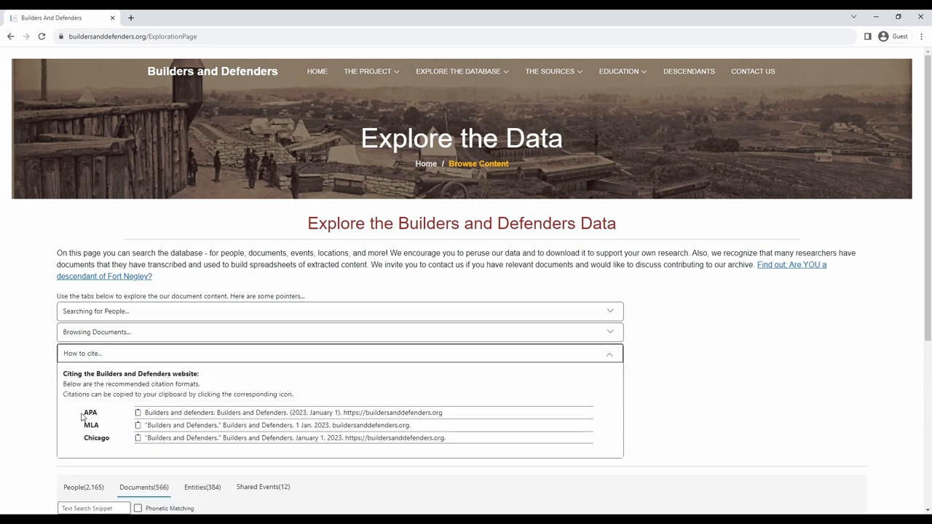
mouse_move(76, 451)
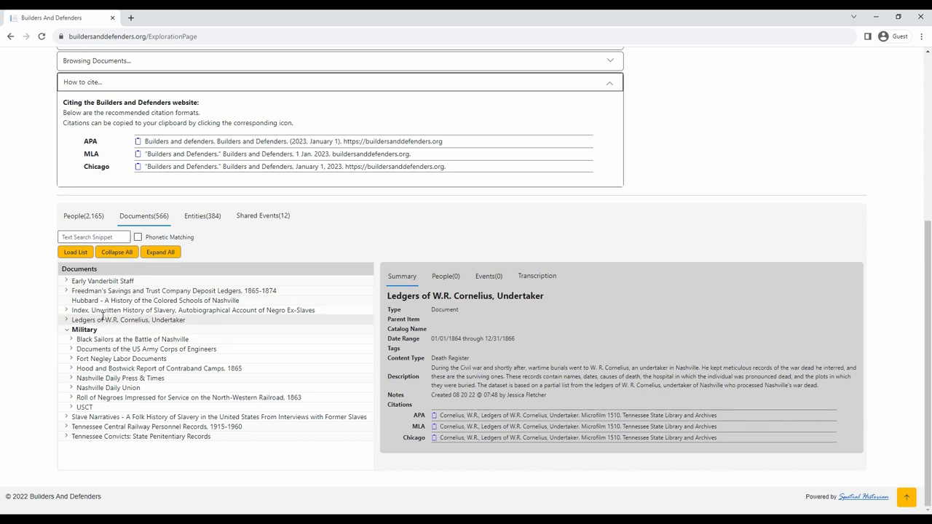
mouse_move(147, 225)
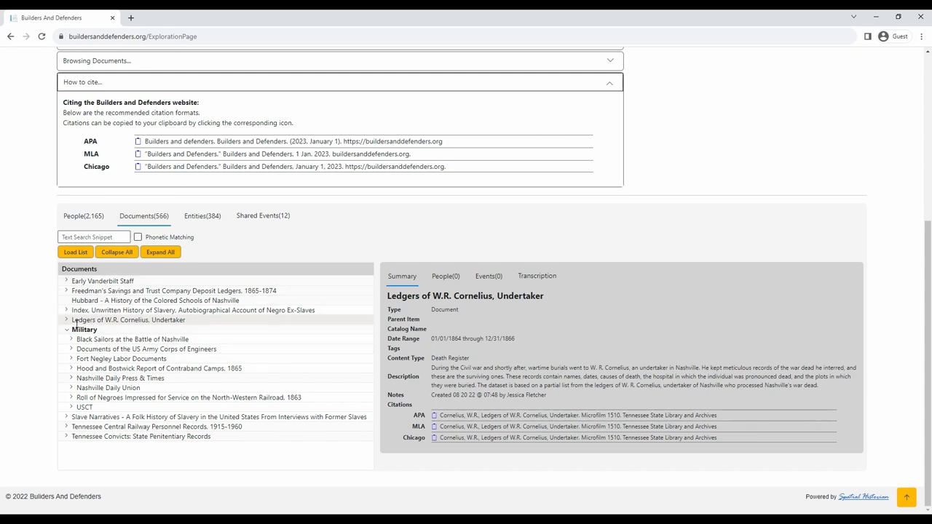
mouse_move(138, 329)
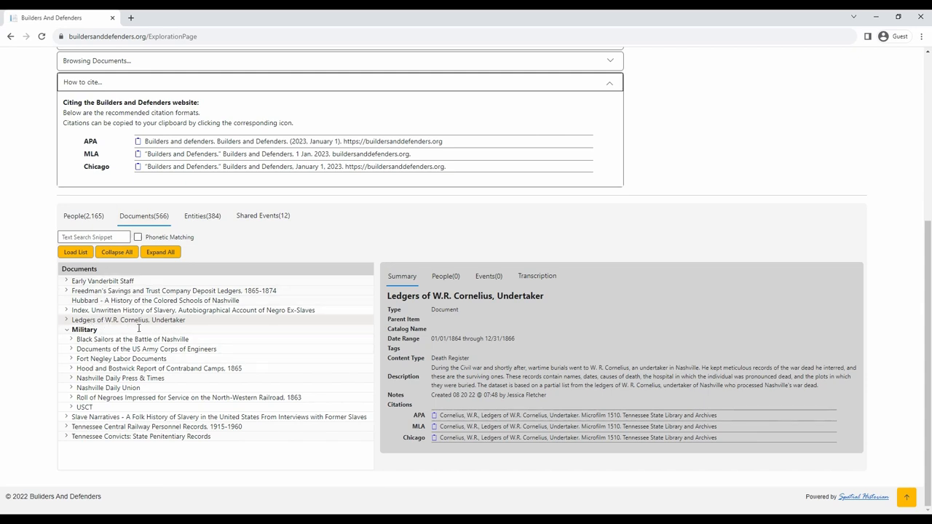
mouse_move(421, 313)
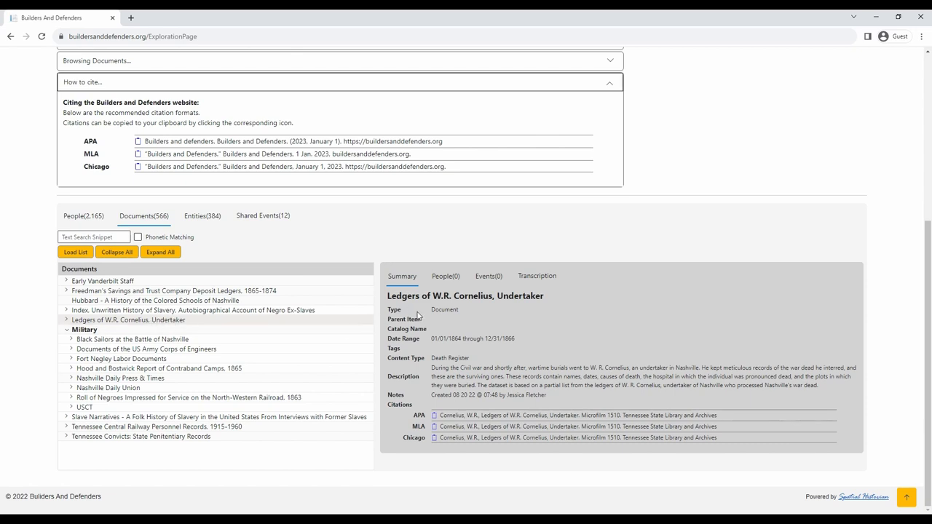
mouse_move(417, 343)
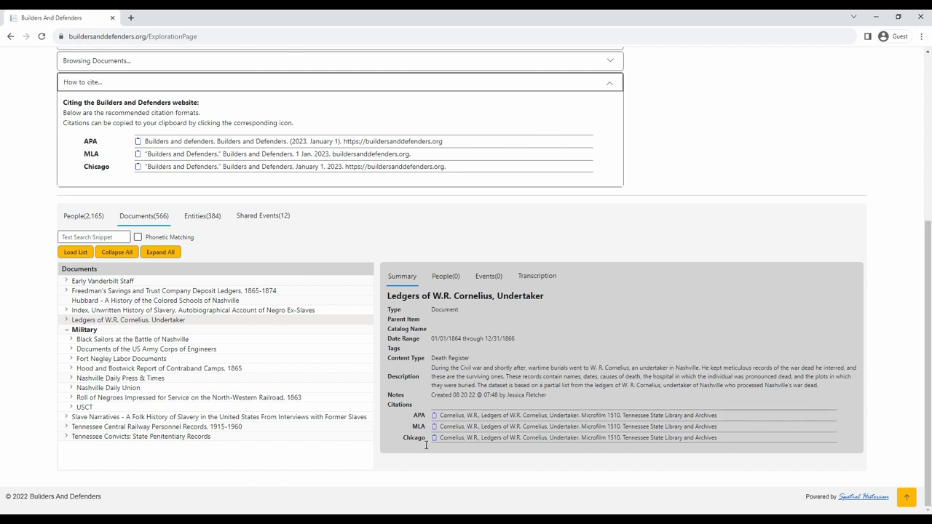
mouse_move(434, 444)
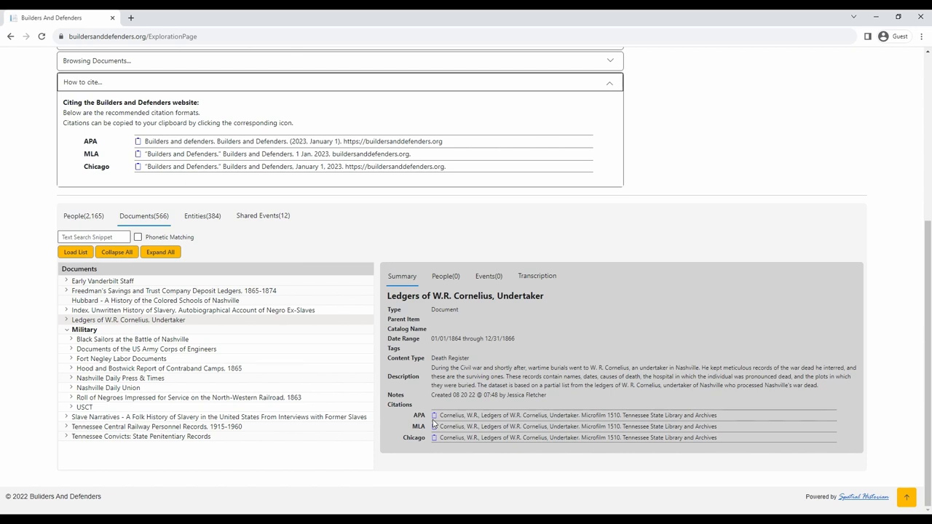
Copy the APA citation for Ledgers of W.R. Cornelius, Undertaker to the clipboard.
click(434, 427)
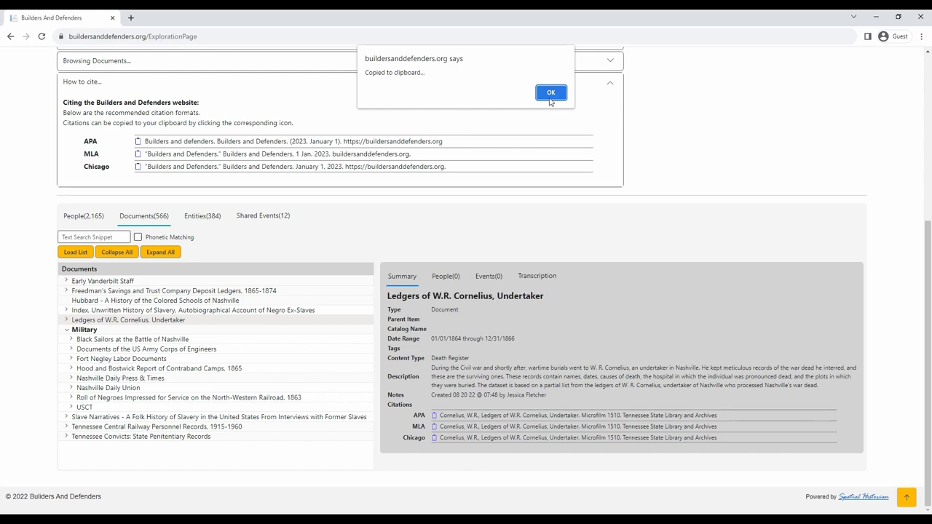
click(550, 93)
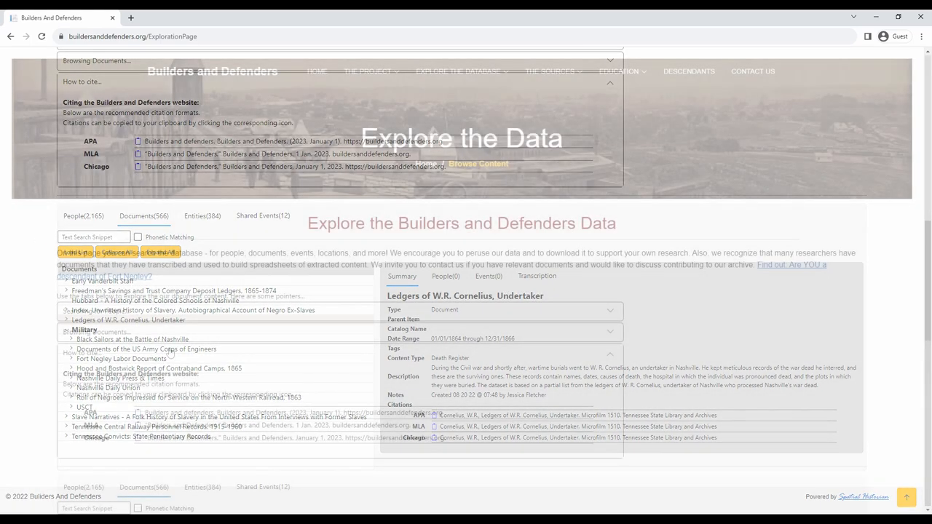
Go to Interactive Mapping via Explore the Database and expand 'How to use the map'.
click(197, 349)
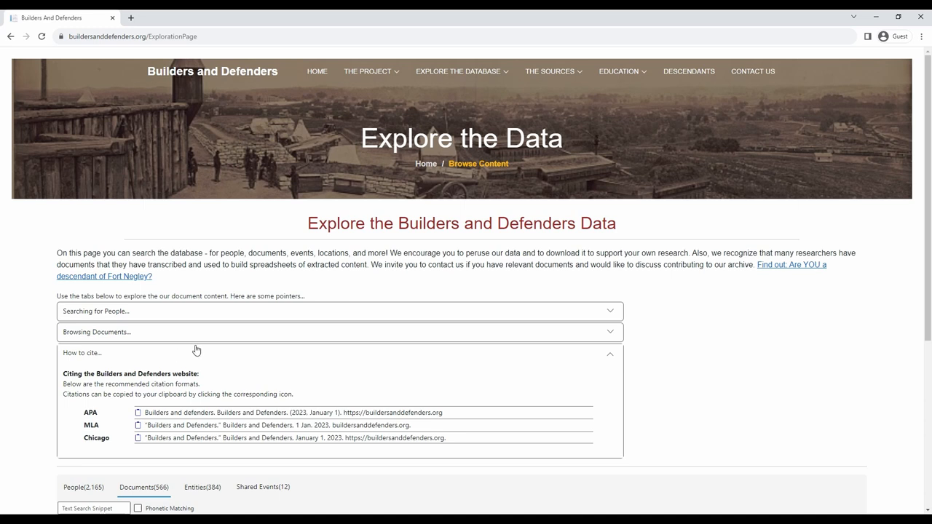
click(463, 72)
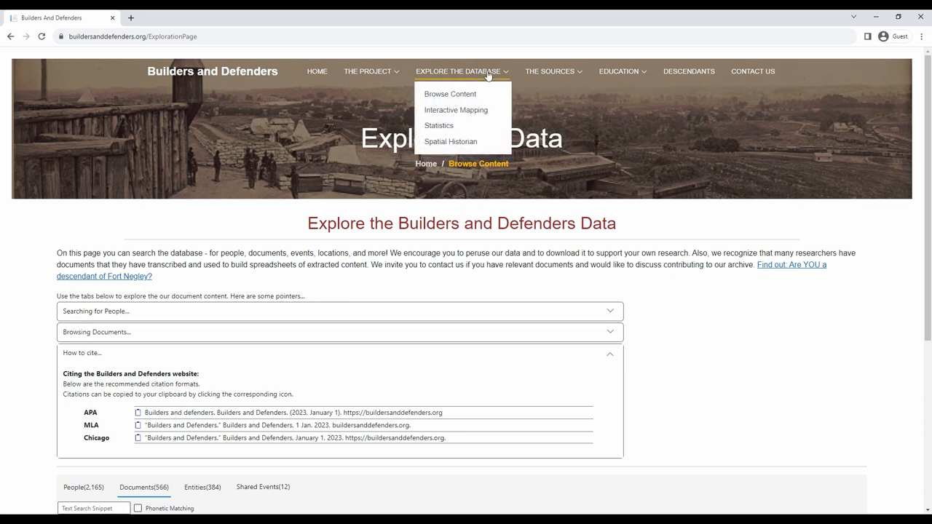
mouse_move(475, 111)
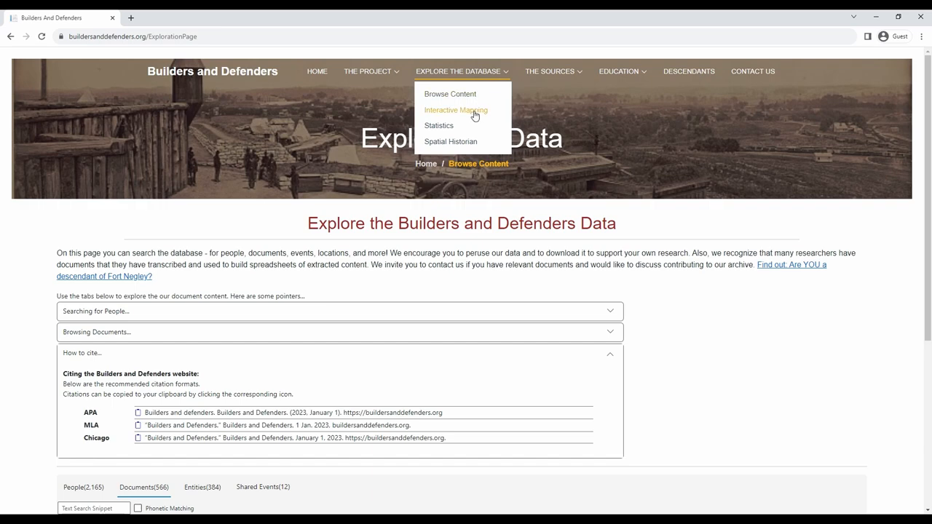
click(456, 111)
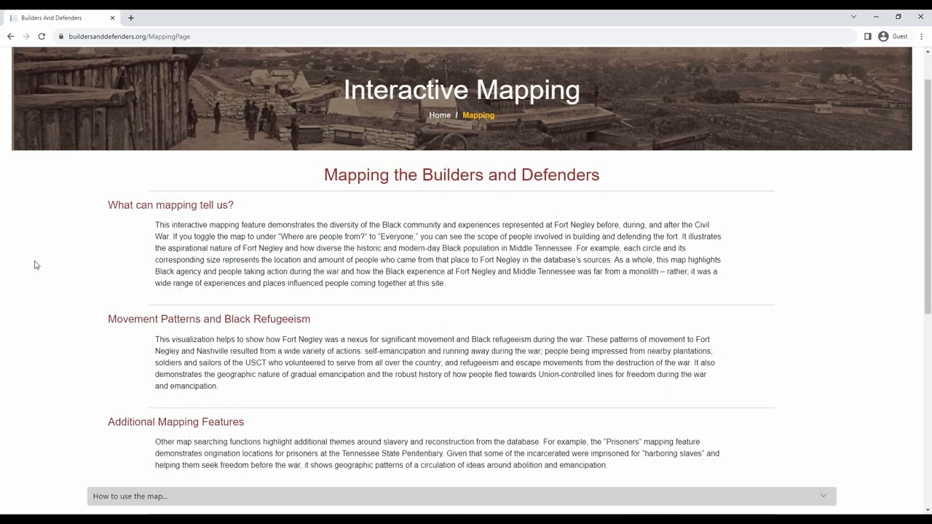
mouse_move(50, 329)
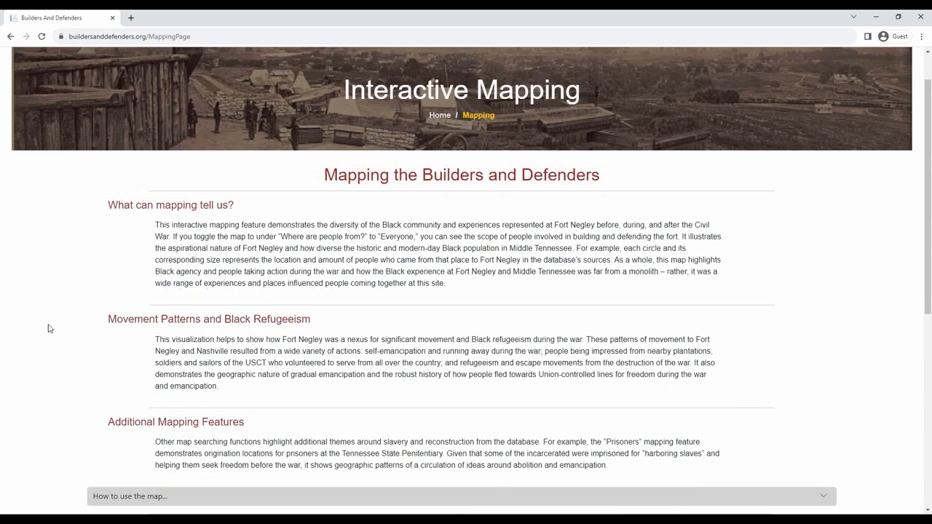
scroll(down, 3)
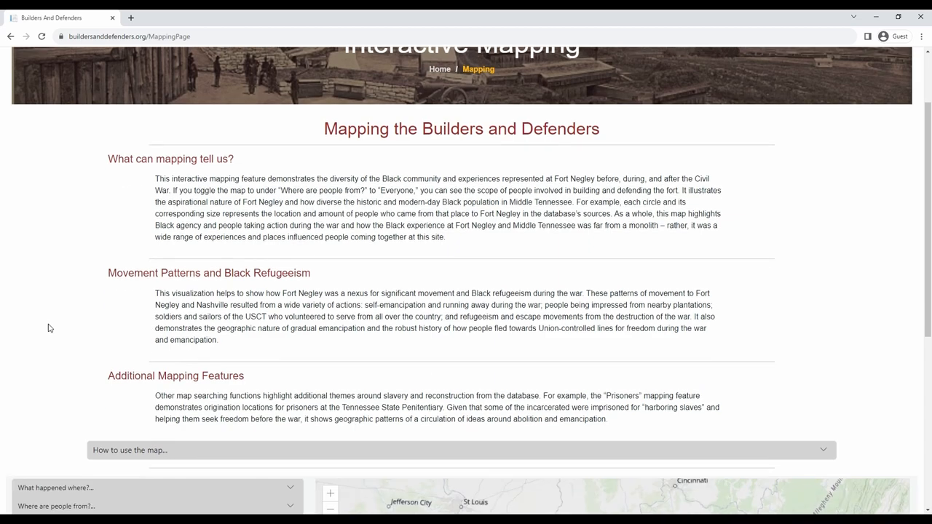
scroll(down, 3)
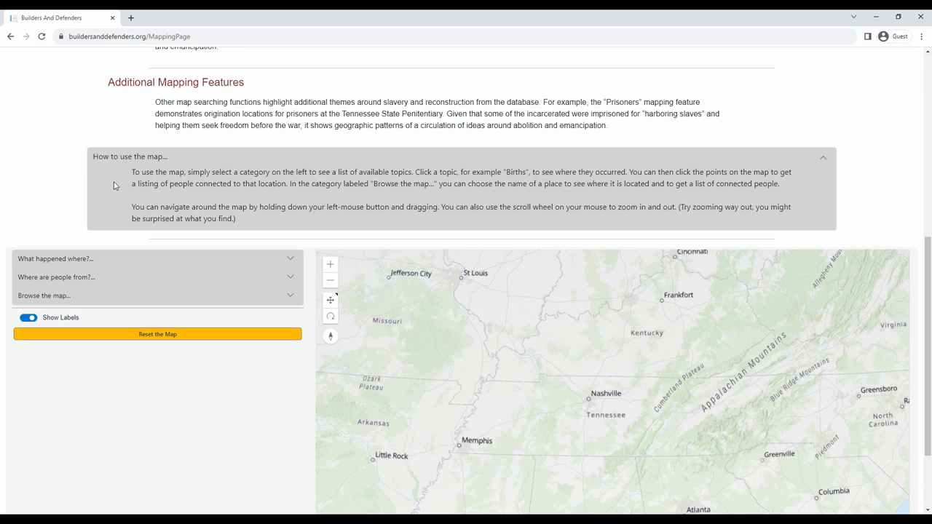
Collapse the map instructions and bring the Tennessee map fully into view.
click(822, 157)
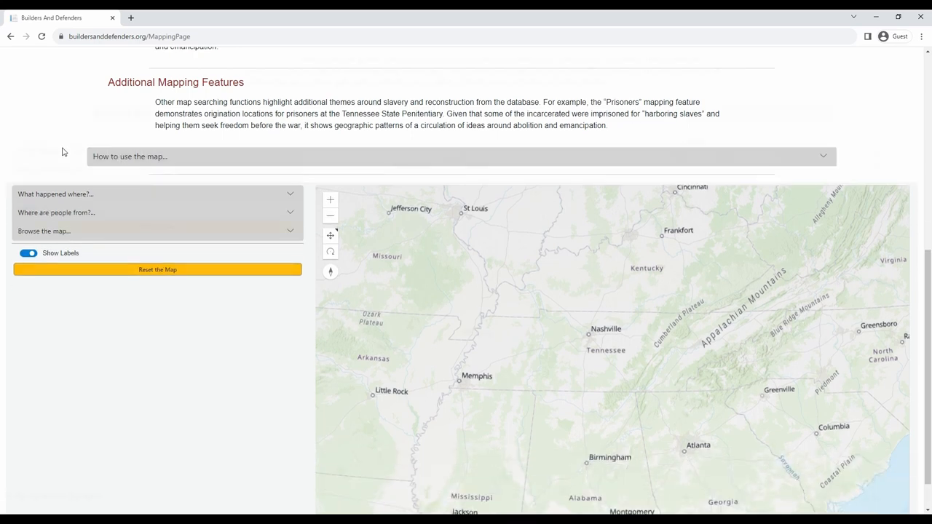
scroll(down, 3)
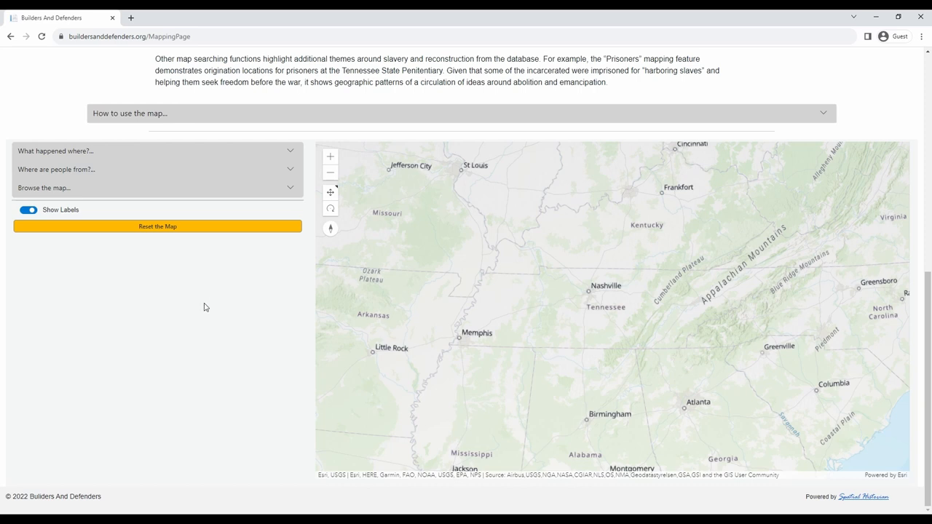
mouse_move(211, 308)
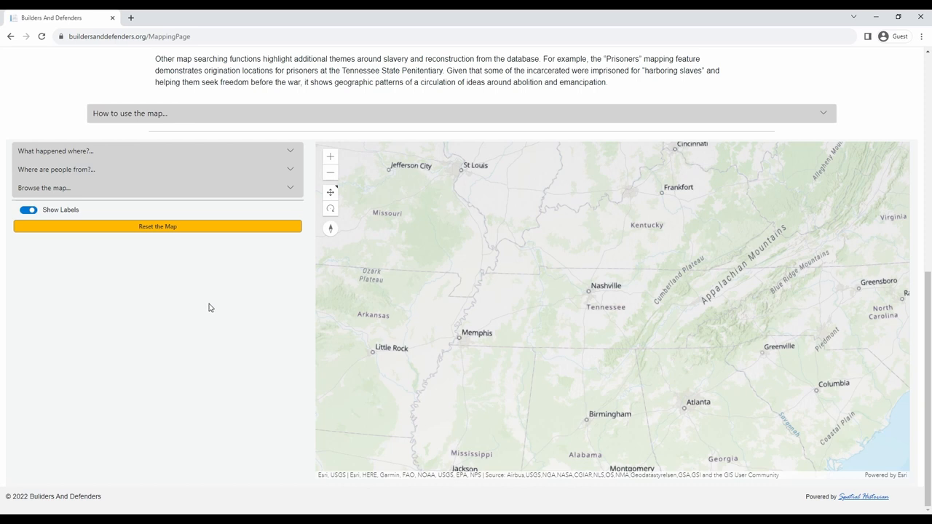
mouse_move(140, 150)
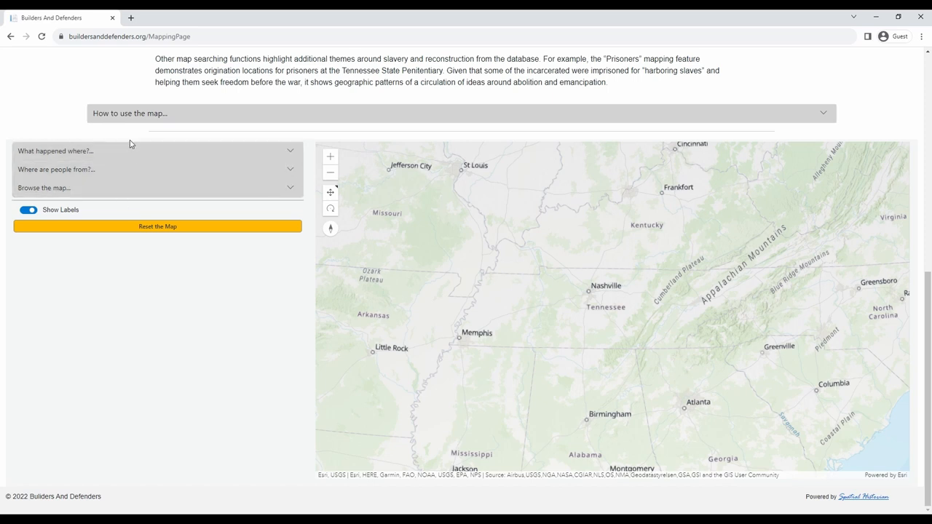
mouse_move(131, 153)
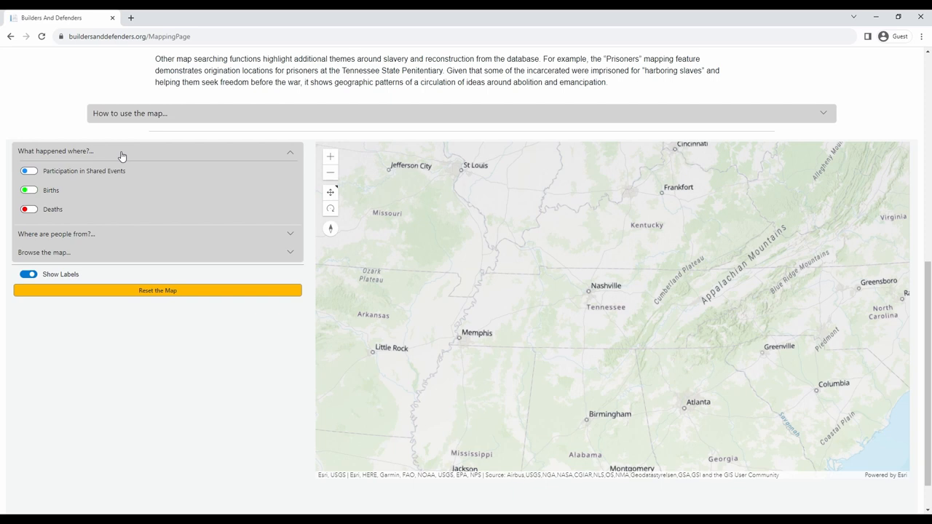
mouse_move(108, 163)
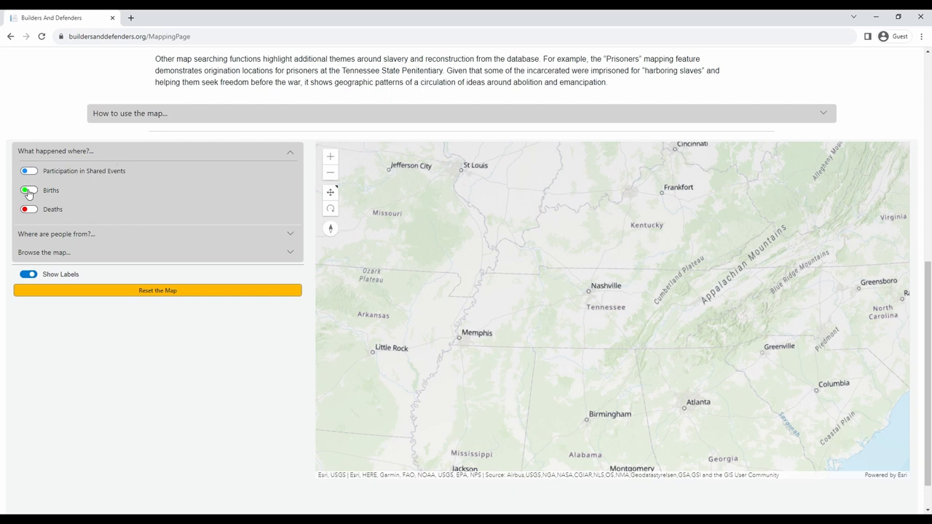
Turn on the Births layer and select Giles County to list its 120 associated people.
click(29, 189)
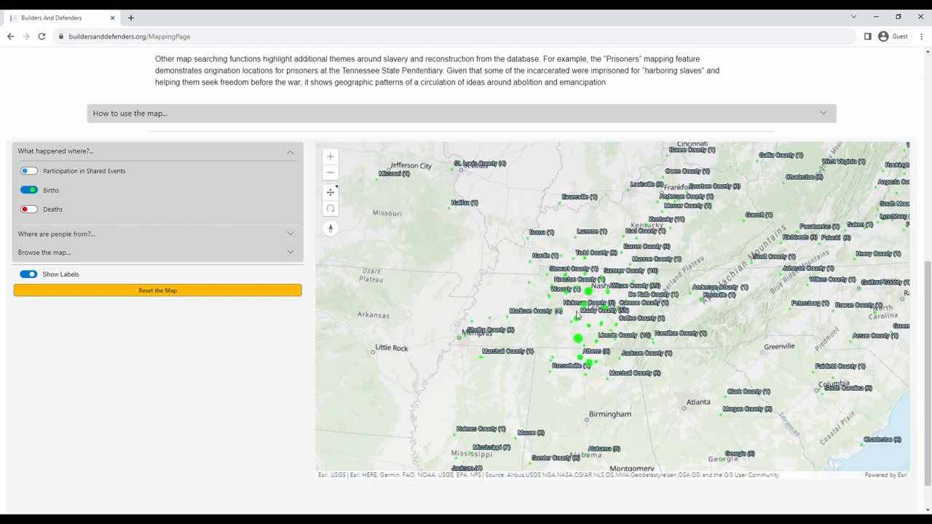
click(576, 337)
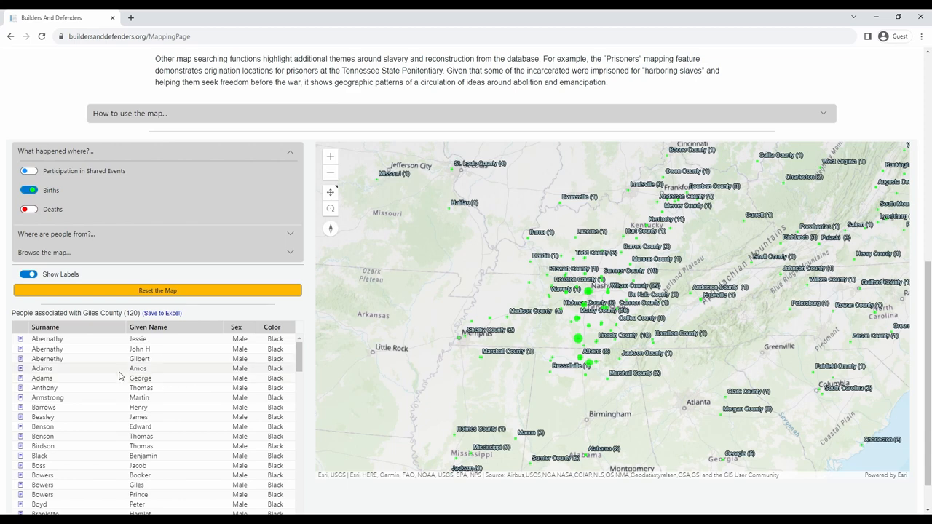
scroll(down, 3)
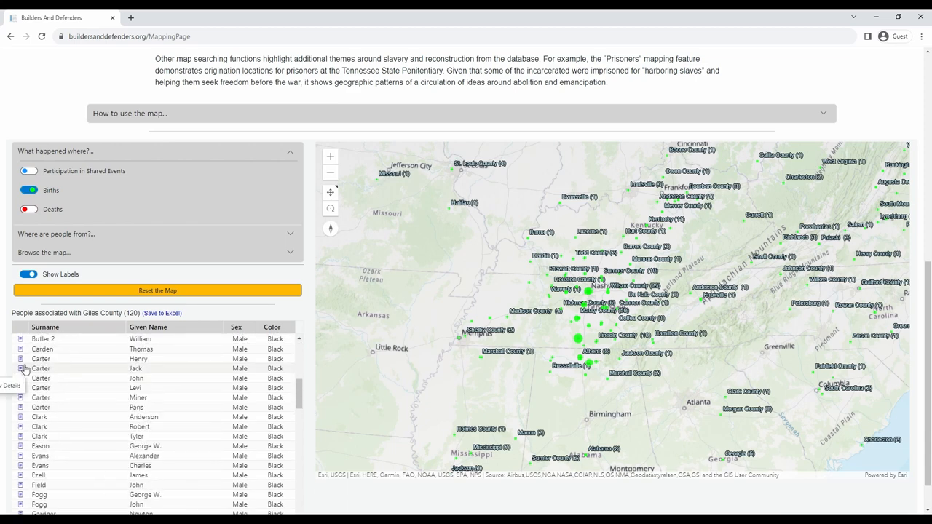
click(18, 367)
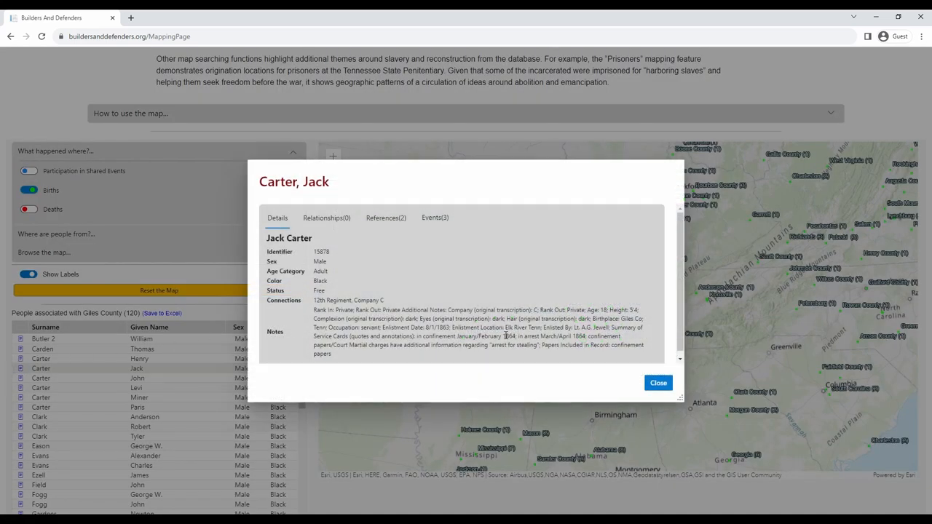
click(385, 218)
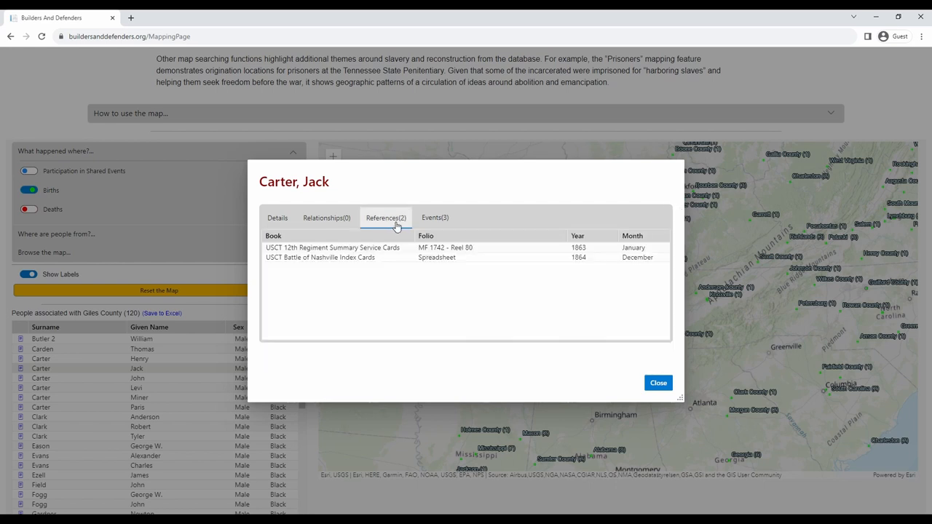
click(434, 218)
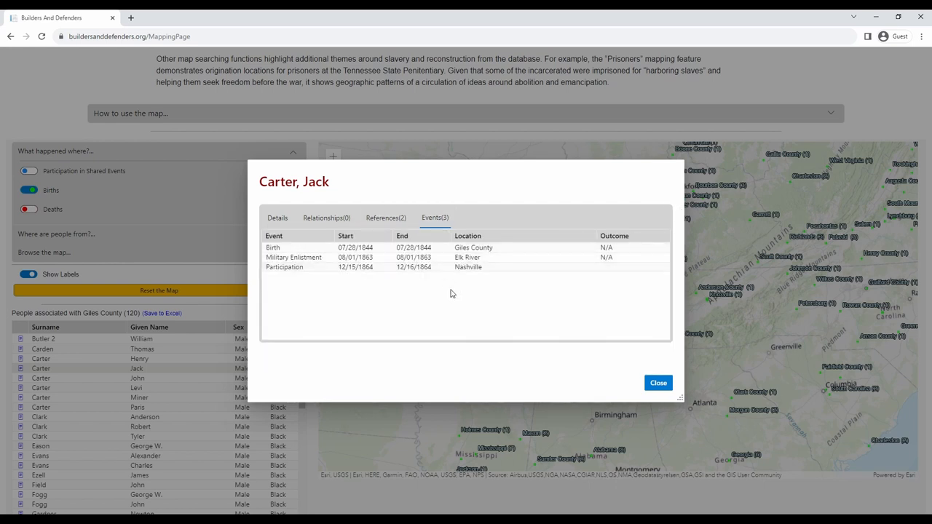
click(658, 381)
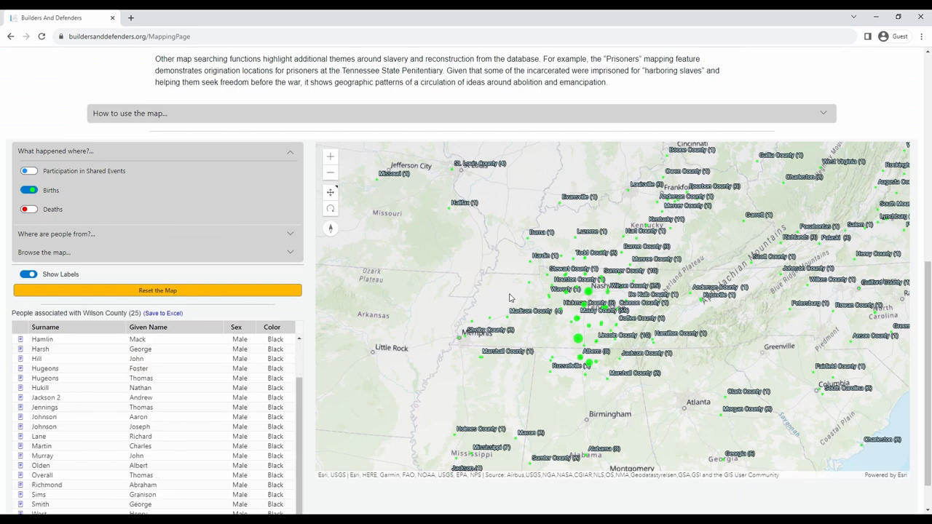
scroll(down, 3)
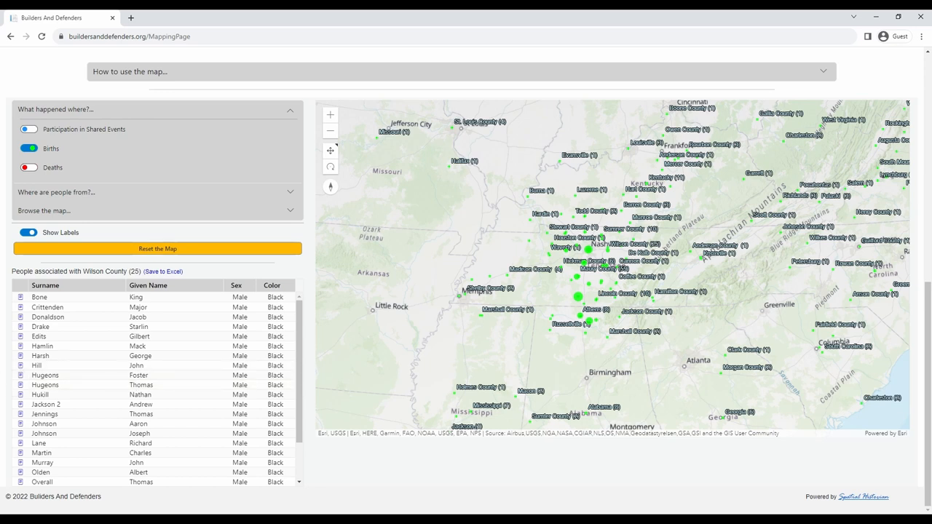
mouse_move(338, 178)
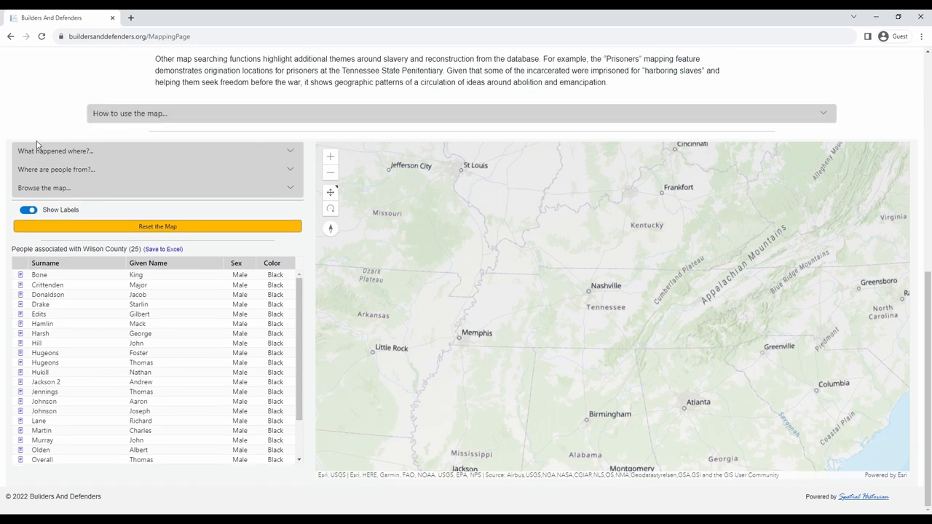
mouse_move(96, 169)
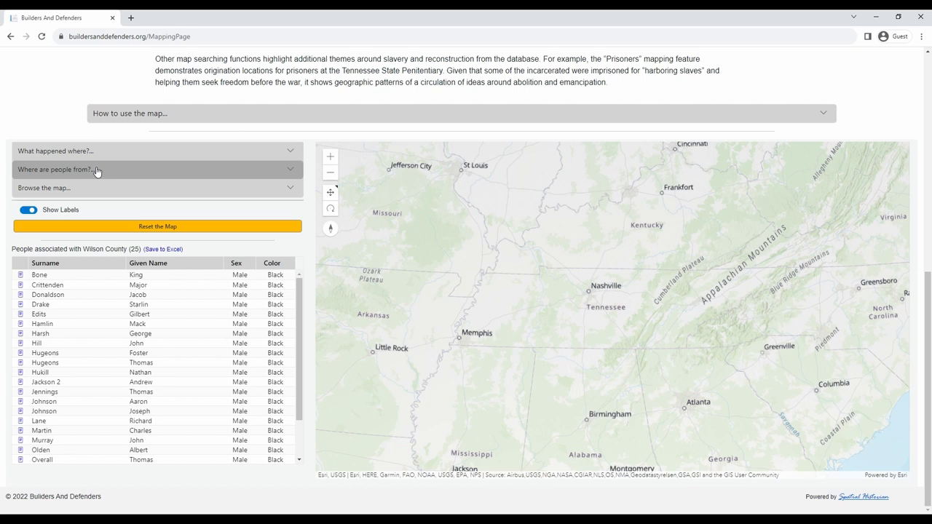
Expand 'Where are people from?' and plot everyone's origins, then Battle of Nashville participants'.
click(153, 169)
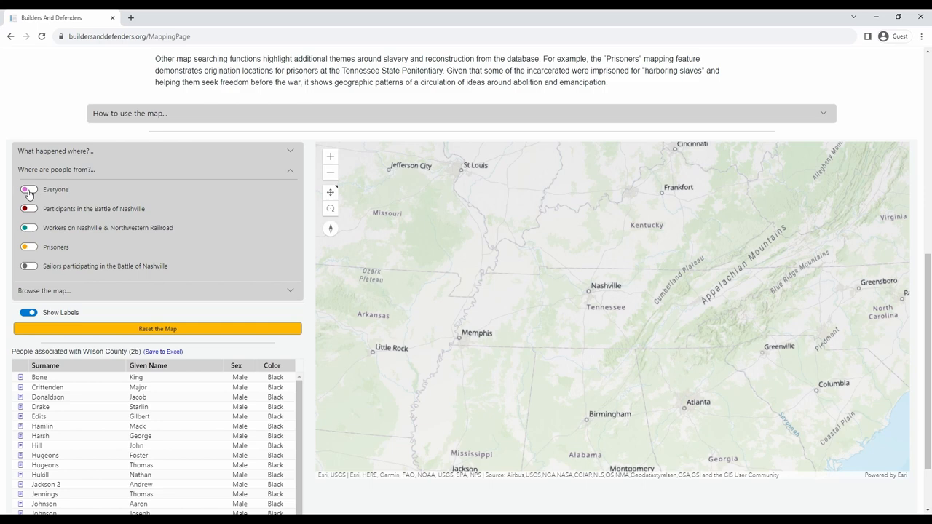
click(29, 191)
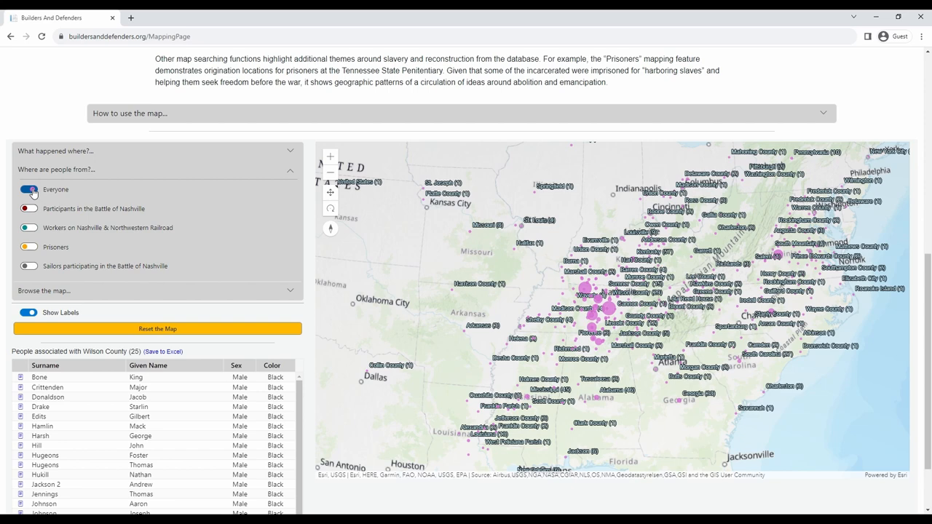
click(31, 189)
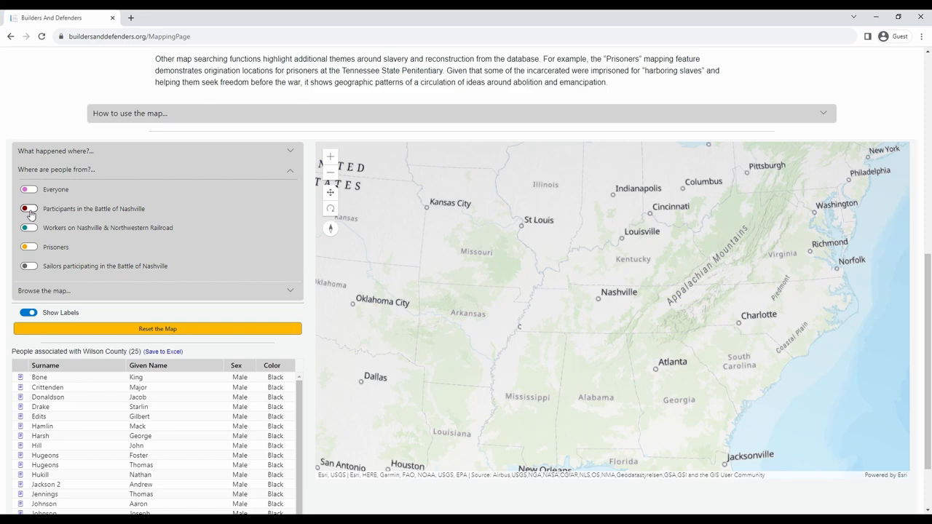
click(29, 210)
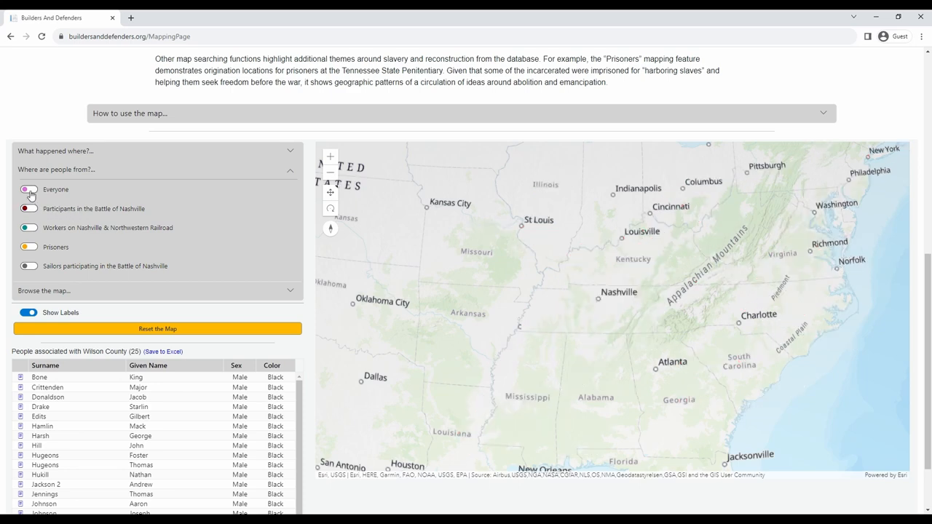
Clear those layers and plot railroad workers' and prisoners' origins instead.
click(28, 192)
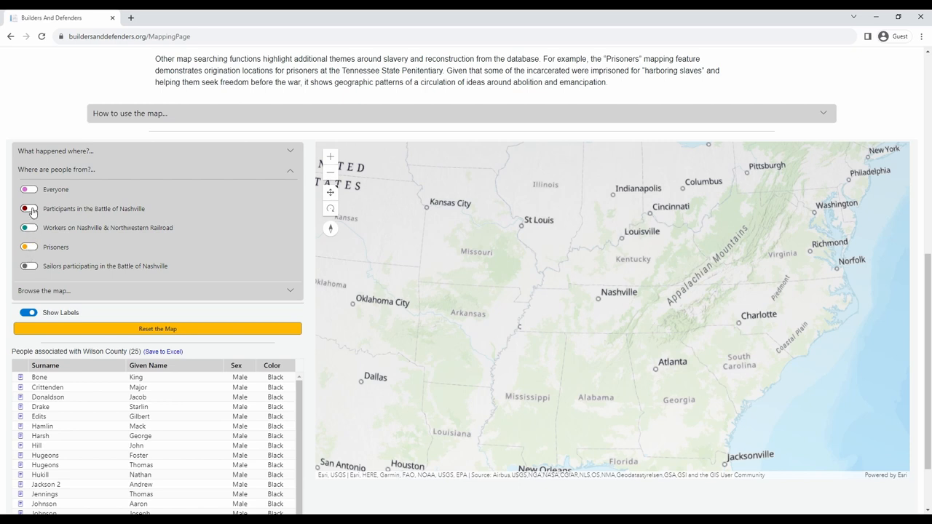
click(29, 246)
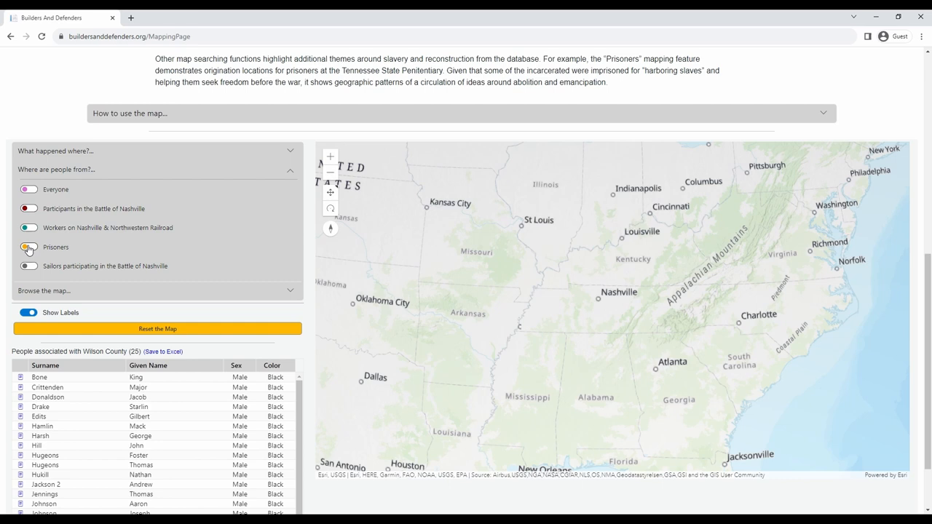
click(29, 246)
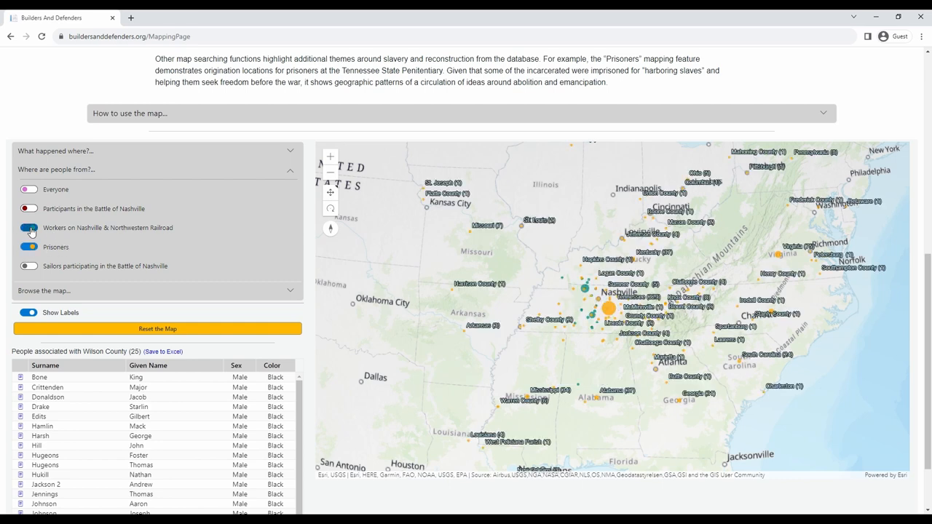
click(29, 228)
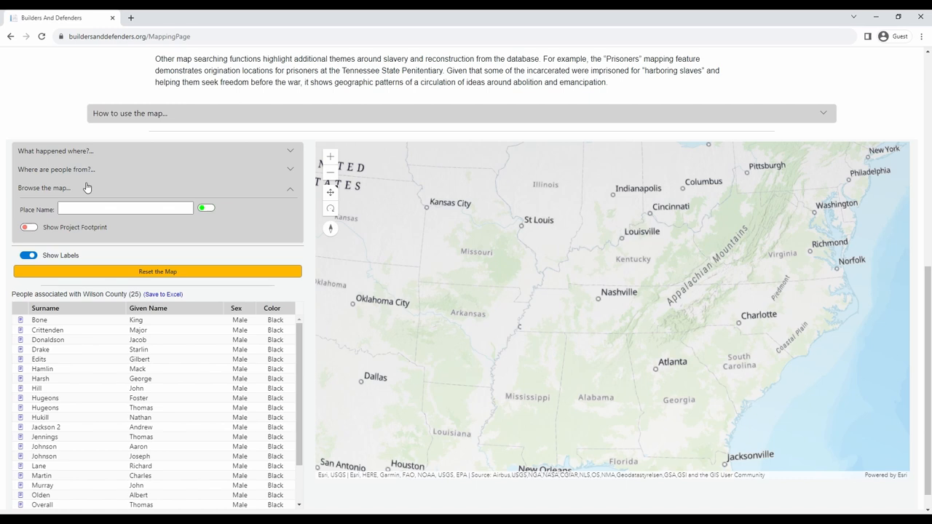
click(123, 210)
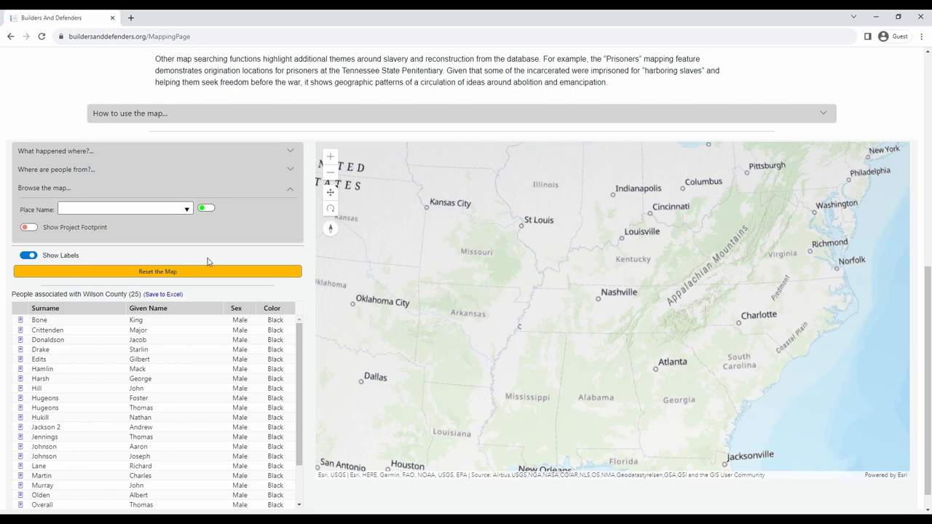
mouse_move(261, 370)
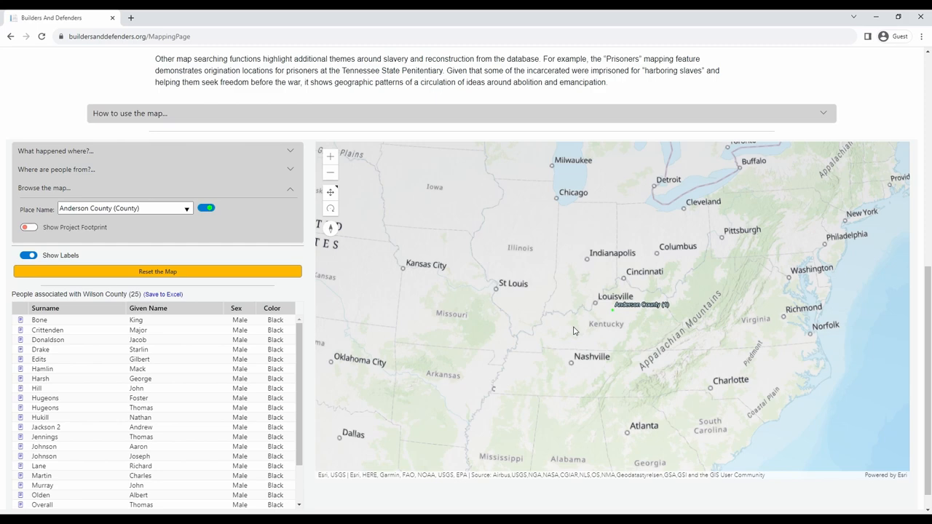
mouse_move(690, 279)
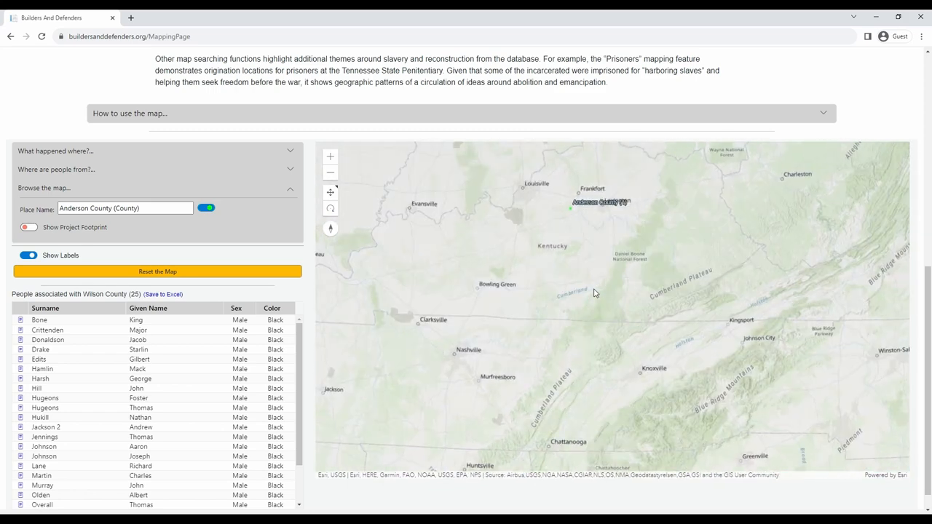
click(329, 156)
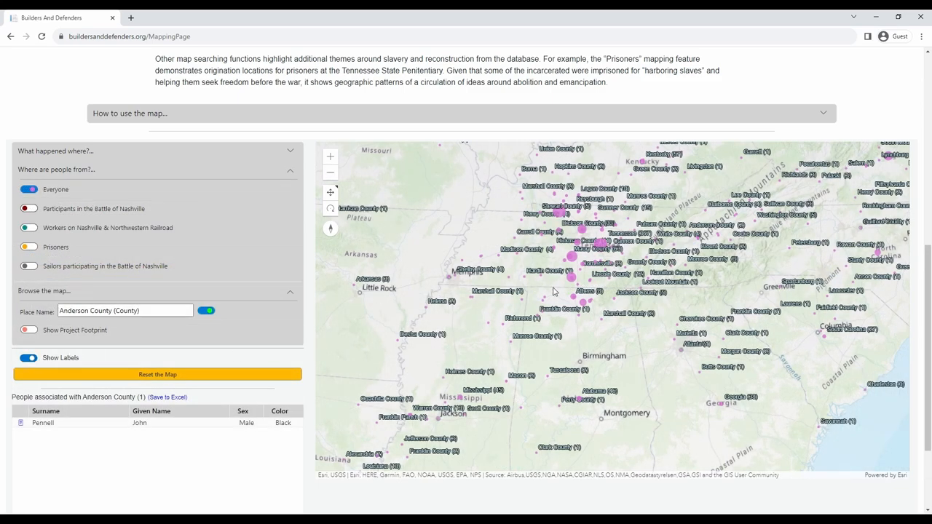
mouse_move(594, 381)
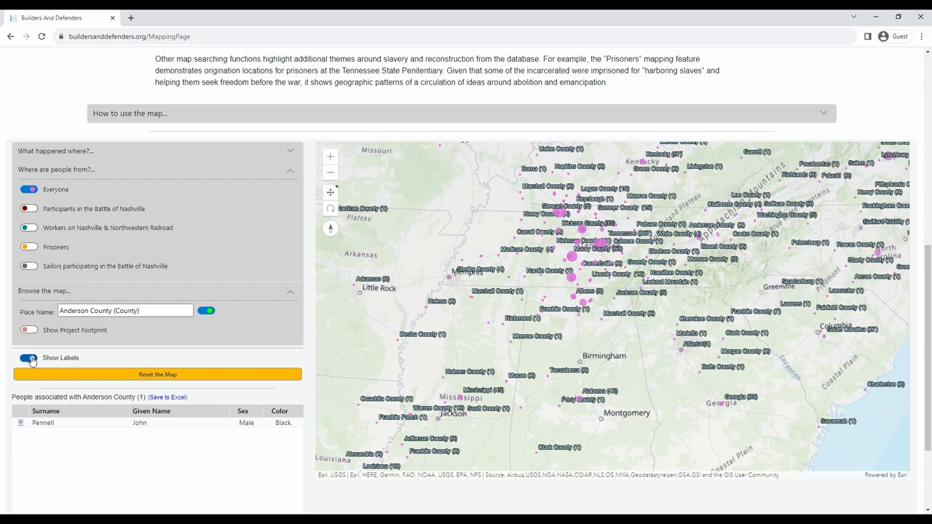
click(29, 358)
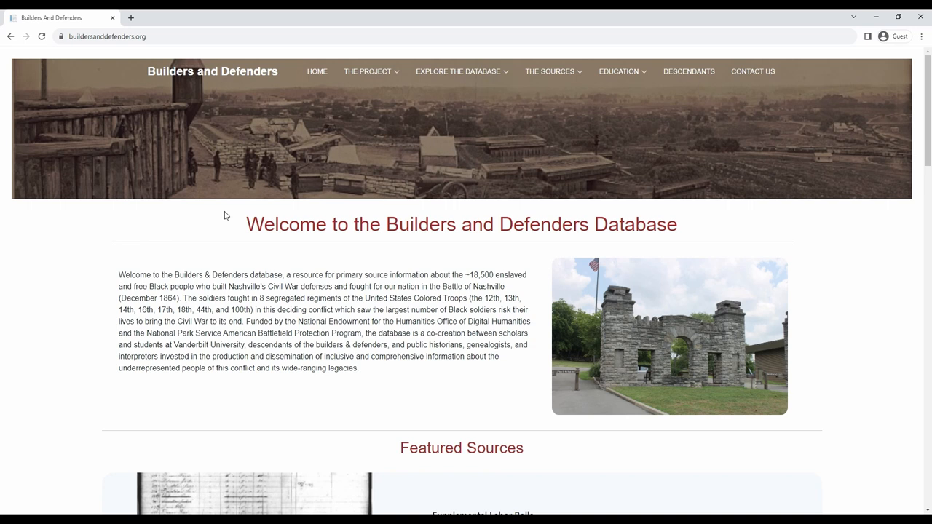
mouse_move(312, 227)
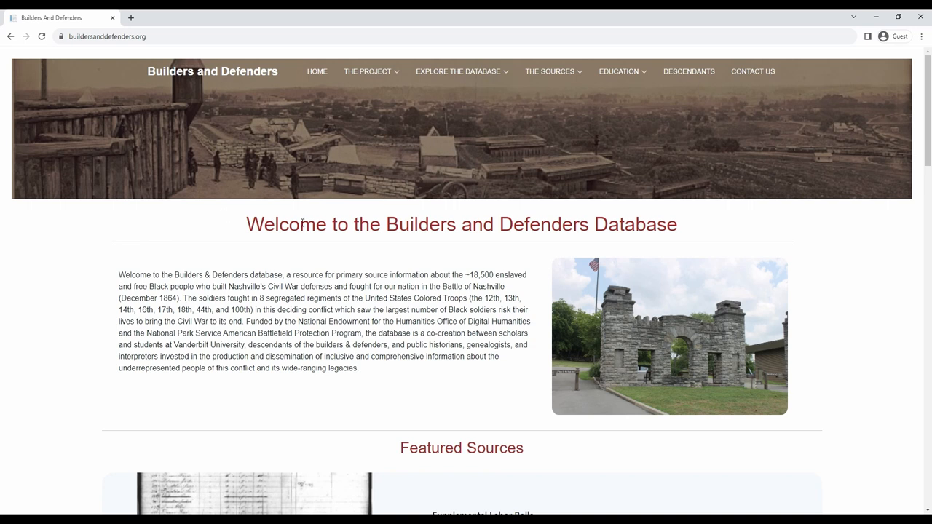
mouse_move(647, 96)
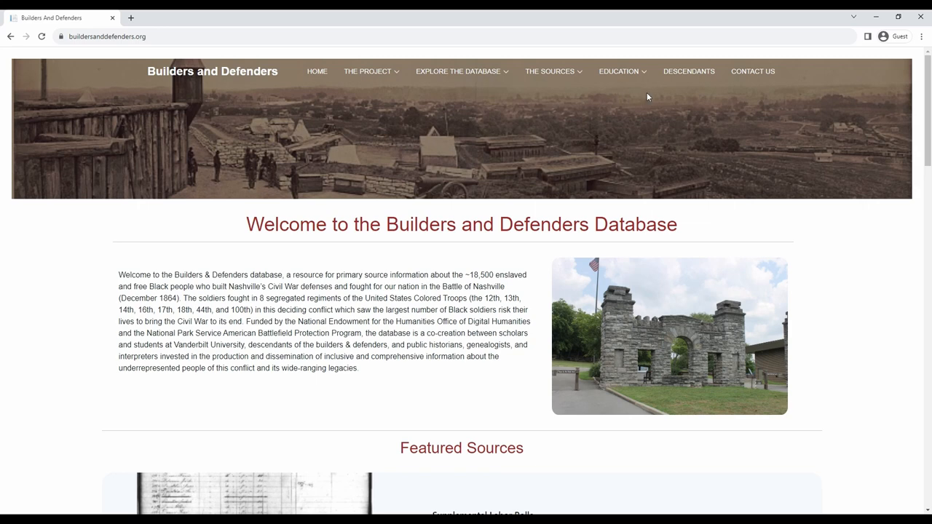
mouse_move(752, 71)
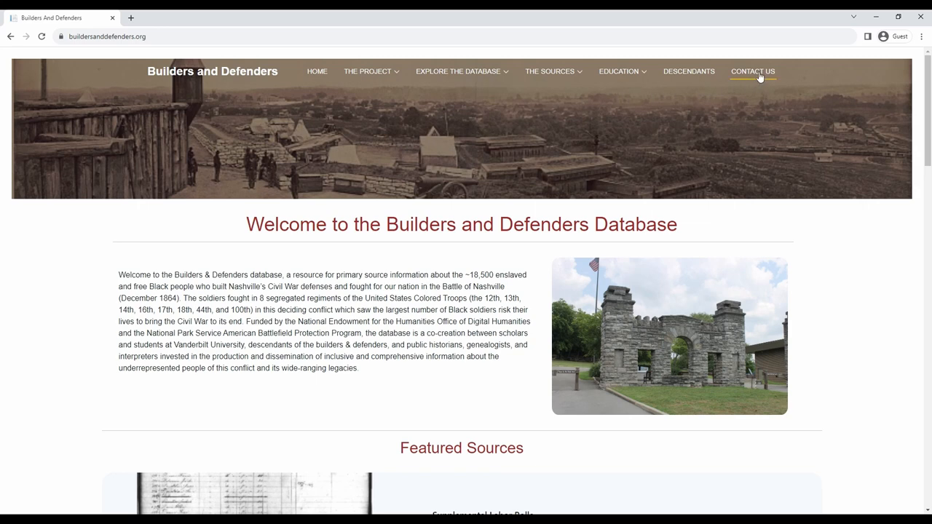
Go to the Contact Us page from the top navigation bar.
click(752, 69)
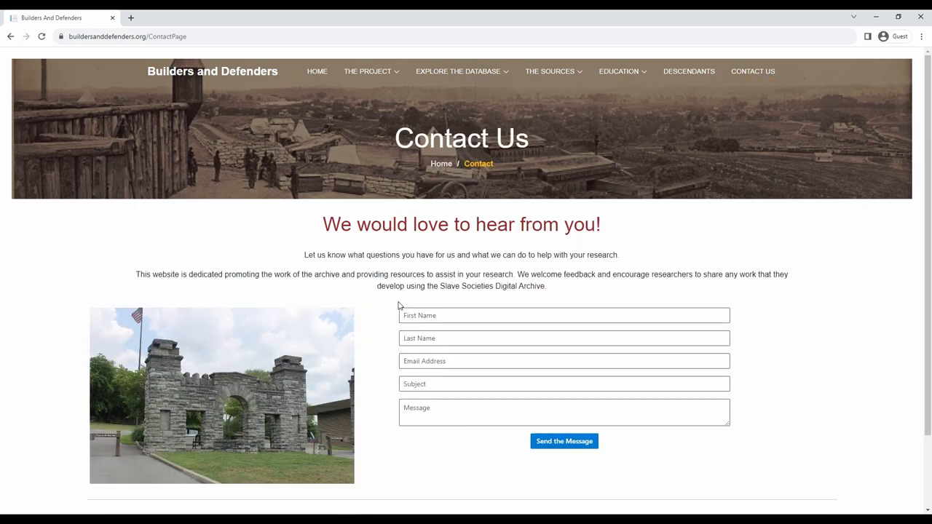
mouse_move(500, 472)
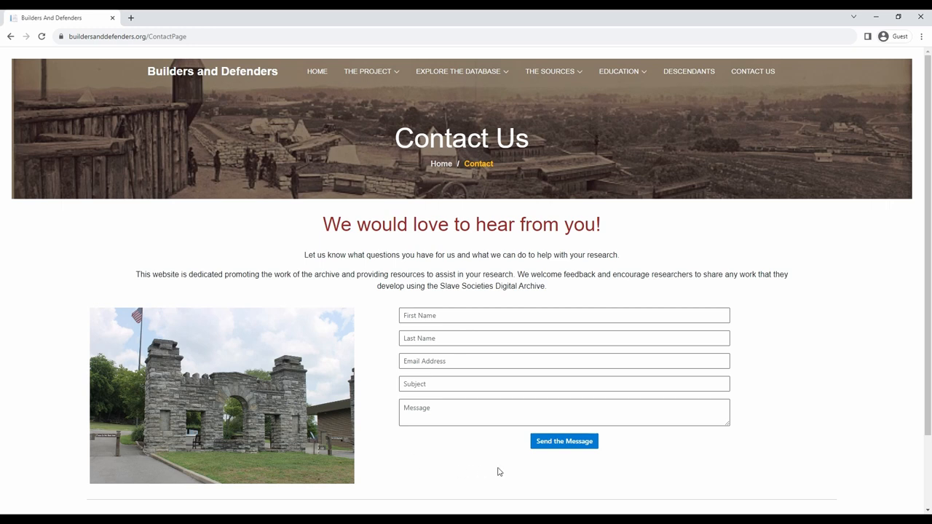
mouse_move(377, 320)
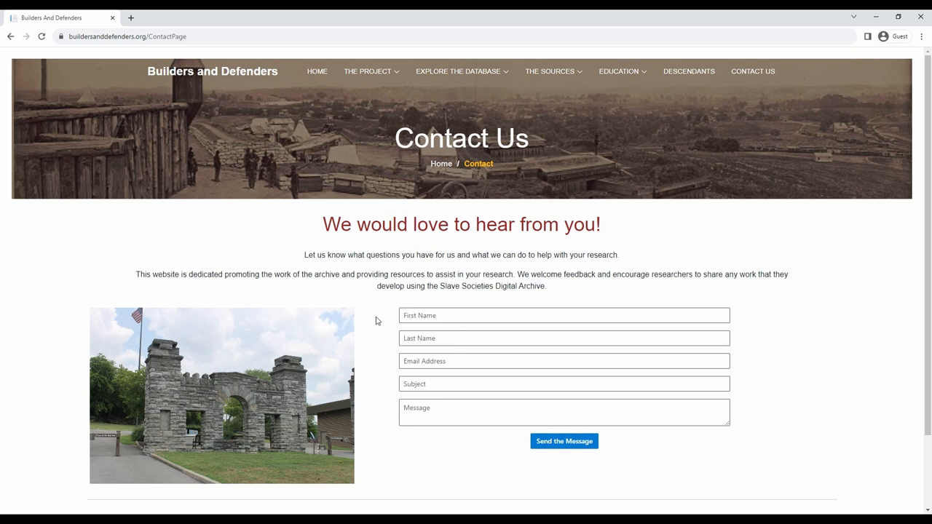